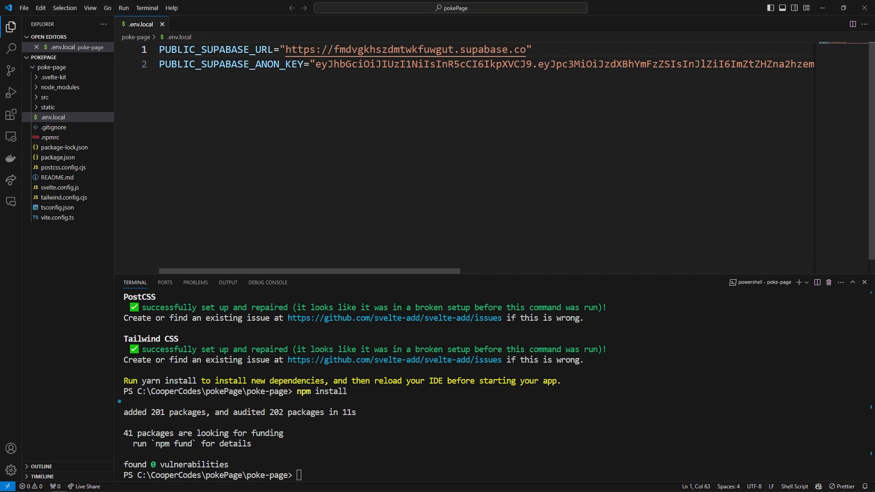
{"action": "mouse_move", "coordinate": [314, 283]}
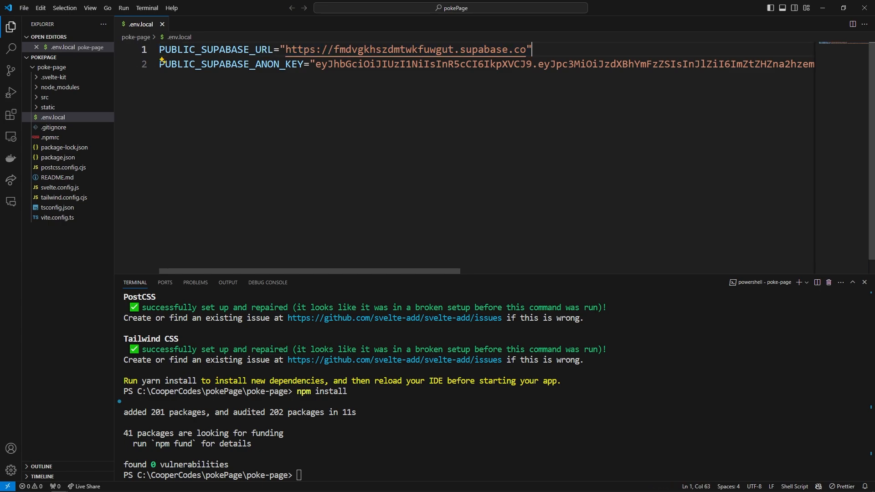
{"action": "mouse_move", "coordinate": [53, 99]}
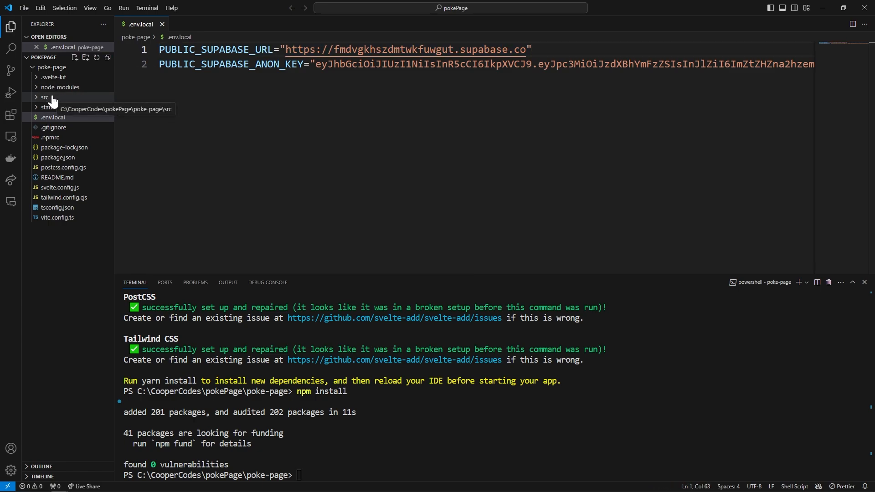
Expand the src and routes folders in the Explorer to reveal the layout and page files
{"action": "left_click", "coordinate": [46, 96]}
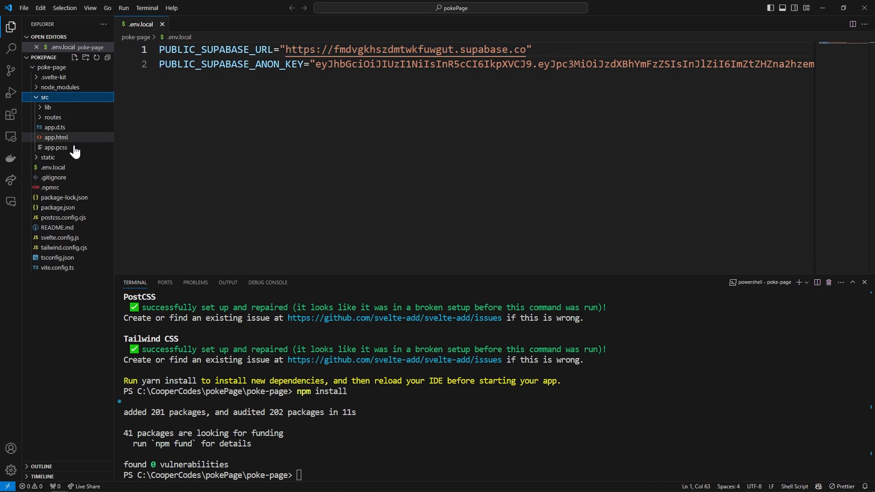
{"action": "mouse_move", "coordinate": [59, 138]}
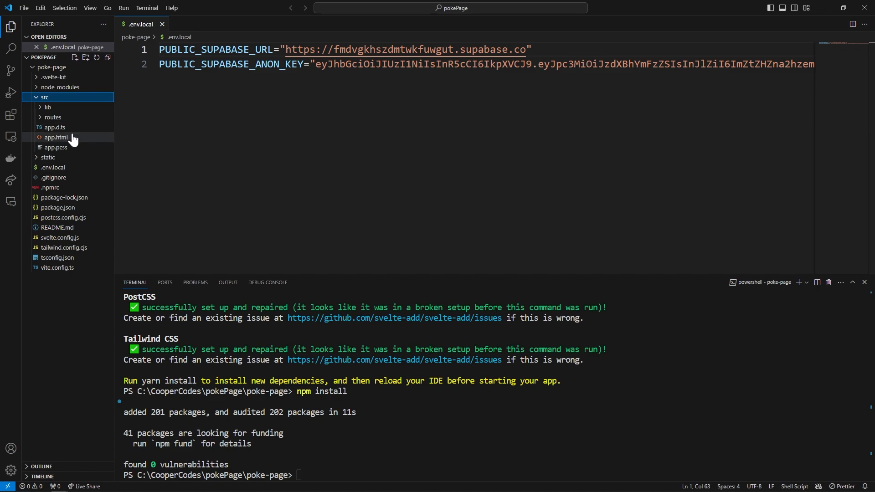
{"action": "left_click", "coordinate": [53, 117]}
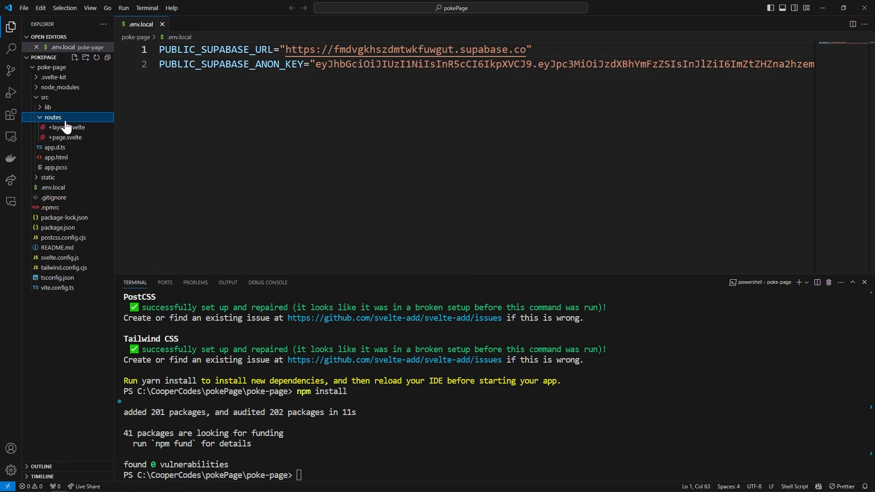
{"action": "mouse_move", "coordinate": [69, 139]}
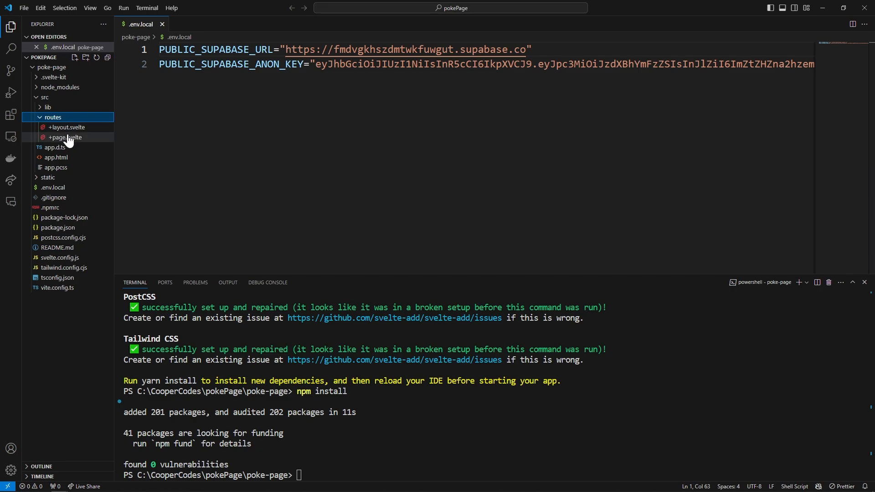
Add a '<!-- localhost:5173 /login -->' comment at the top of the root +page.svelte
{"action": "left_click", "coordinate": [64, 137]}
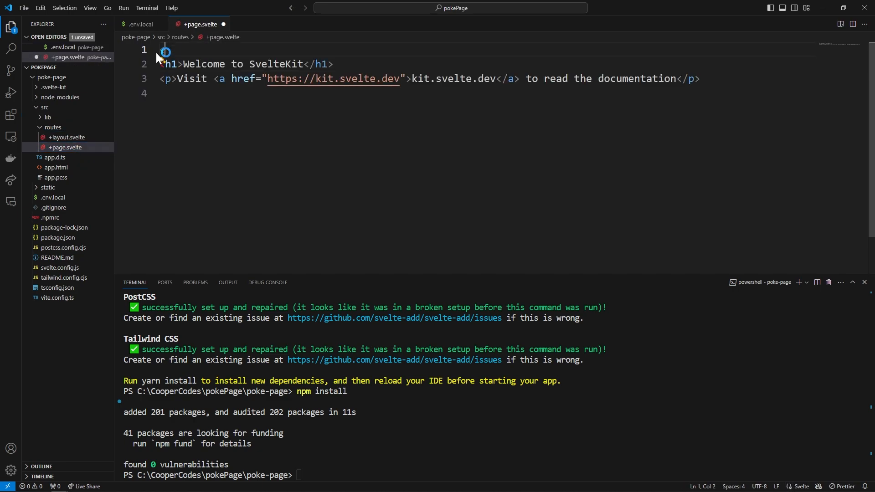
{"action": "type", "text": "<!-- localhost: -->"}
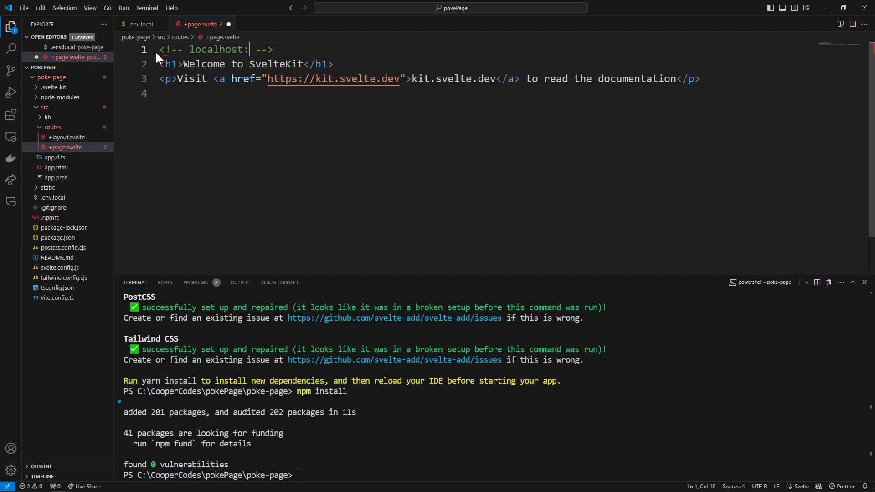
{"action": "type", "text": "5173"}
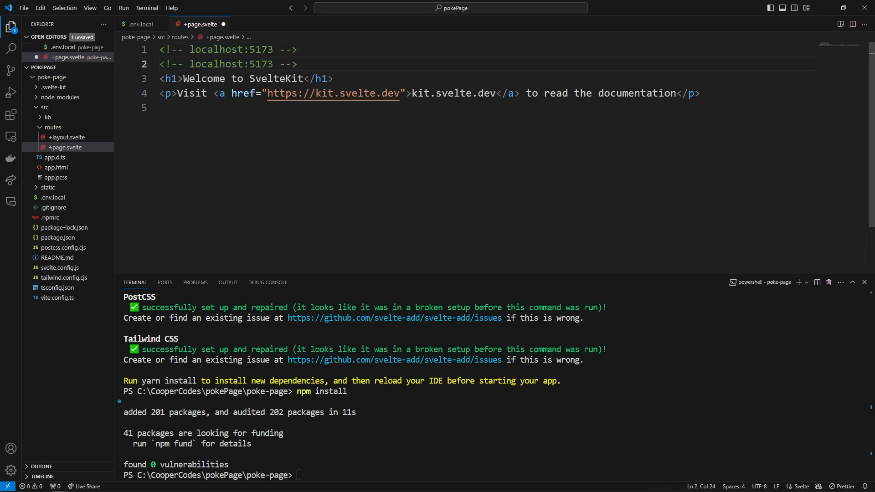
{"action": "type", "text": "login"}
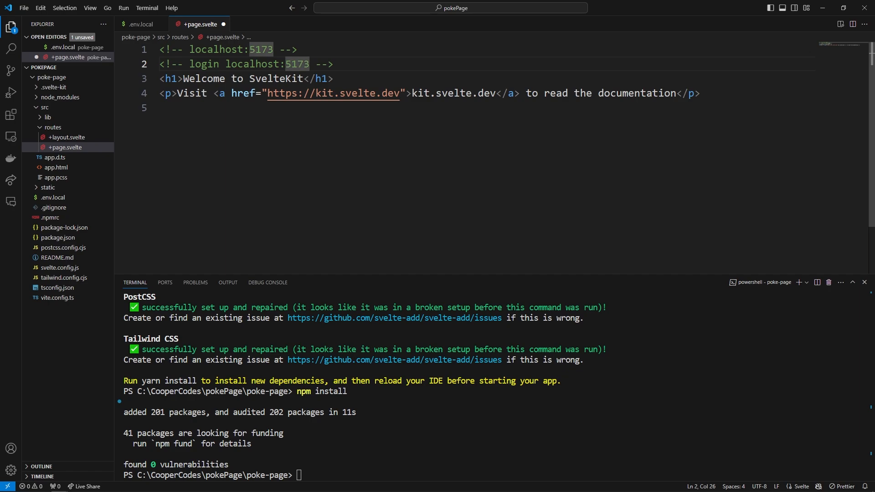
{"action": "type", "text": "/lg"}
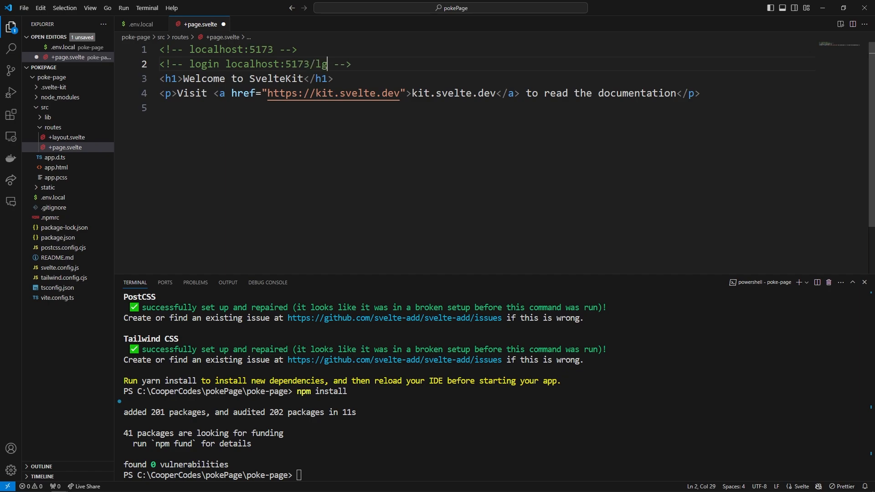
{"action": "type", "text": "ogin"}
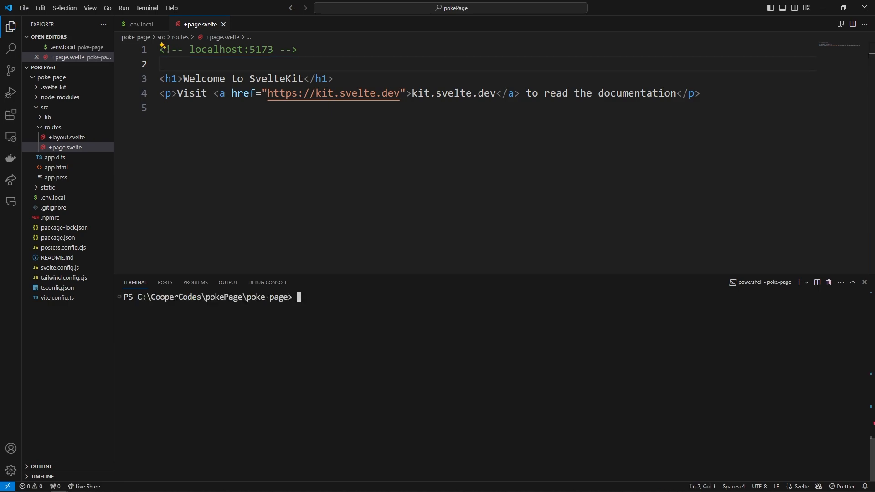
Run 'npm run dev' in the terminal to serve the site on localhost:5173
{"action": "type", "text": "n"}
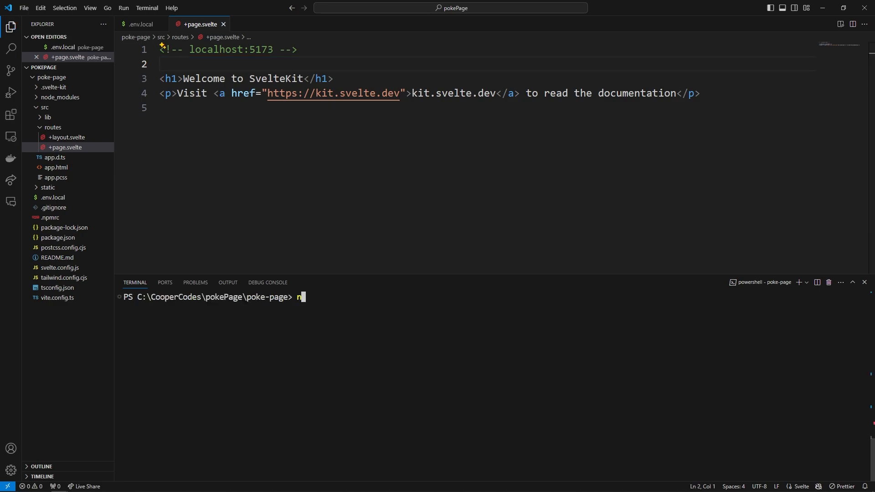
{"action": "type", "text": "pm run dev"}
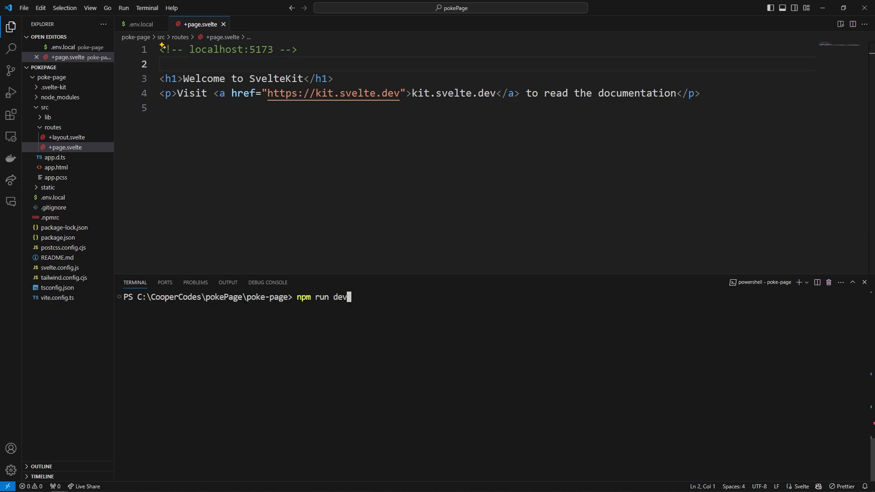
{"action": "key", "text": "Enter"}
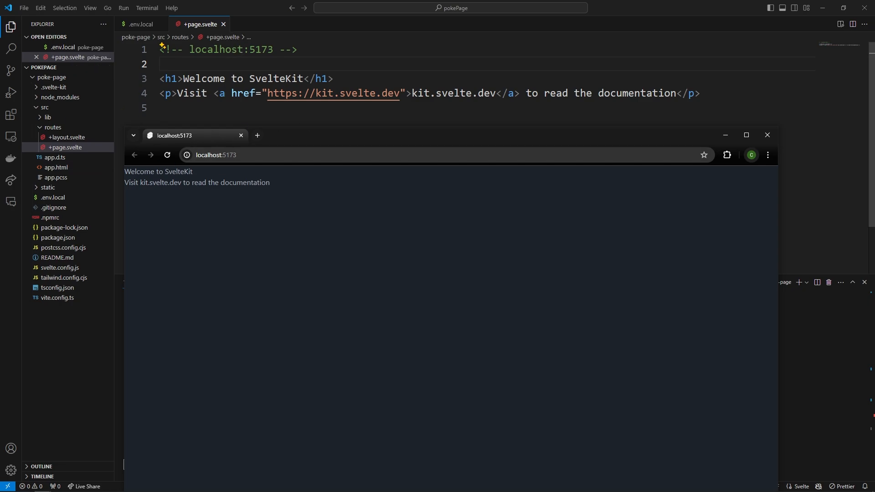
{"action": "left_click", "coordinate": [64, 147]}
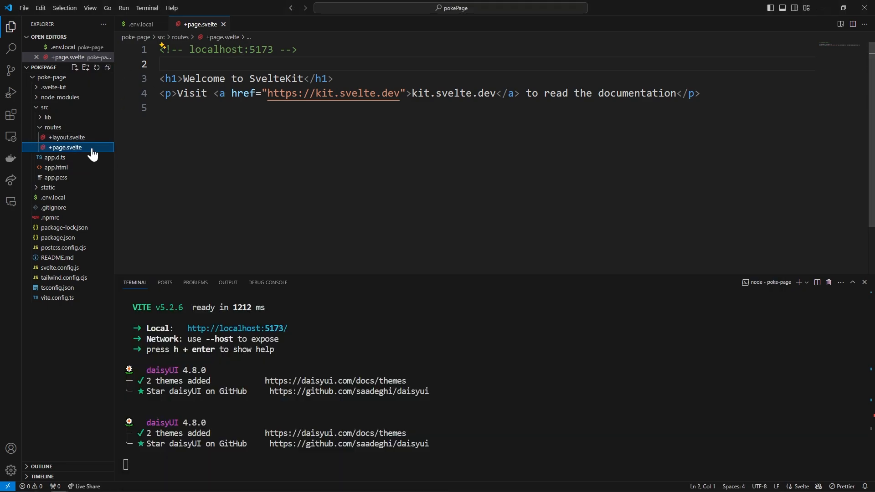
Add a '<!-- Navbar -->' comment above the slot in the root +layout.svelte
{"action": "left_click", "coordinate": [61, 136]}
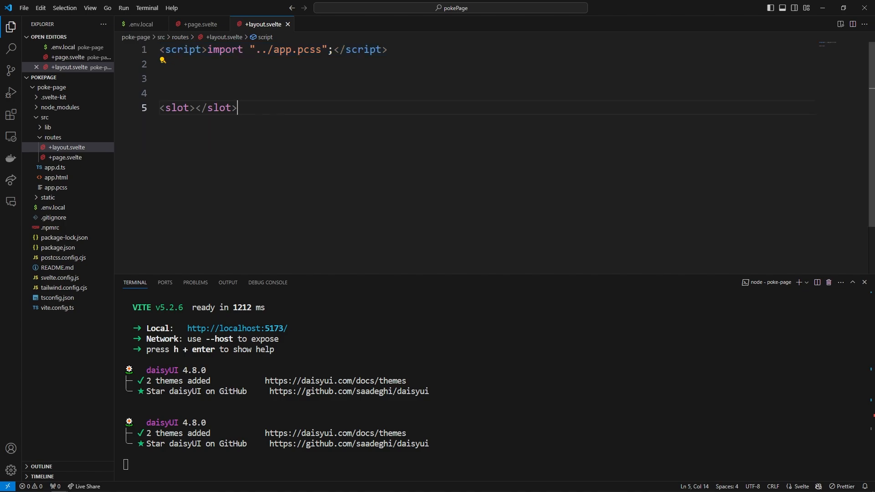
{"action": "left_click", "coordinate": [198, 24]}
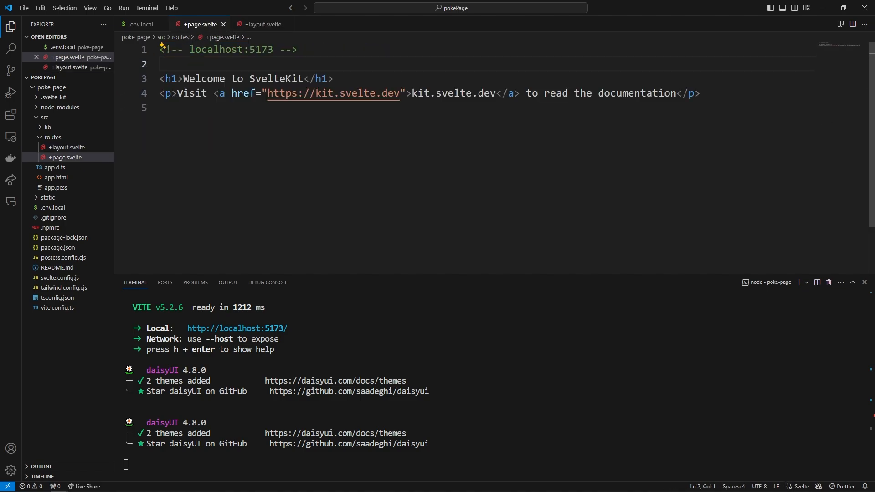
{"action": "left_click", "coordinate": [262, 23]}
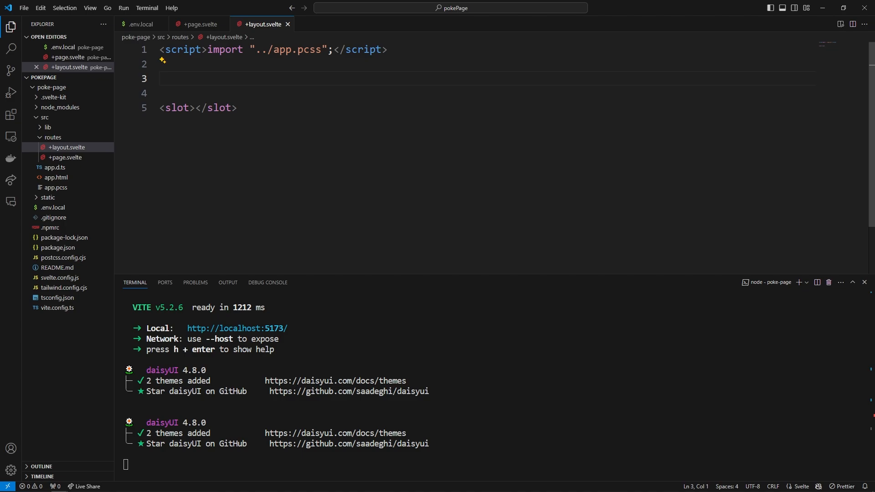
{"action": "type", "text": "<!-- Navbar -->"}
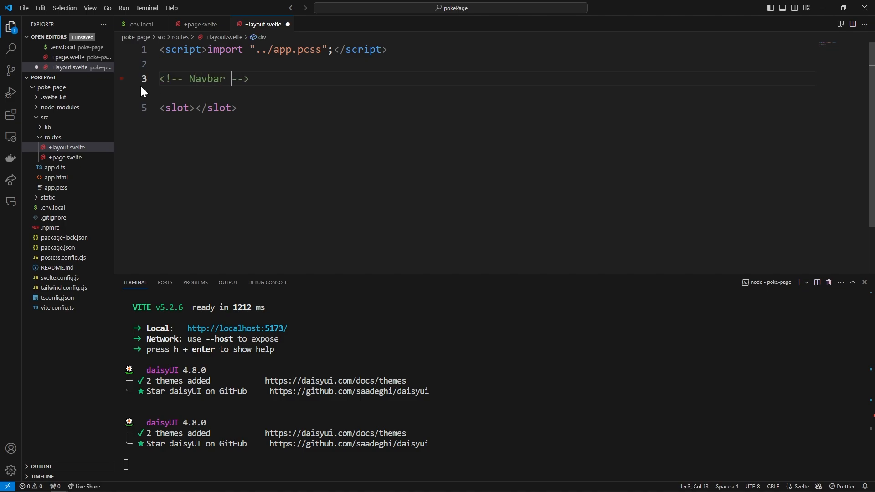
Add a navbar div with class 'bg-base-100 justify-between fixed top-0 left-0 right-0'
{"action": "type", "text": "<div>"}
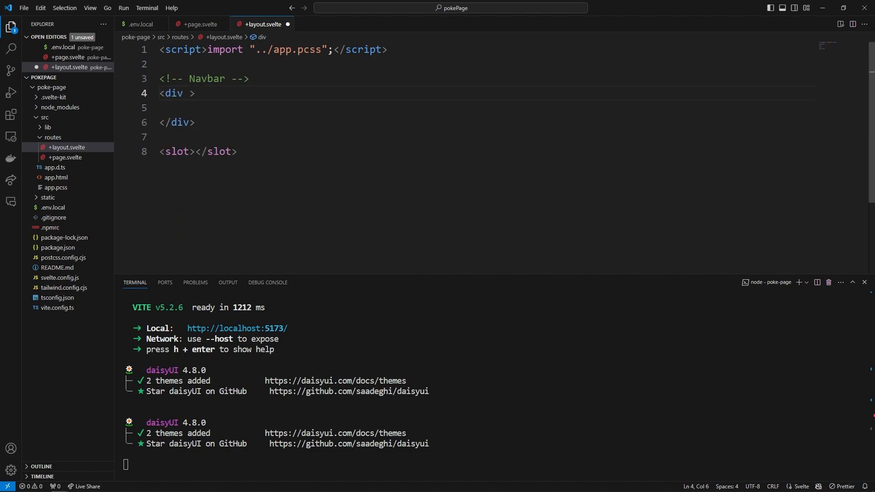
{"action": "type", "text": "class=\"\""}
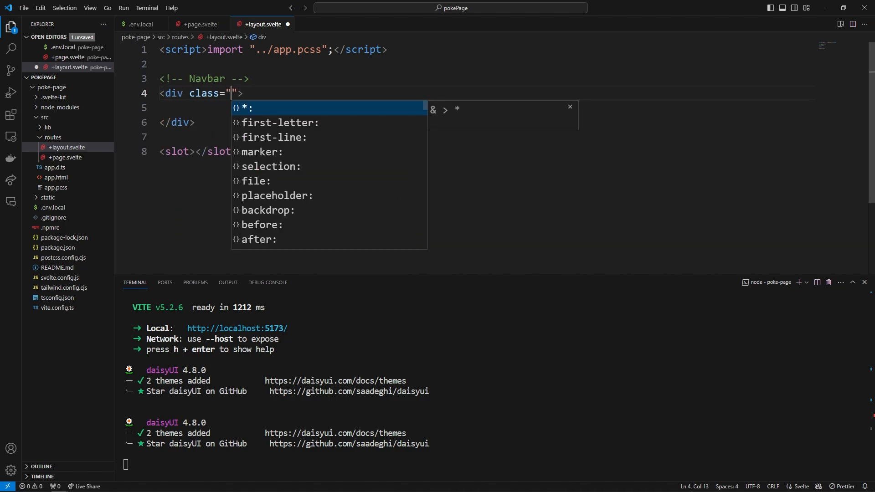
{"action": "type", "text": "bg-base-100"}
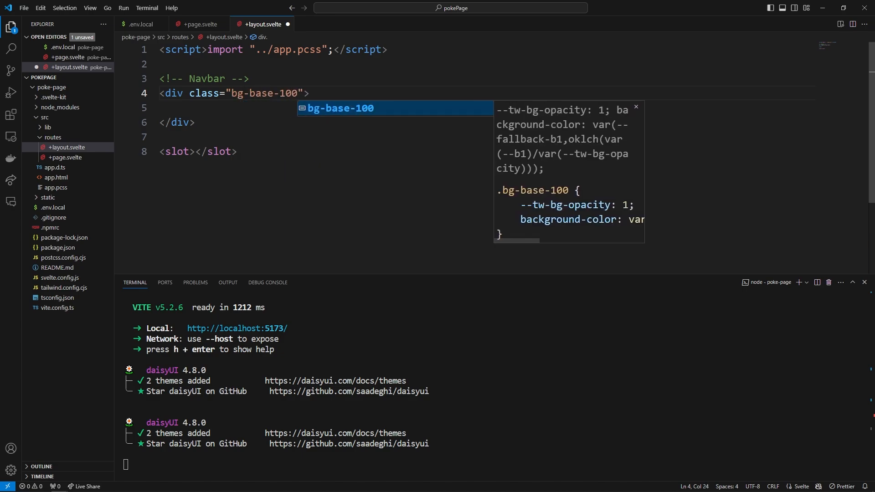
{"action": "type", "text": "justify-between"}
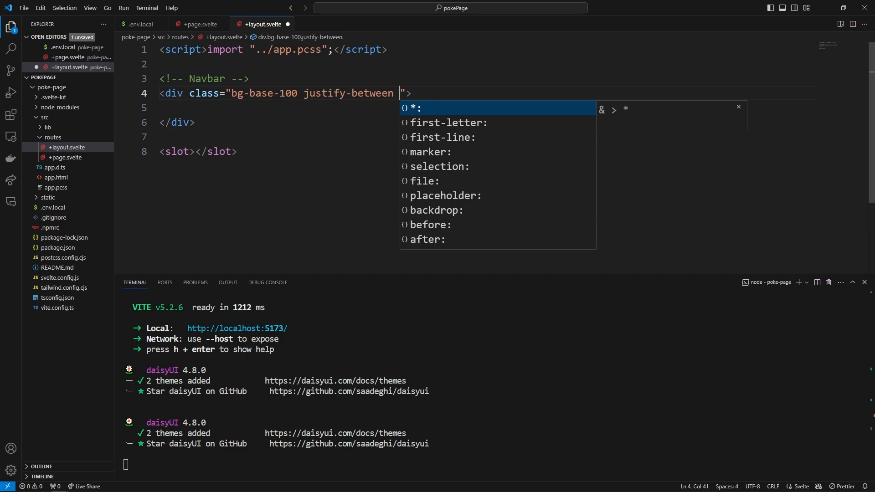
{"action": "type", "text": "fixed top"}
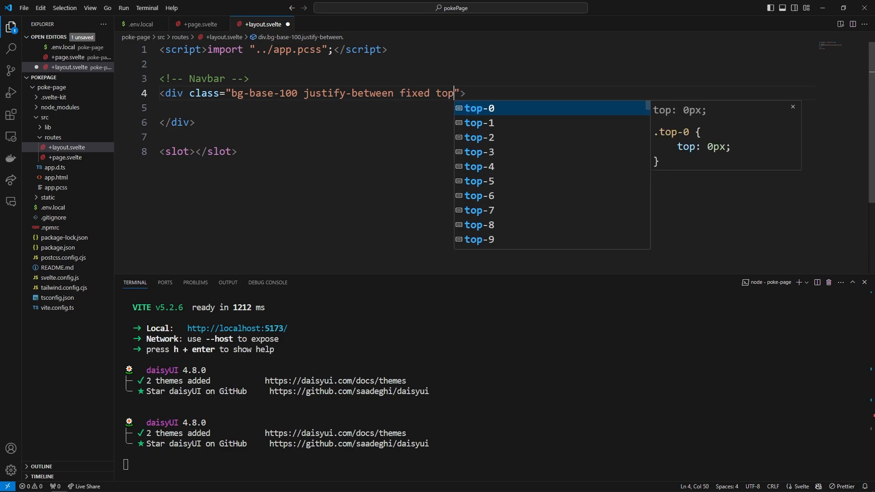
{"action": "type", "text": "-0 left-0 right-0"}
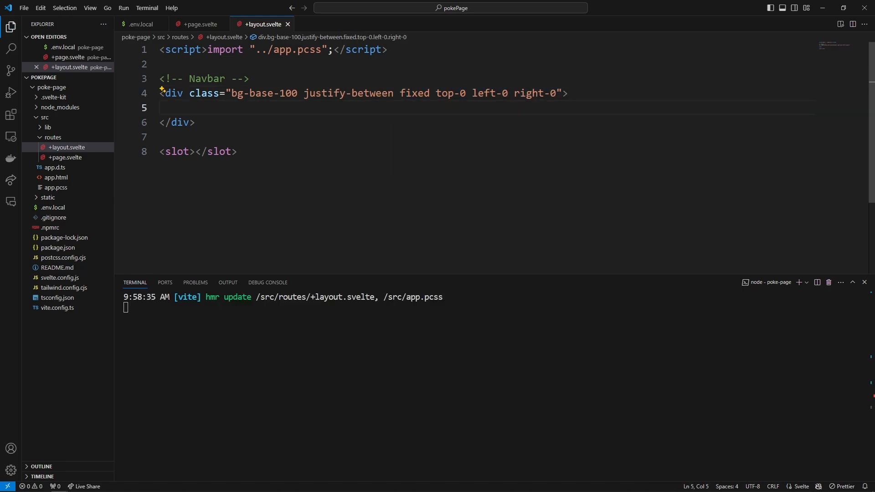
Nest a div with class 'navbar max-w-3xl mx-auto justify-between' inside the fixed bar
{"action": "type", "text": "<div class=\"n"}
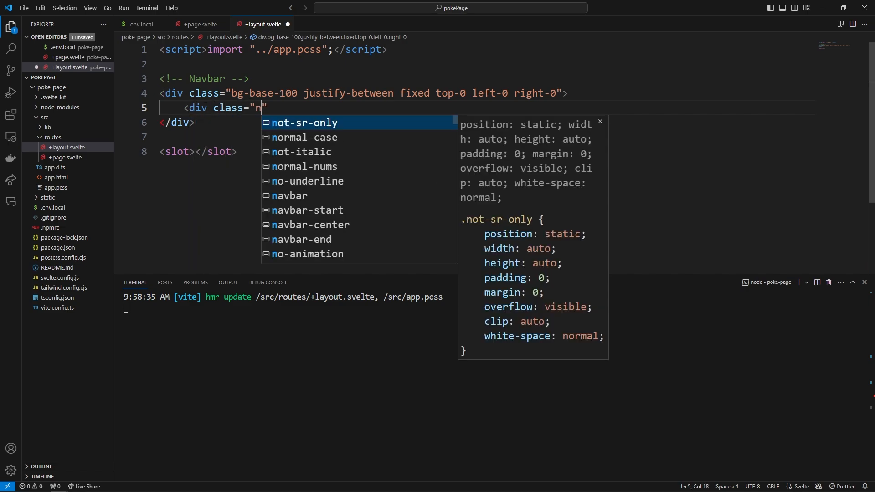
{"action": "type", "text": "avbar"}
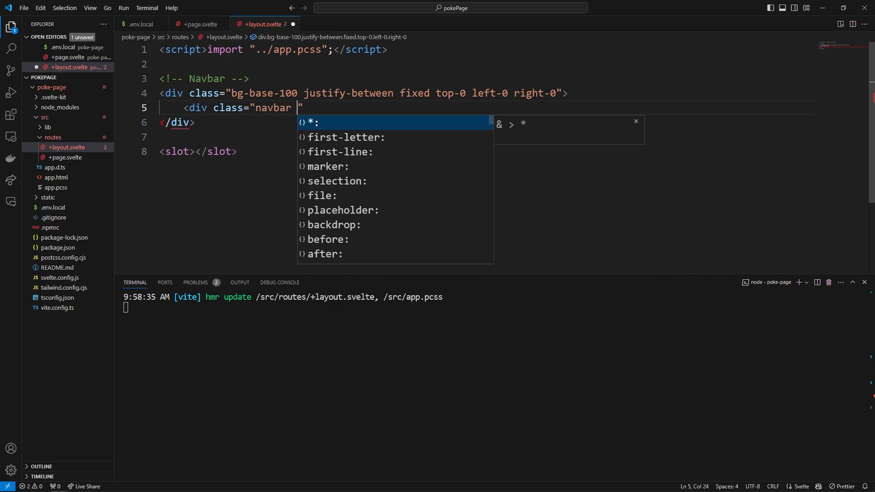
{"action": "type", "text": "m"}
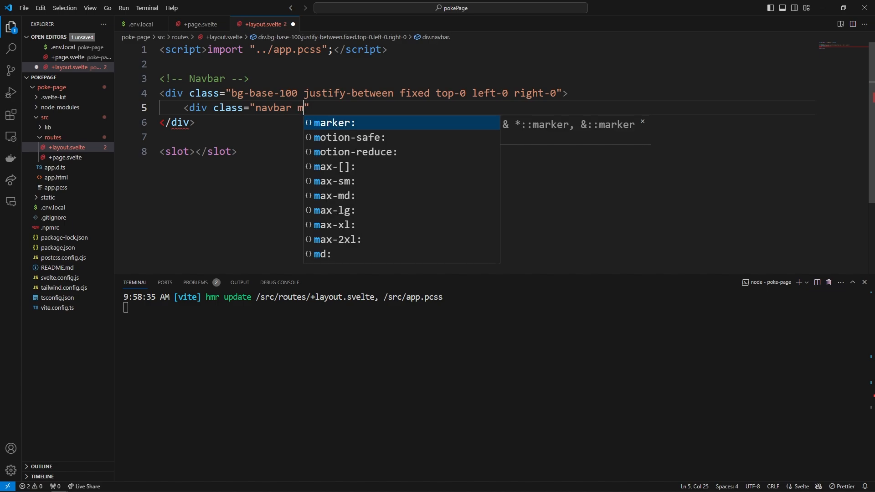
{"action": "type", "text": "ax-w-3xl"}
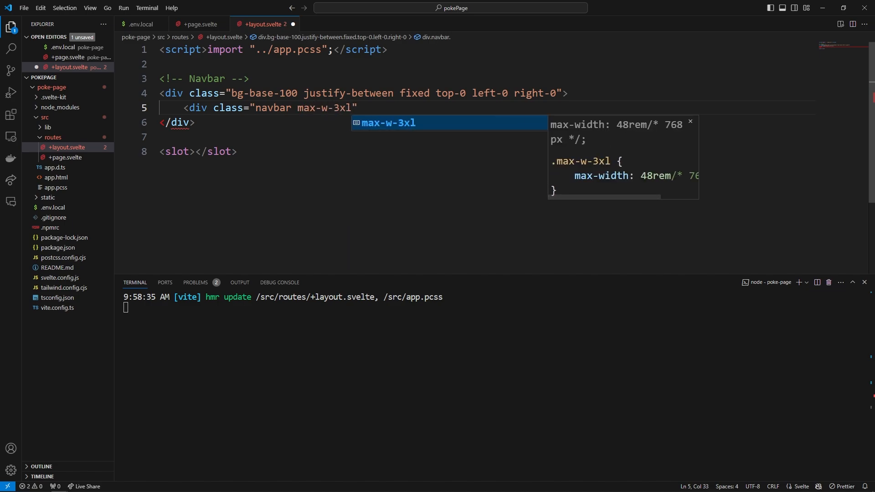
{"action": "type", "text": "mx-auto justify-between"}
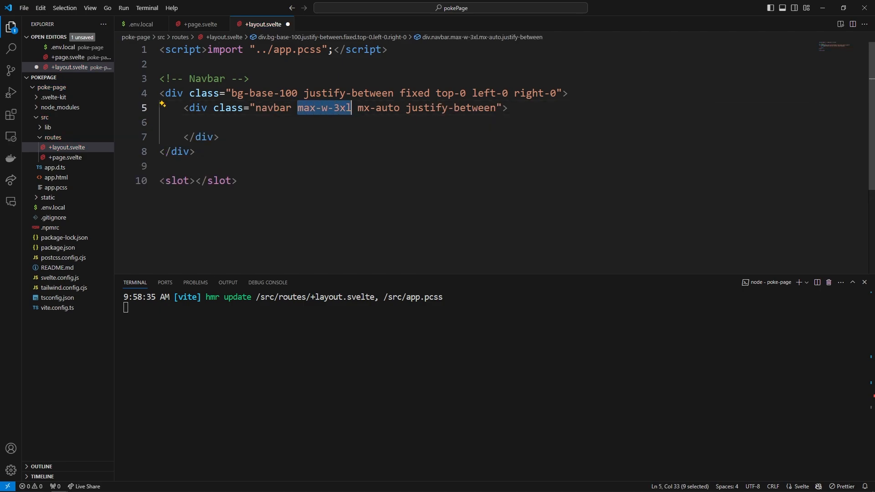
{"action": "mouse_move", "coordinate": [324, 107]}
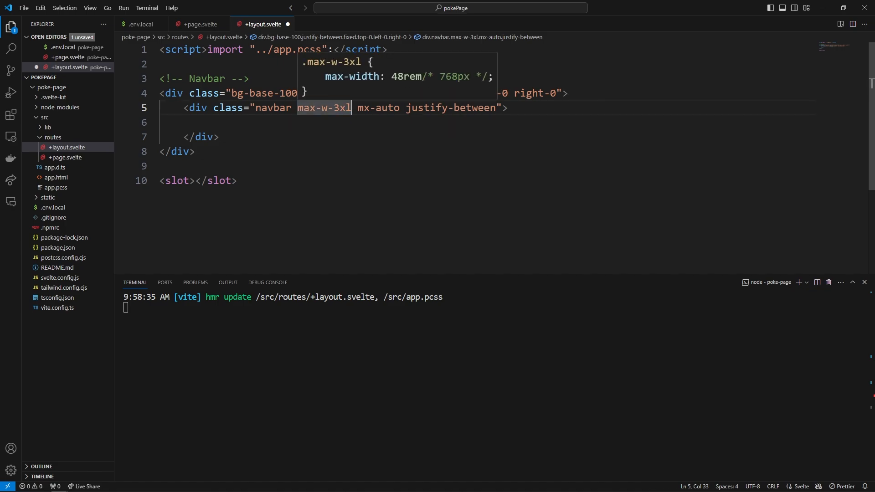
{"action": "mouse_move", "coordinate": [418, 78]}
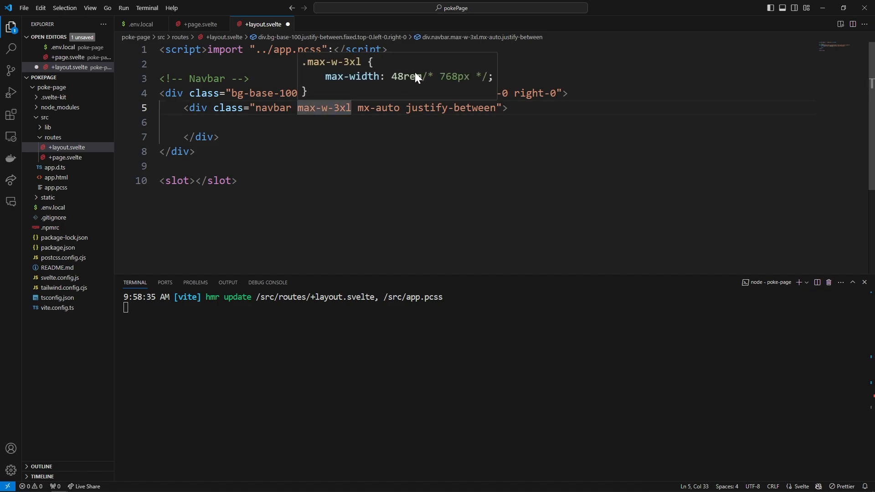
{"action": "mouse_move", "coordinate": [452, 87]}
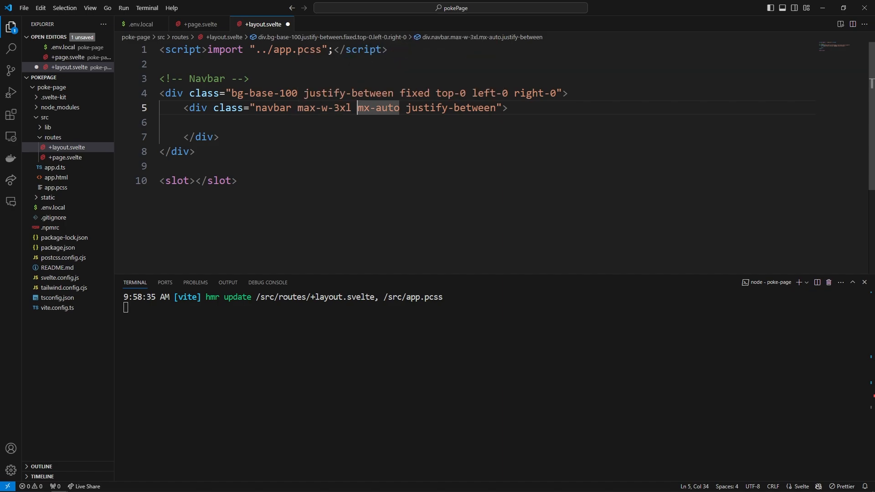
{"action": "type", "text": "M"}
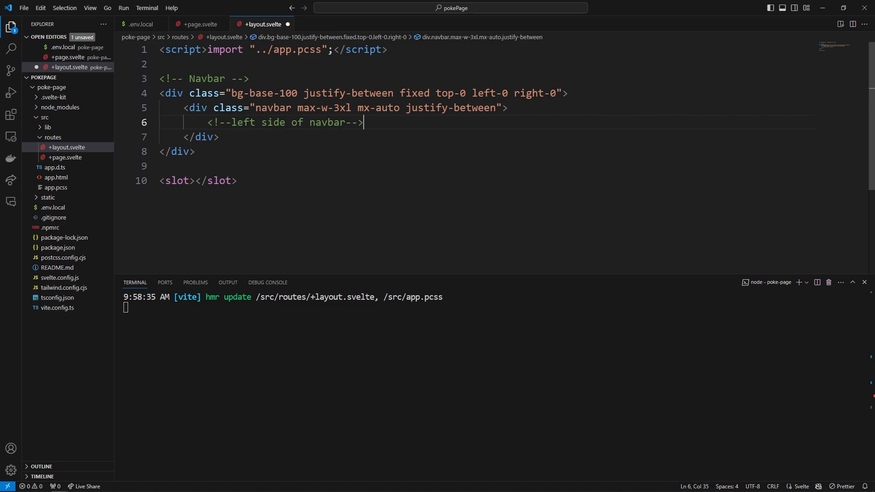
Add left/right side divs with a 'PokePage' link to '/' styled btn btn-ghost text-xl
{"action": "type", "text": "<!--right side of navb-->"}
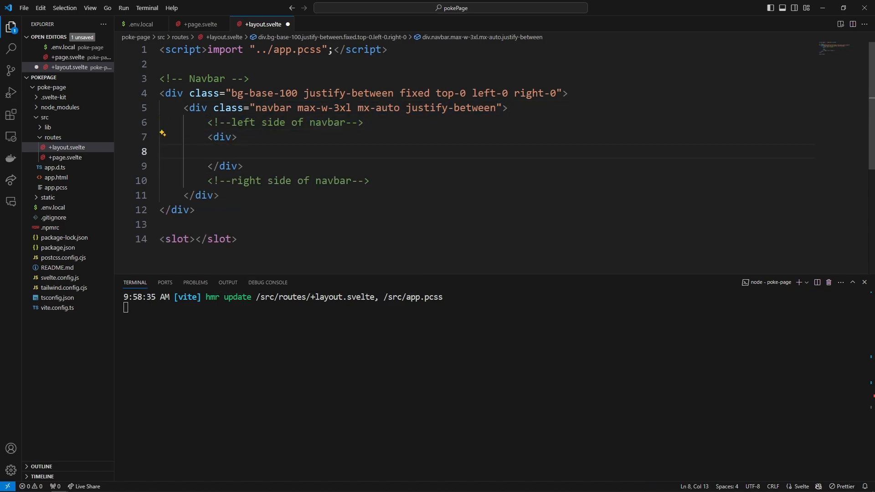
{"action": "type", "text": "<div></div>"}
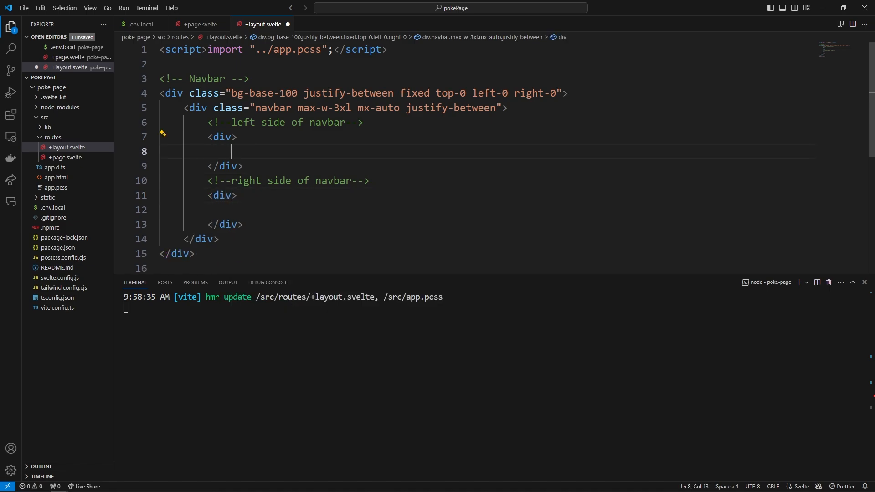
{"action": "type", "text": "<a href=\""}
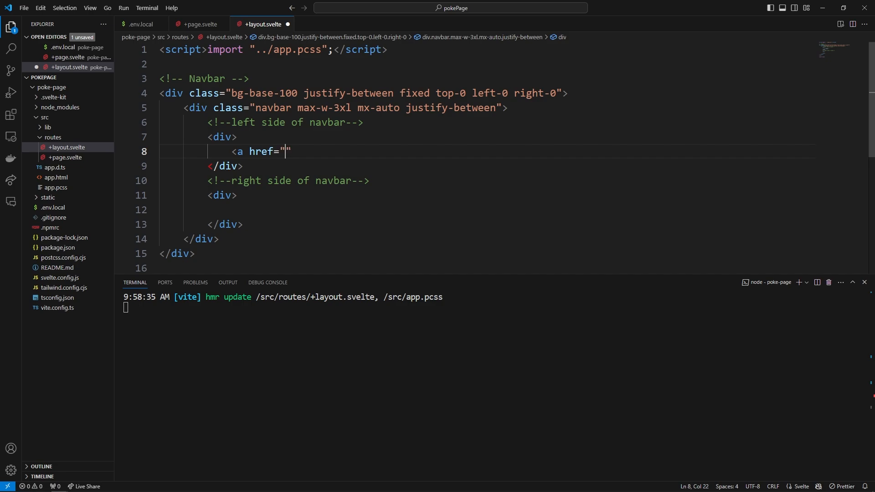
{"action": "type", "text": "/"}
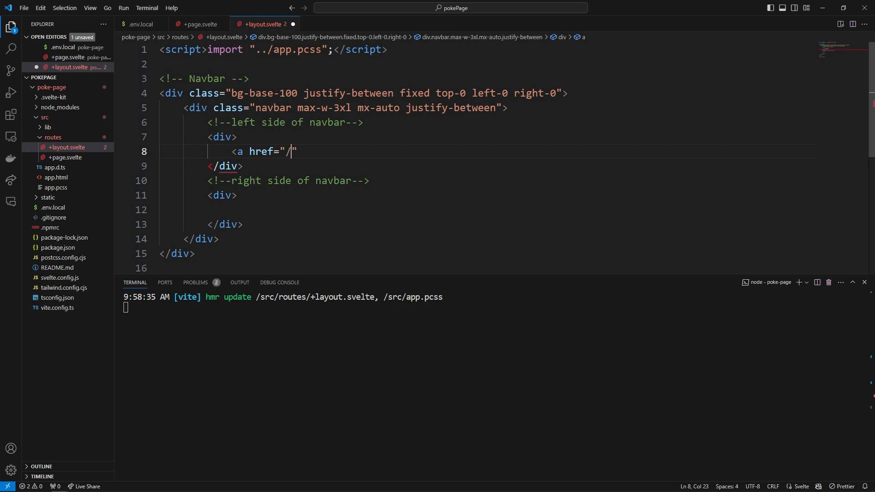
{"action": "type", "text": "class=\"\""}
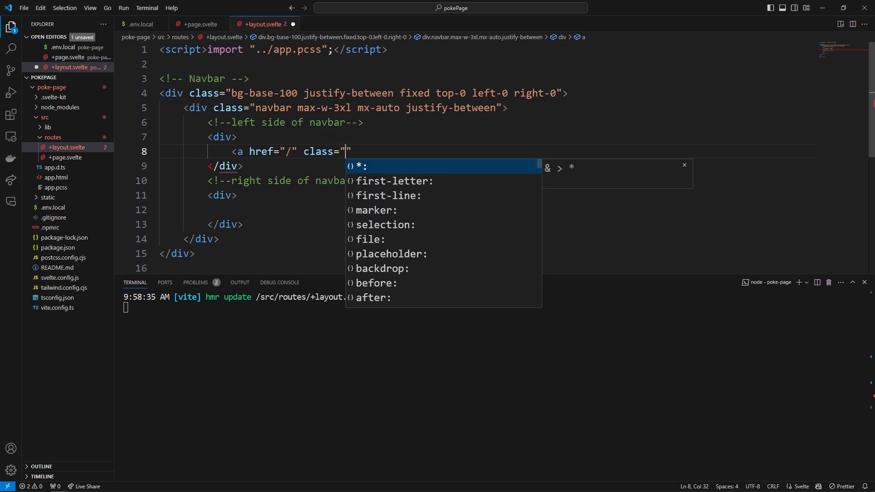
{"action": "type", "text": "btn btn-ghost text-xl"}
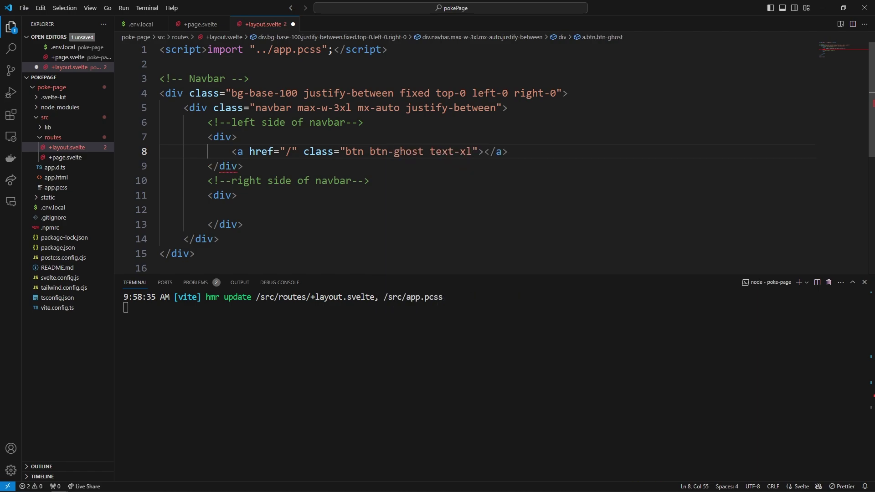
{"action": "type", "text": "PokePage"}
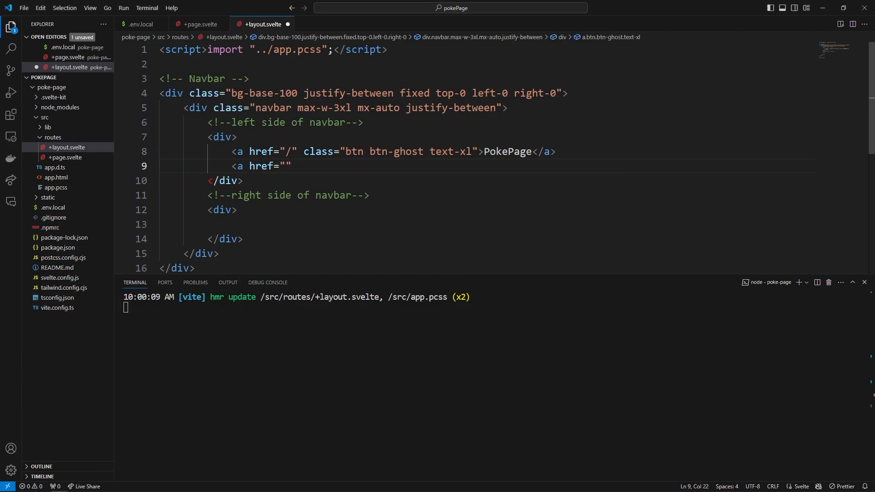
Add a 'My Page' link to '/user' with class 'btn btn-ghost' on the navbar's left side
{"action": "type", "text": "/user"}
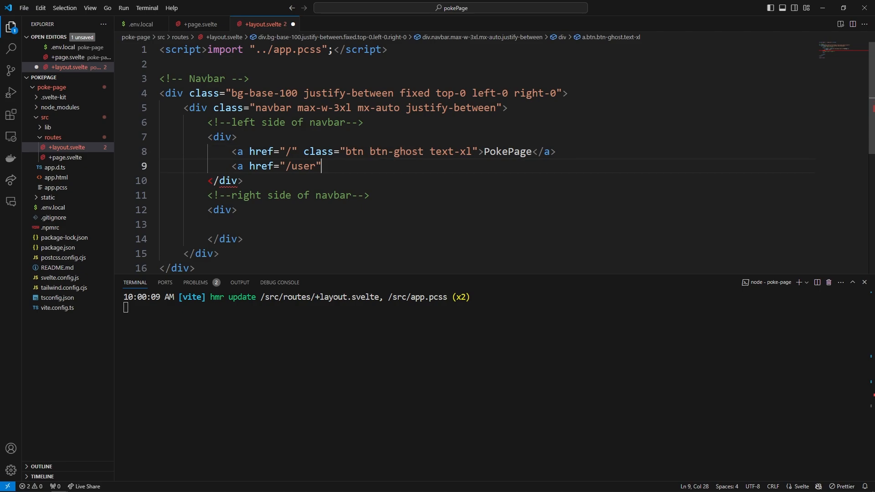
{"action": "type", "text": "class"}
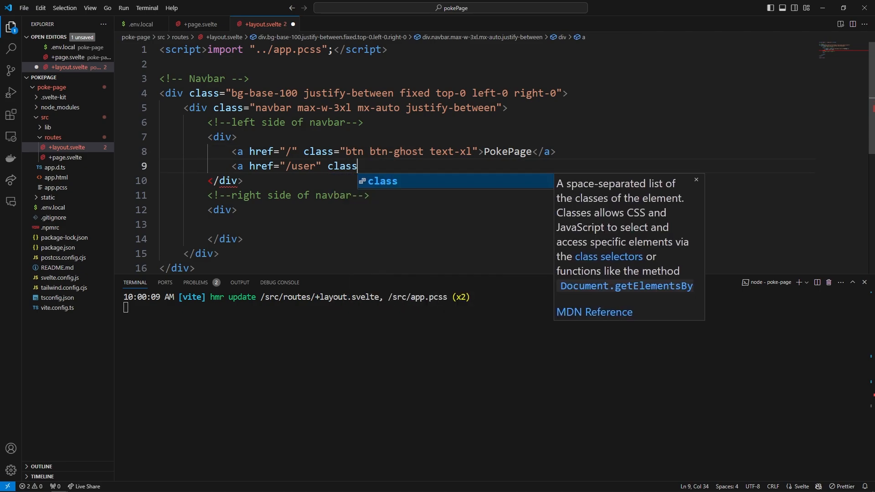
{"action": "type", "text": "="}
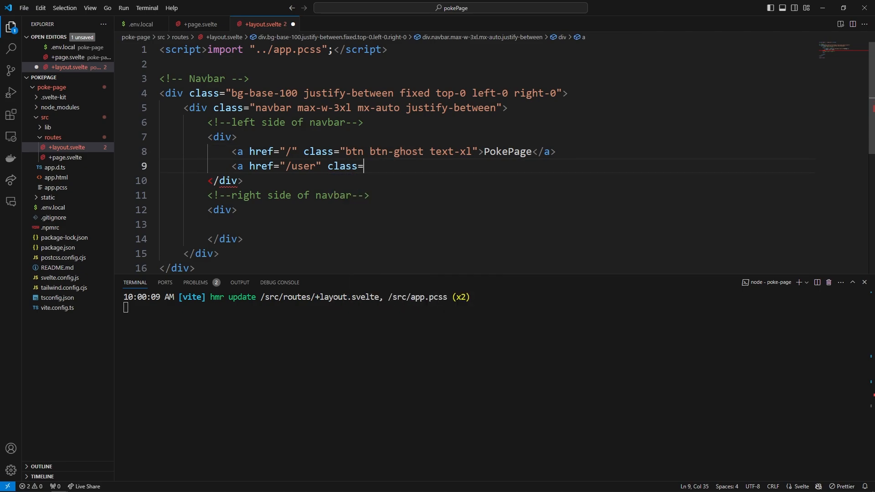
{"action": "type", "text": "\"btn btn-\""}
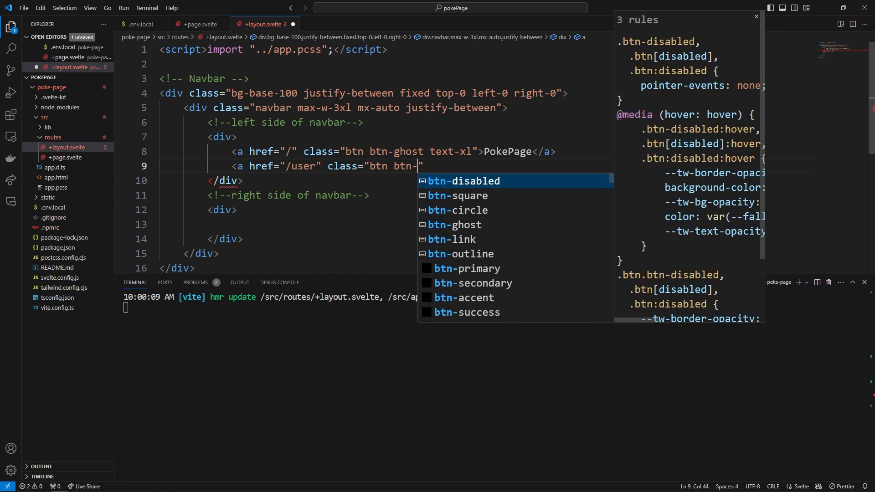
{"action": "type", "text": "ghost\">My Page</a>"}
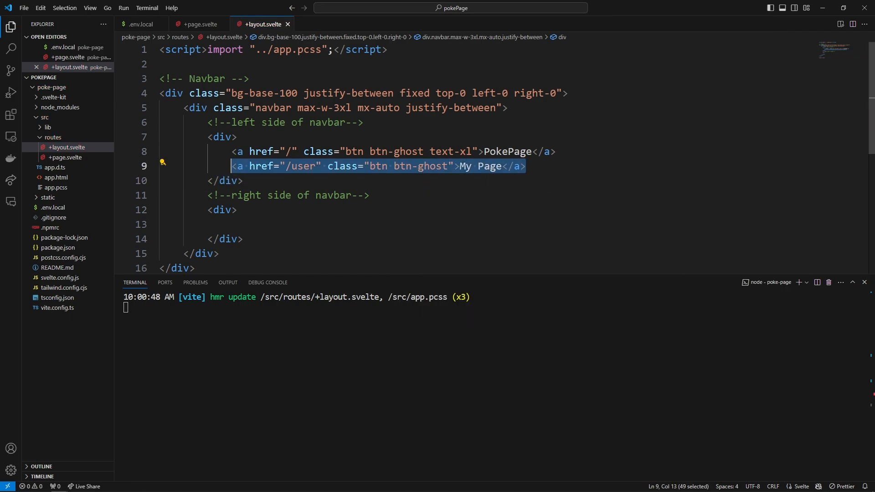
{"action": "left_click", "coordinate": [526, 166]}
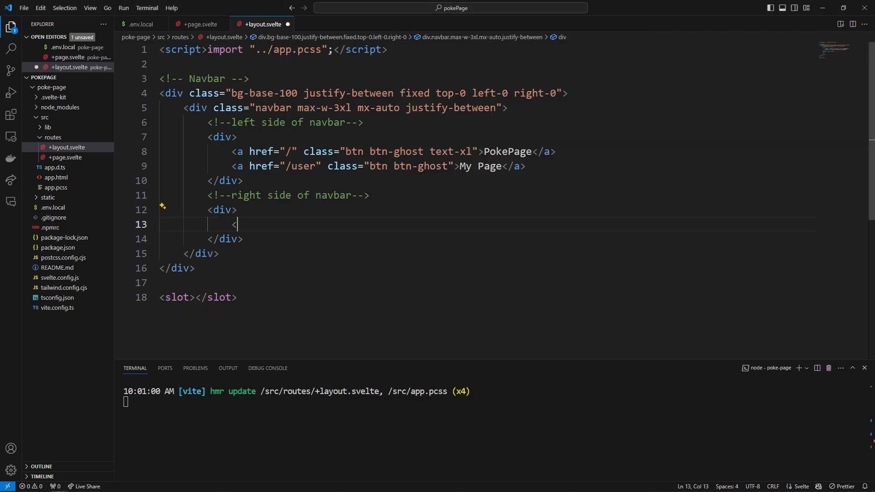
Start a right-side button whose on:click calls goto, importing it from $app/navigation
{"action": "type", "text": "<button"}
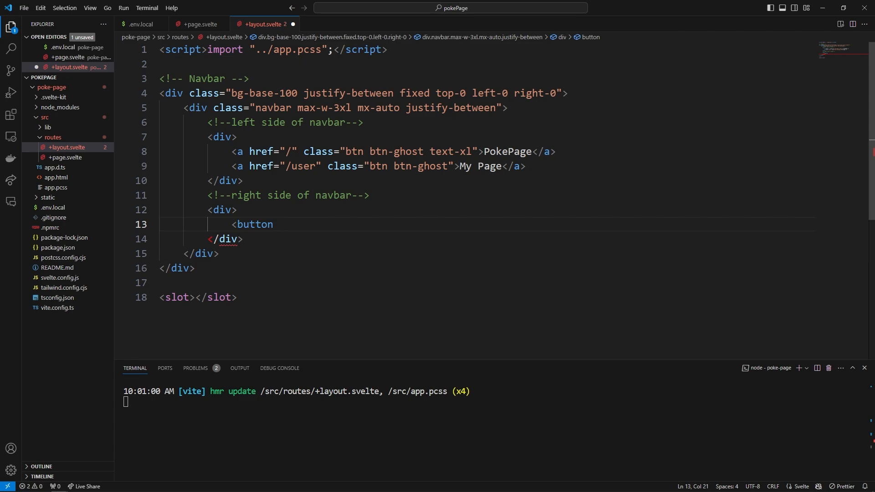
{"action": "type", "text": "on:click"}
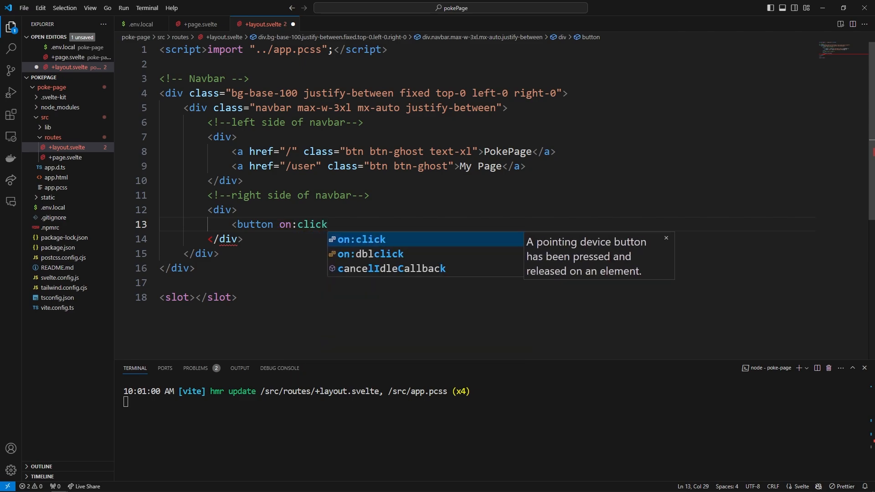
{"action": "type", "text": "={}"}
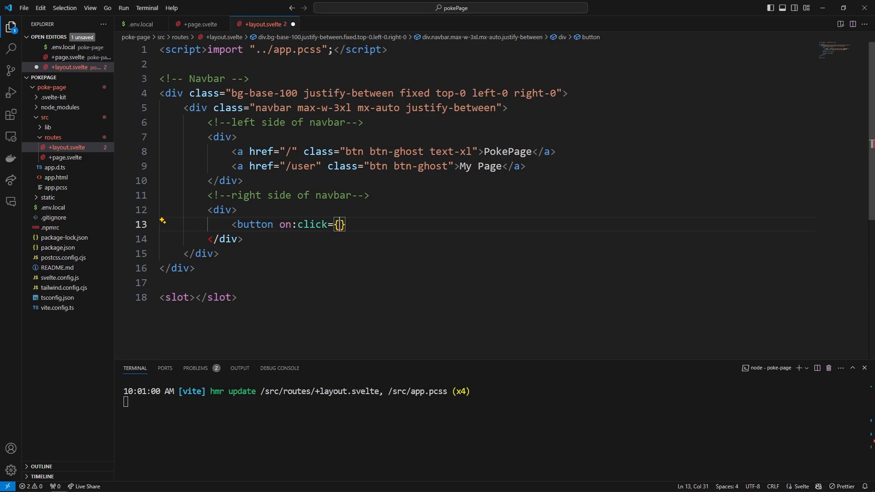
{"action": "type", "text": "() ="}
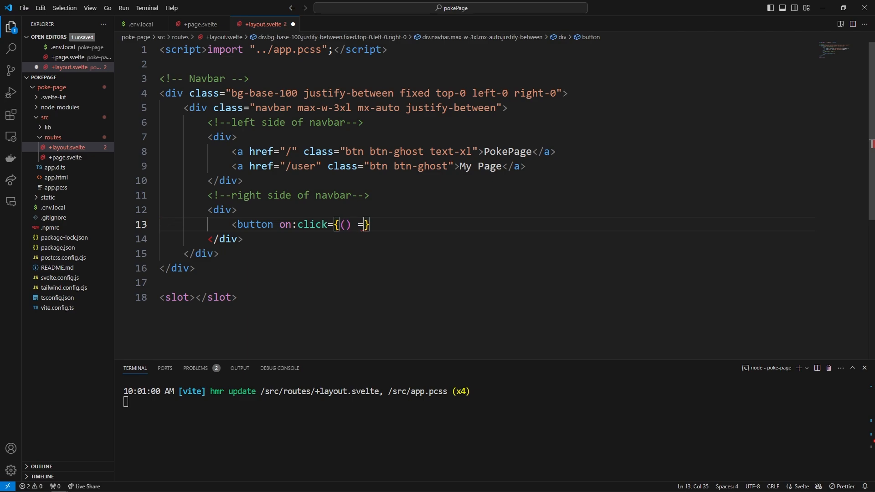
{"action": "type", "text": ">"}
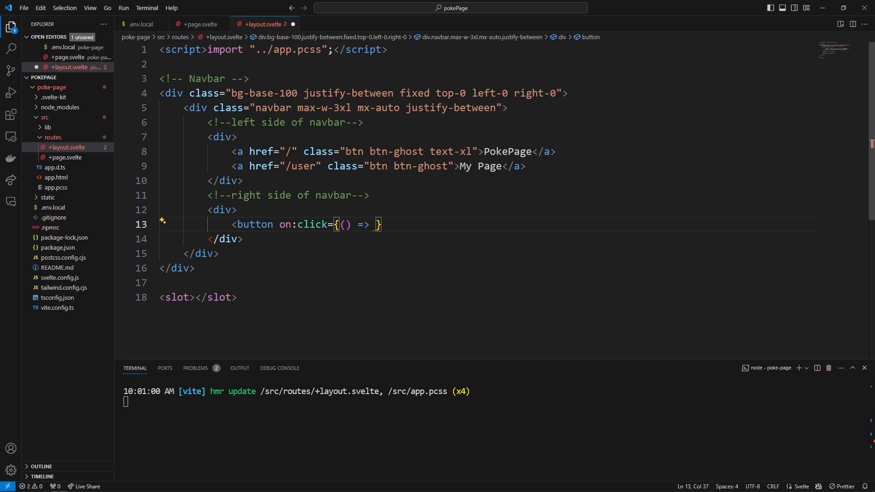
{"action": "type", "text": "goto"}
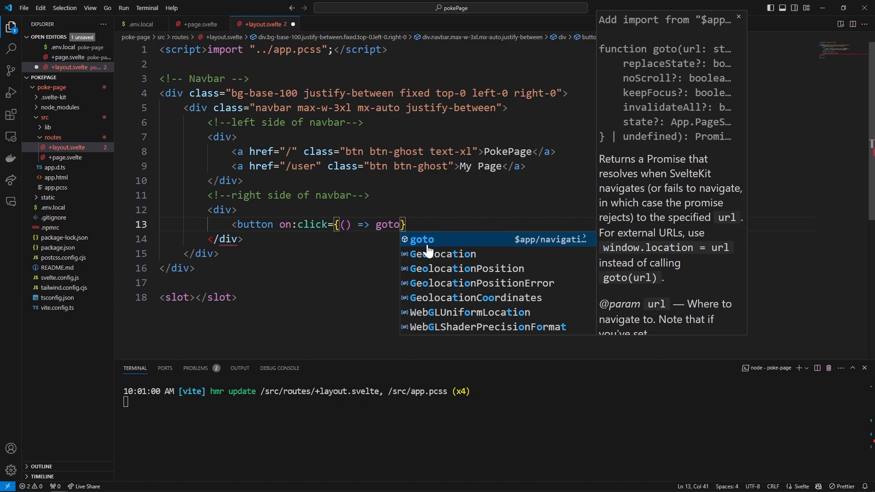
{"action": "left_click", "coordinate": [421, 239]}
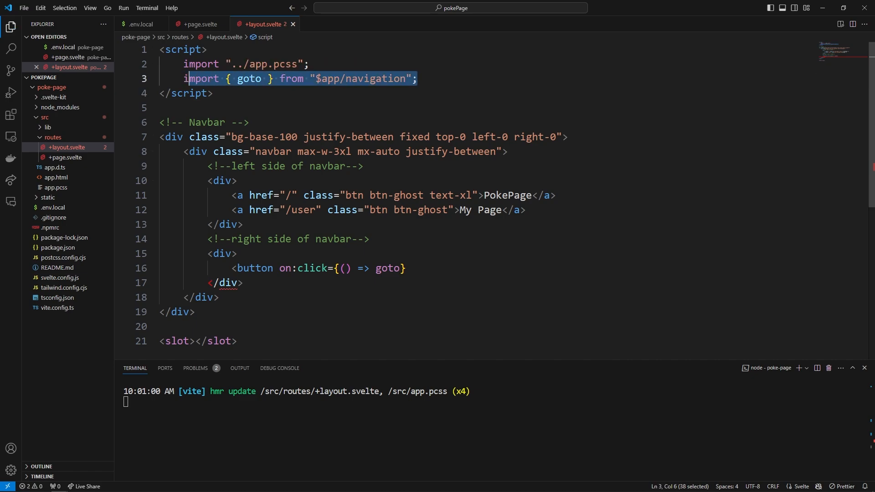
Make the button call goto("/login") and label it Login
{"action": "double_click", "coordinate": [374, 79]}
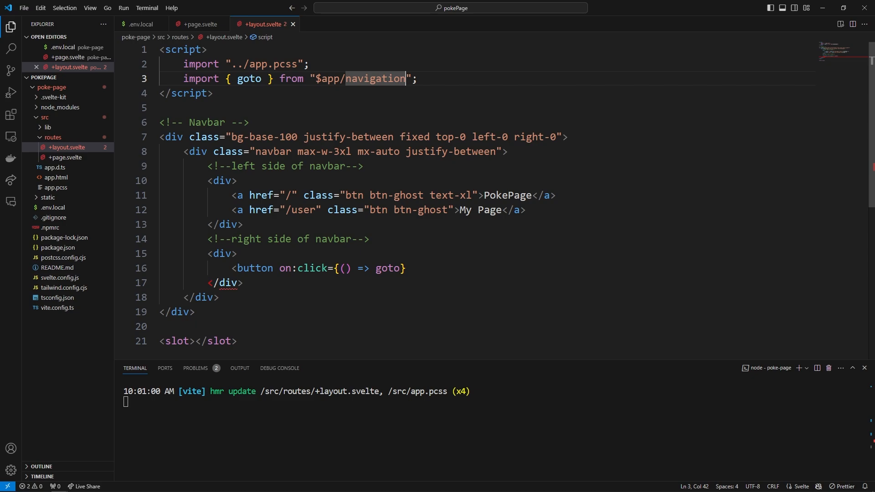
{"action": "type", "text": "(\".\""}
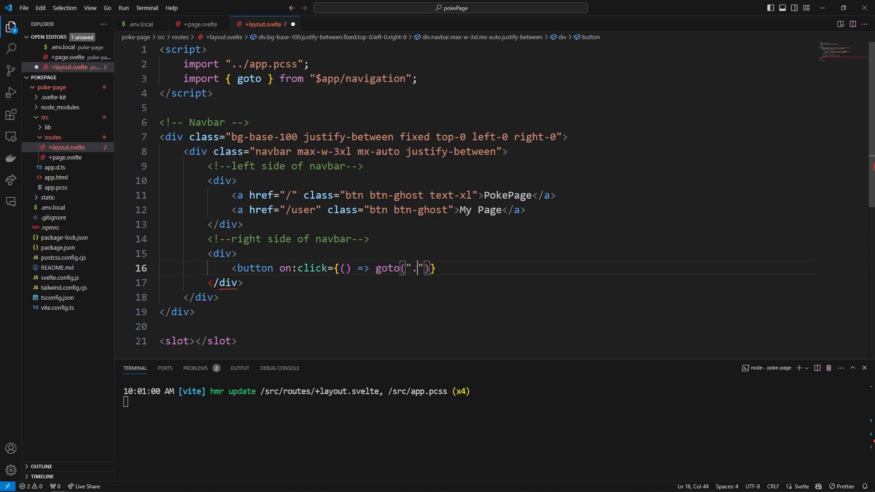
{"action": "type", "text": "/login"}
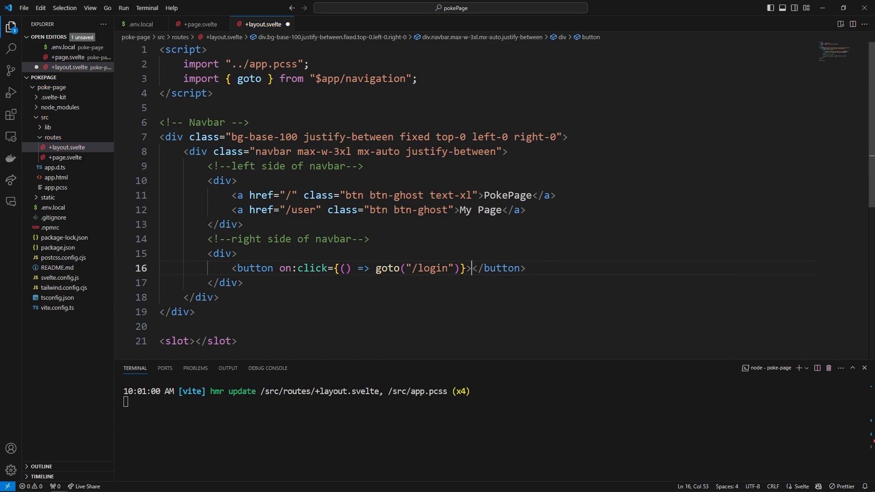
{"action": "type", "text": "Login"}
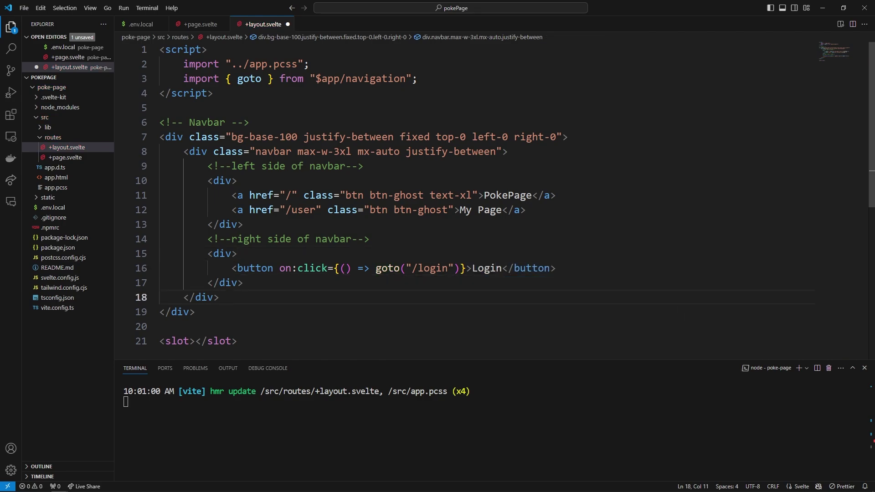
{"action": "left_click_drag", "start_coordinate": [280, 268], "coordinate": [456, 268]}
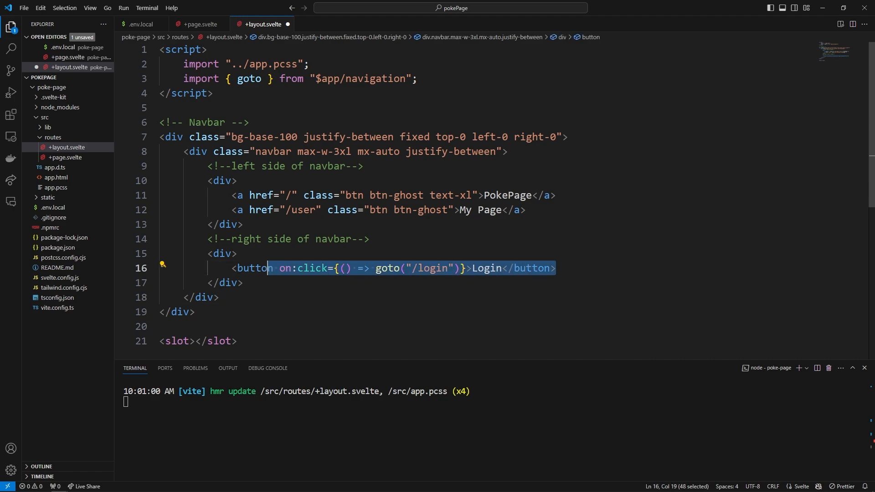
{"action": "left_click", "coordinate": [556, 268]}
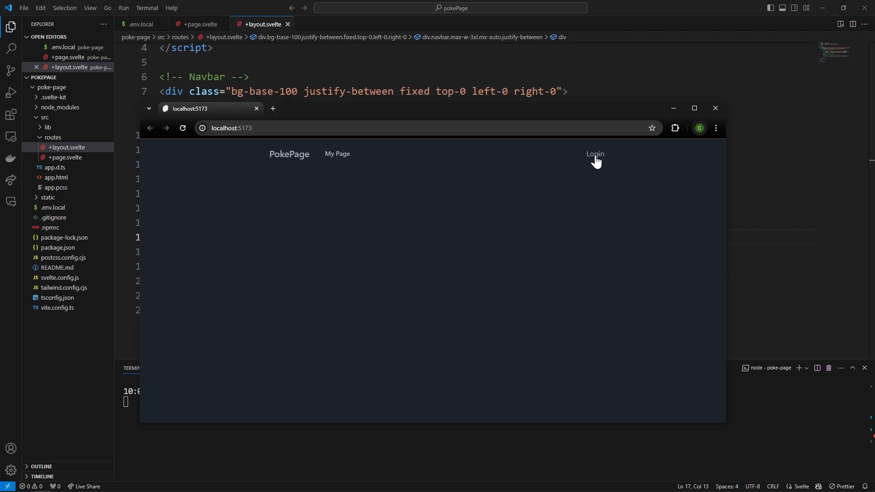
Try the Login button in Chrome, landing on the not-yet-found /login address
{"action": "left_click", "coordinate": [595, 153]}
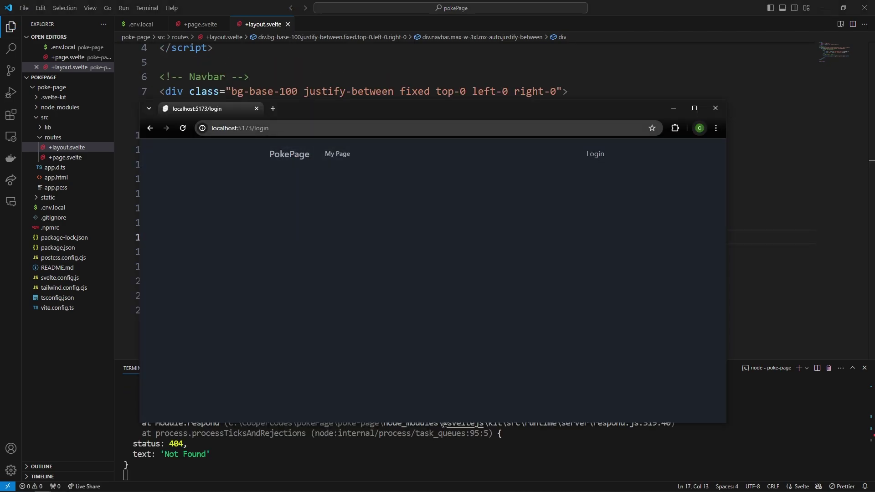
{"action": "left_click", "coordinate": [253, 128]}
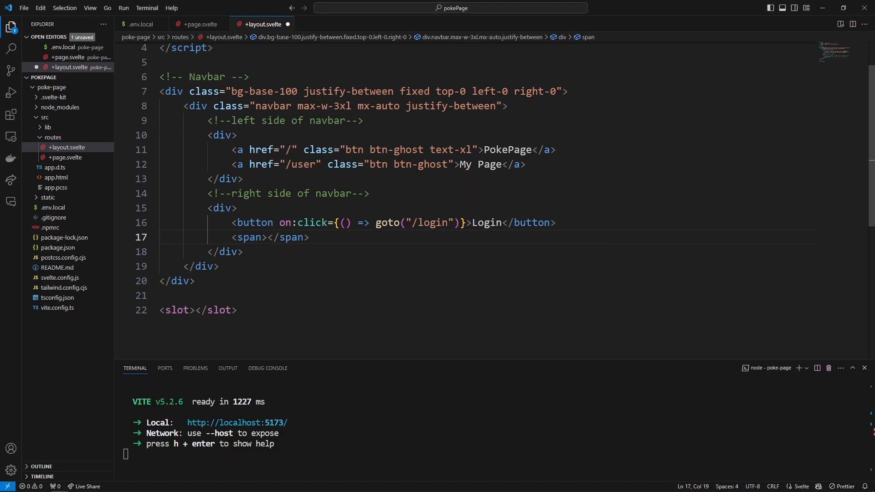
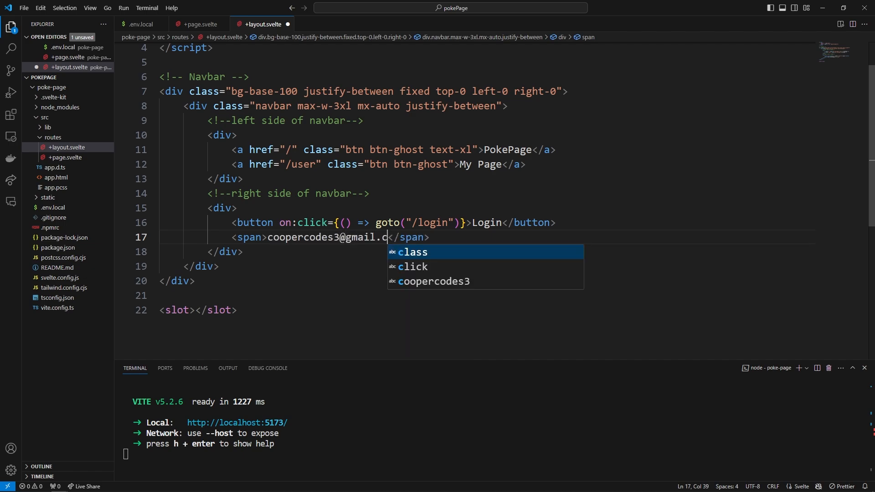
{"action": "type", "text": "class=\"text-white text-lg ml-2"}
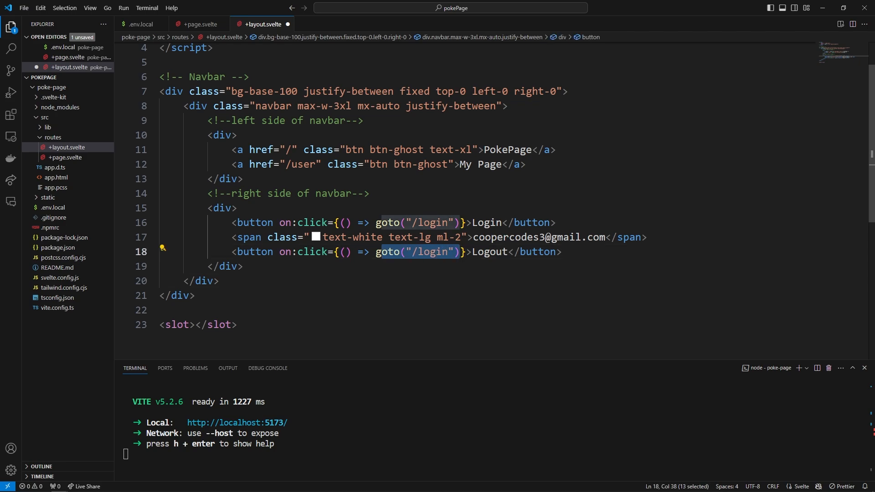
{"action": "type", "text": "console.log"}
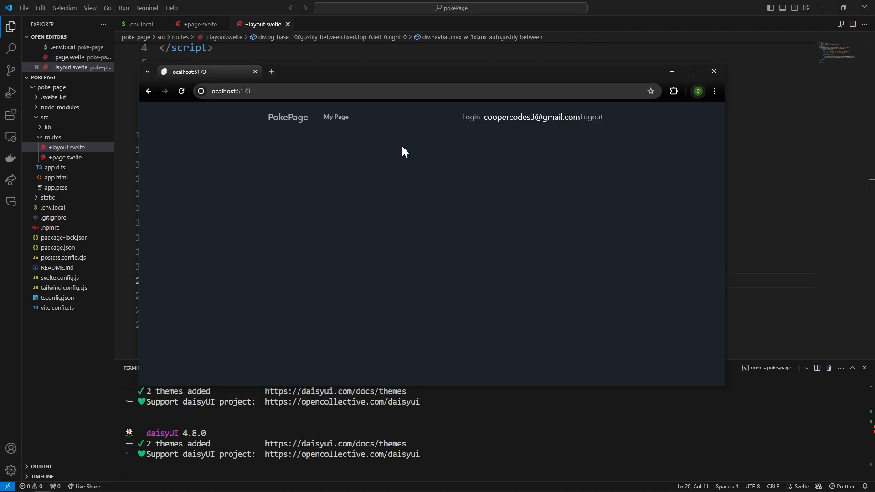
{"action": "mouse_move", "coordinate": [660, 129]}
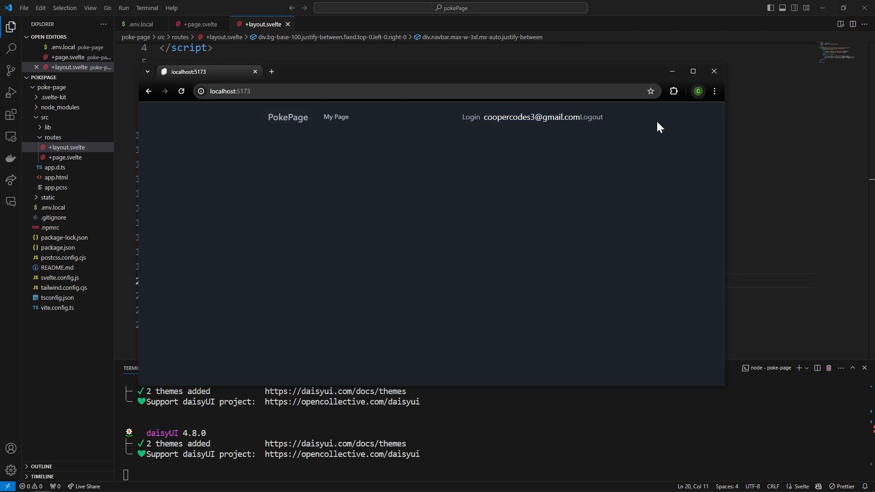
{"action": "mouse_move", "coordinate": [433, 108]}
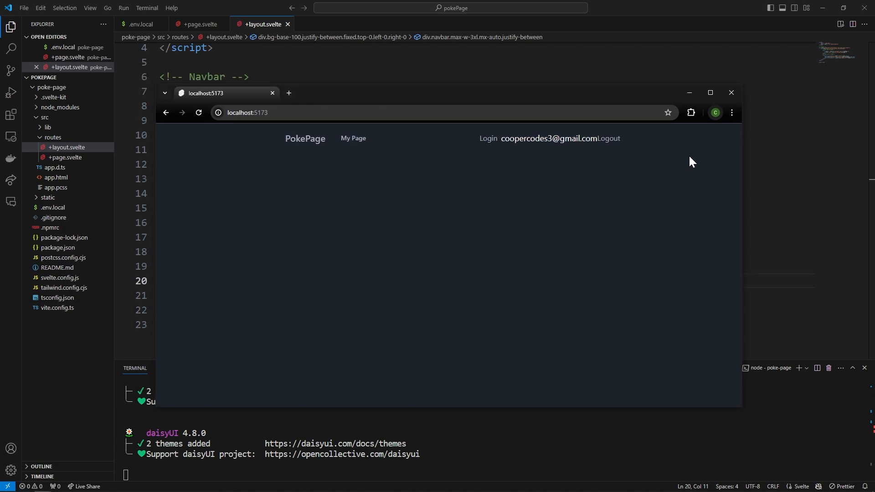
{"action": "mouse_move", "coordinate": [500, 106]}
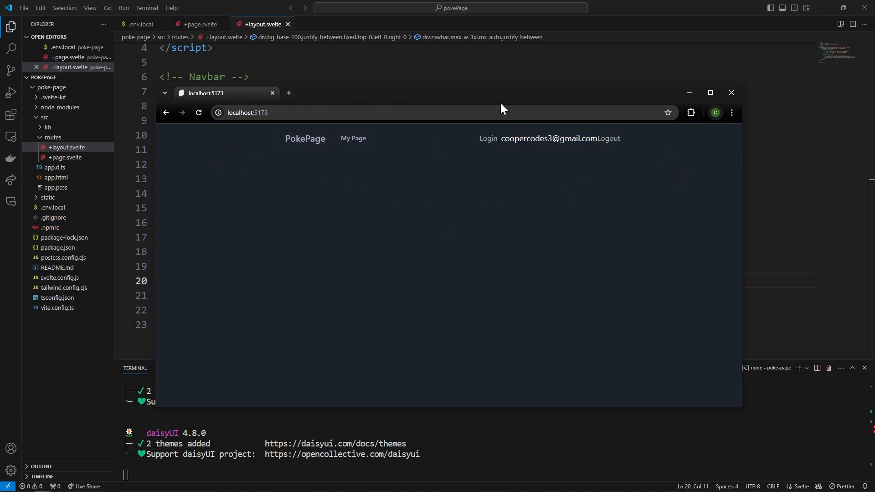
{"action": "left_click", "coordinate": [199, 23]}
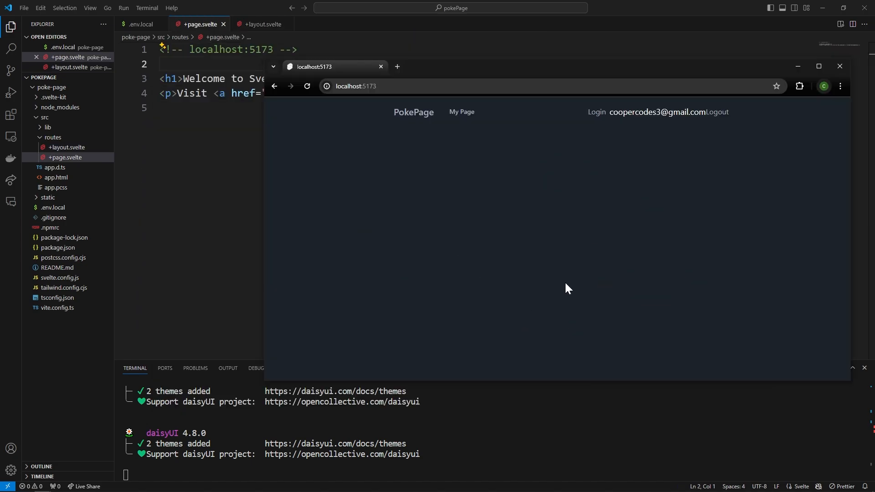
{"action": "mouse_move", "coordinate": [490, 295]}
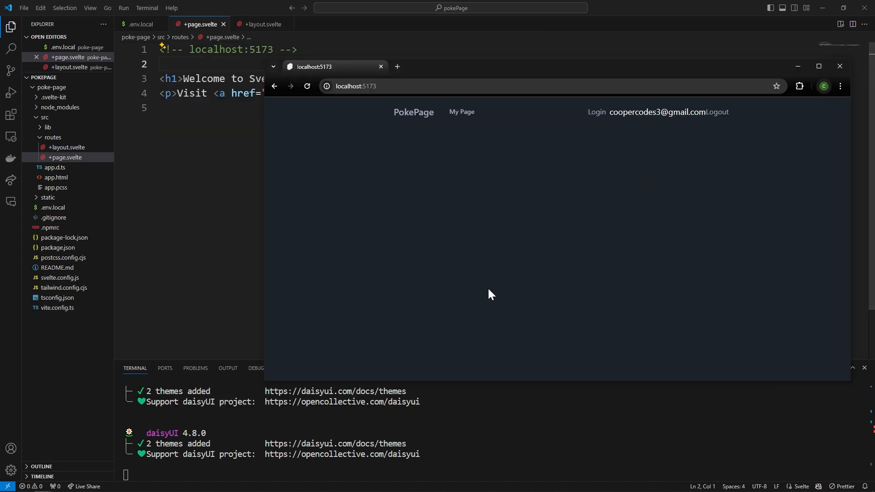
{"action": "mouse_move", "coordinate": [583, 301]}
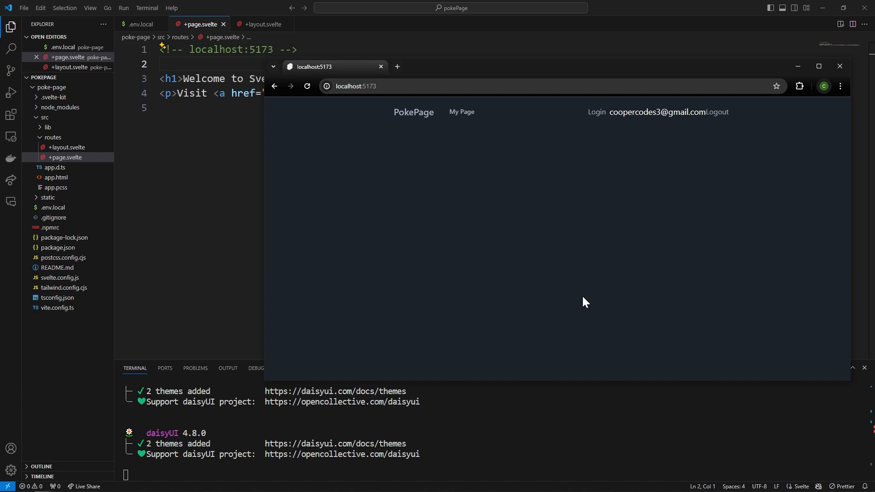
{"action": "mouse_move", "coordinate": [416, 201]}
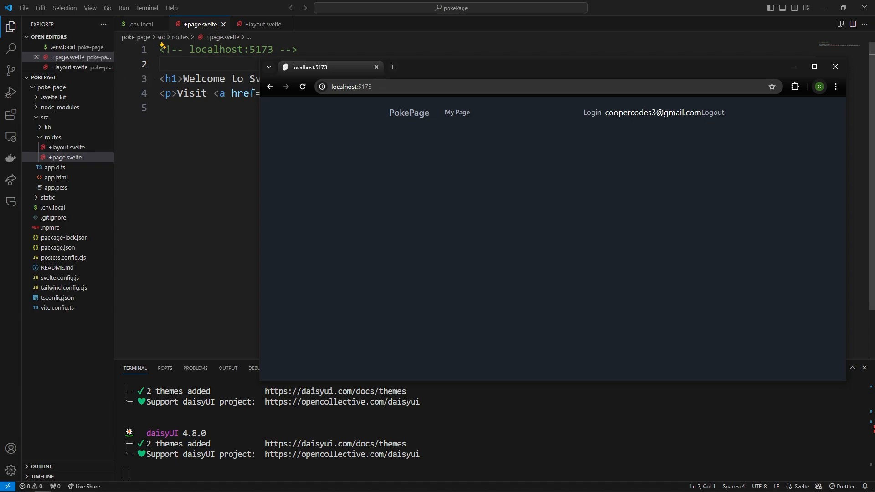
{"action": "mouse_move", "coordinate": [709, 244]}
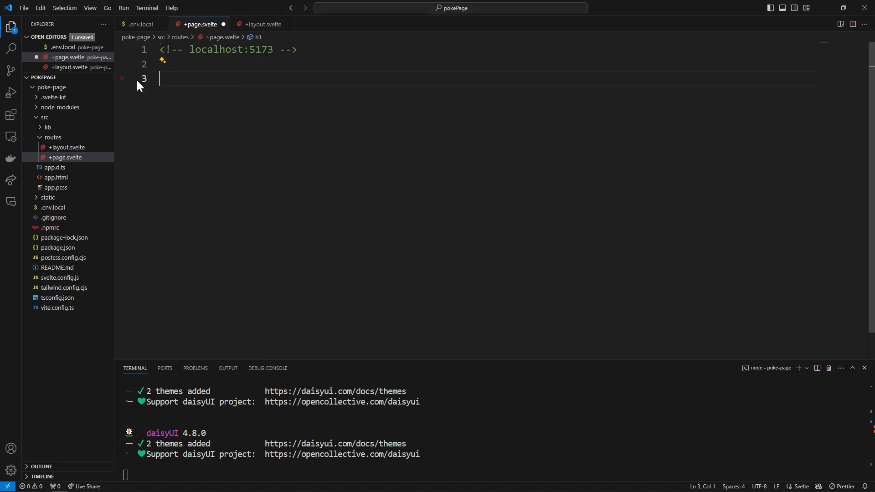
Write a bg-base-300 hero with centred max-w-md content and a bold text-4xl 'Welcome to PokePage' h1
{"action": "type", "text": "<div class=\"her\""}
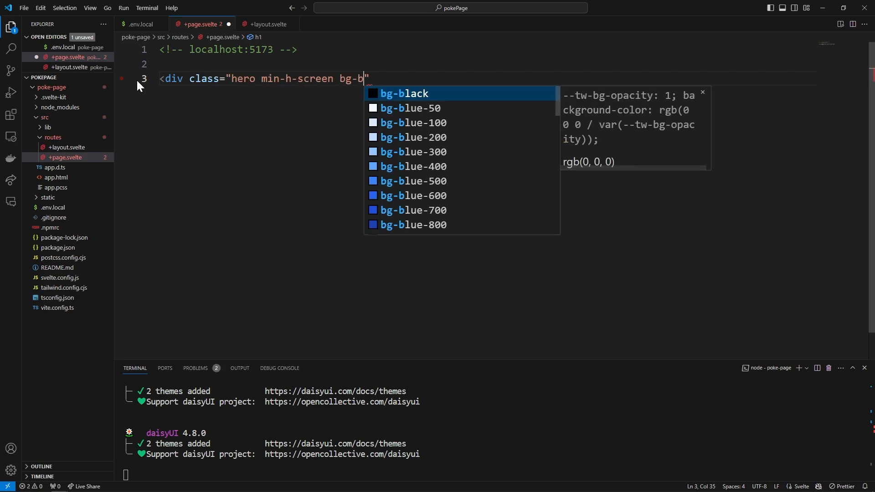
{"action": "type", "text": "ase-300\">"}
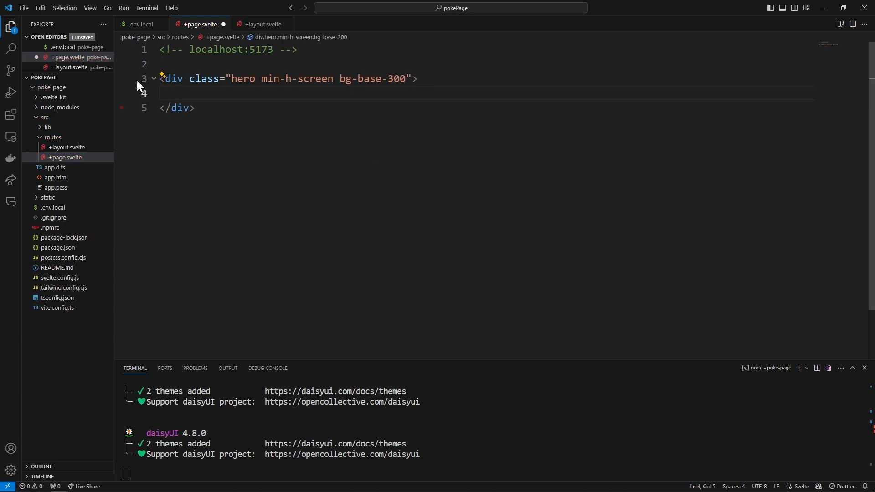
{"action": "type", "text": "<div"}
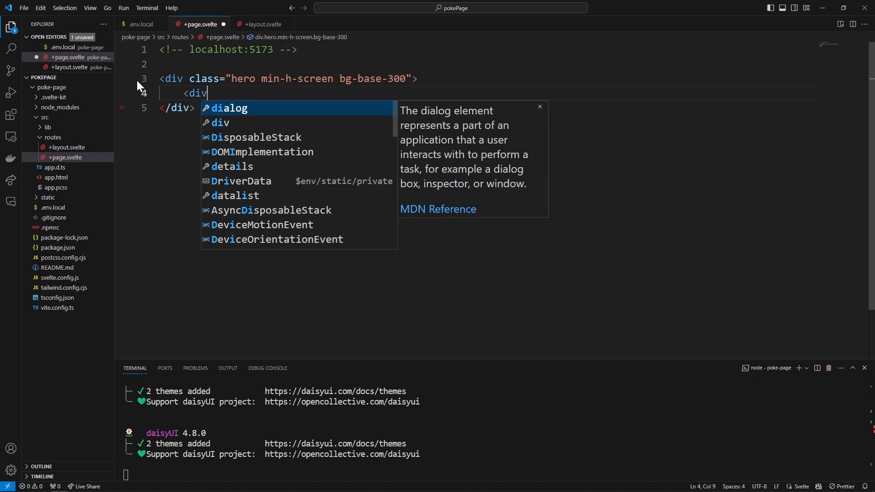
{"action": "type", "text": "class=\"hero-content\">"}
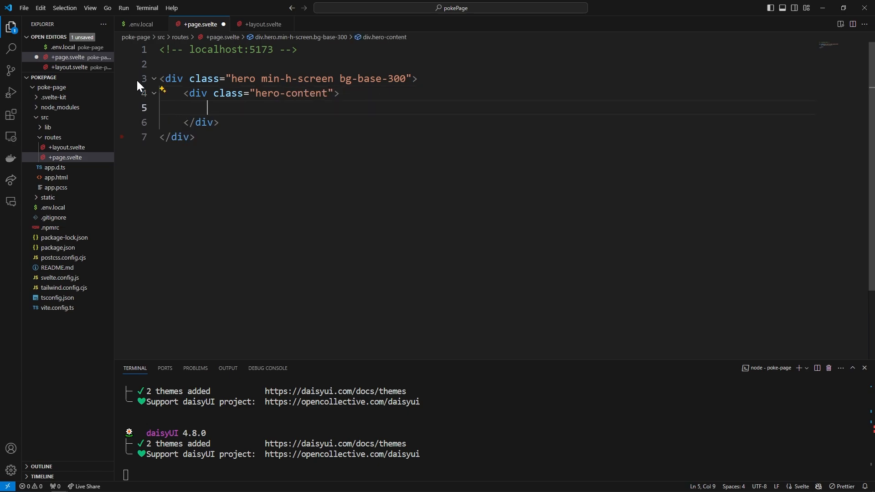
{"action": "type", "text": "<div class=\""}
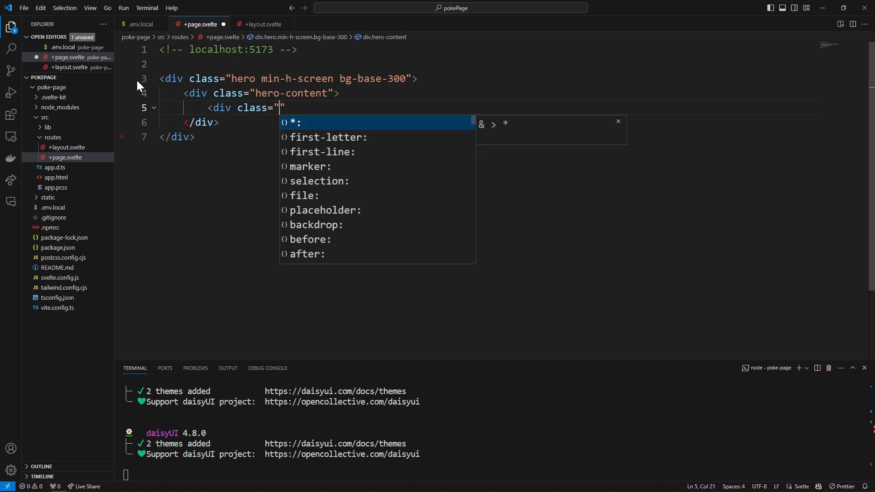
{"action": "type", "text": "max-w-md"}
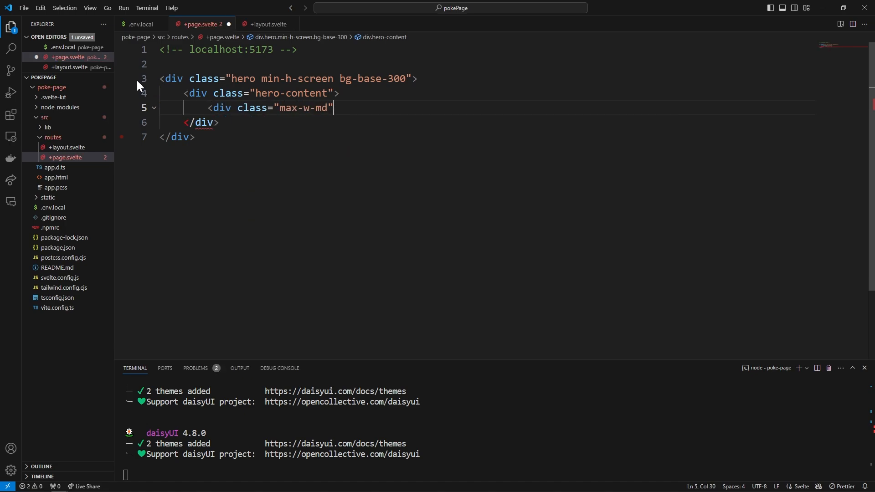
{"action": "type", "text": "\" \""}
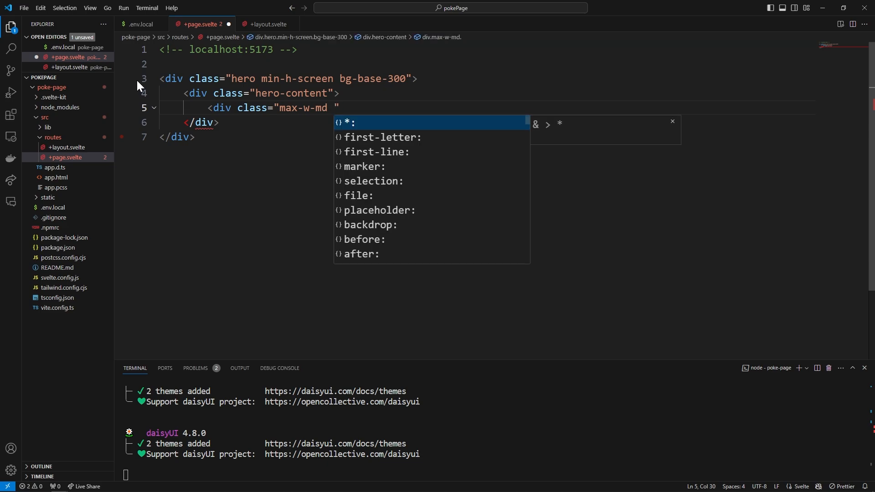
{"action": "type", "text": "text-cenmter"}
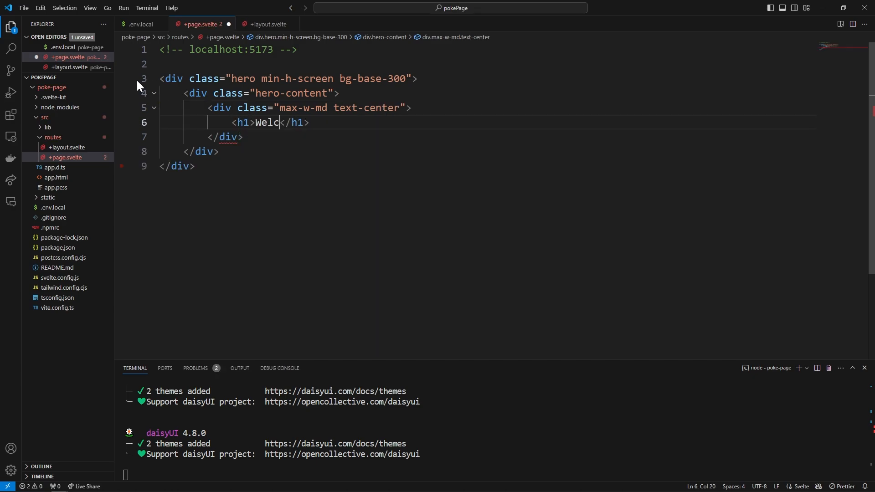
{"action": "type", "text": "ome to PokePage"}
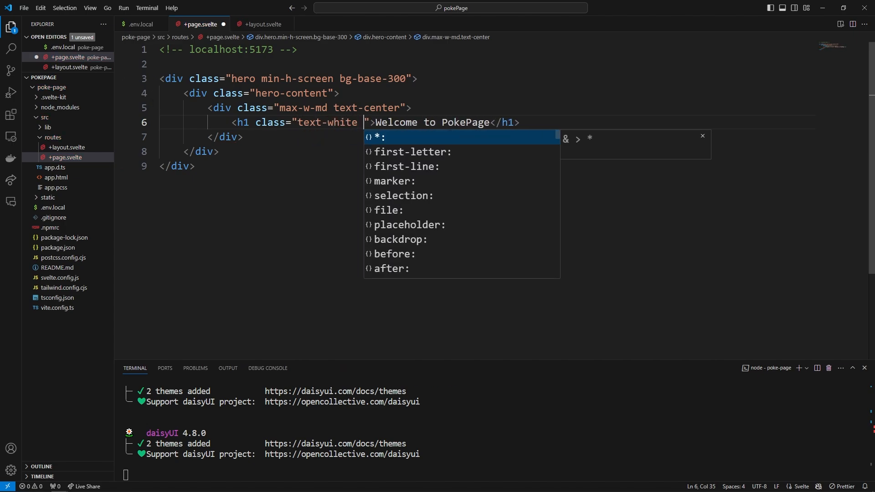
{"action": "type", "text": "font-bold"}
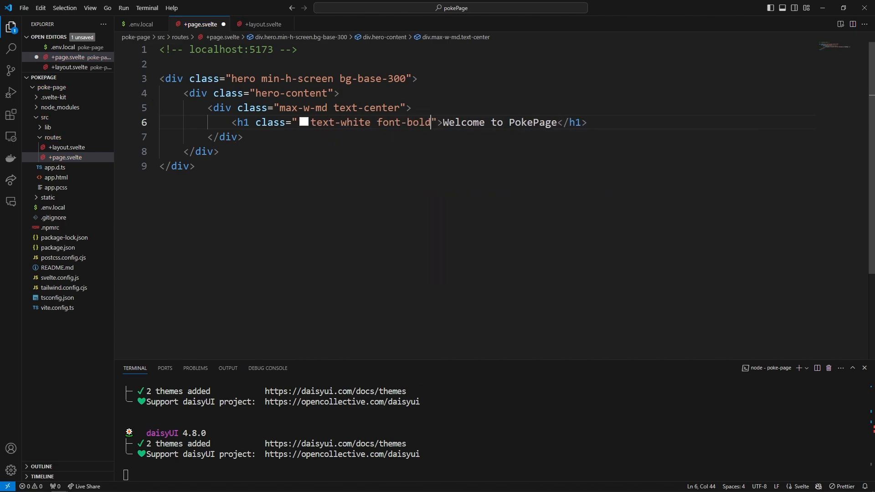
{"action": "type", "text": "text-4xl"}
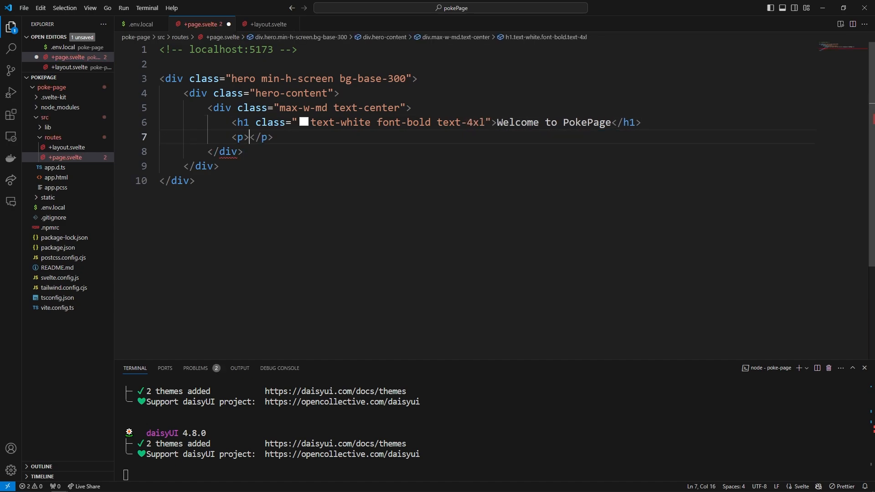
Add a py-6 blurb about creating an account for your own unique URL and a btn-primary 'Create An Account' link to /login
{"action": "type", "text": "Create an accou"}
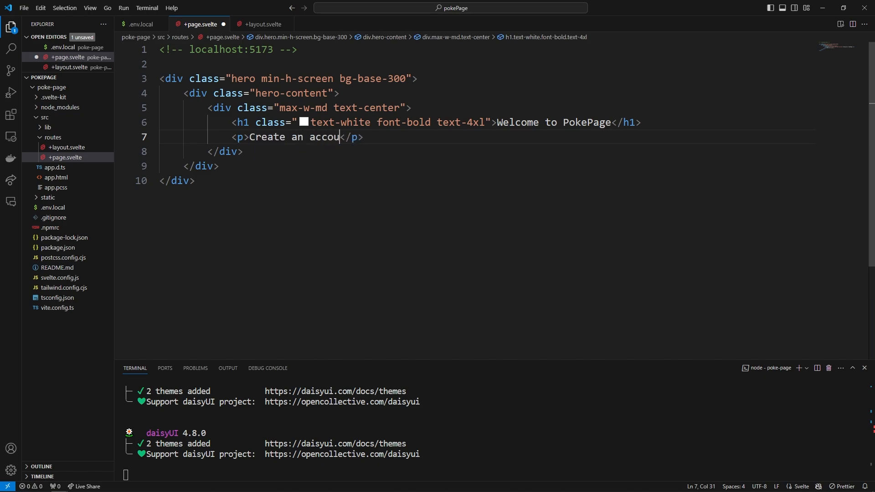
{"action": "type", "text": "nt to make your own PokePage with"}
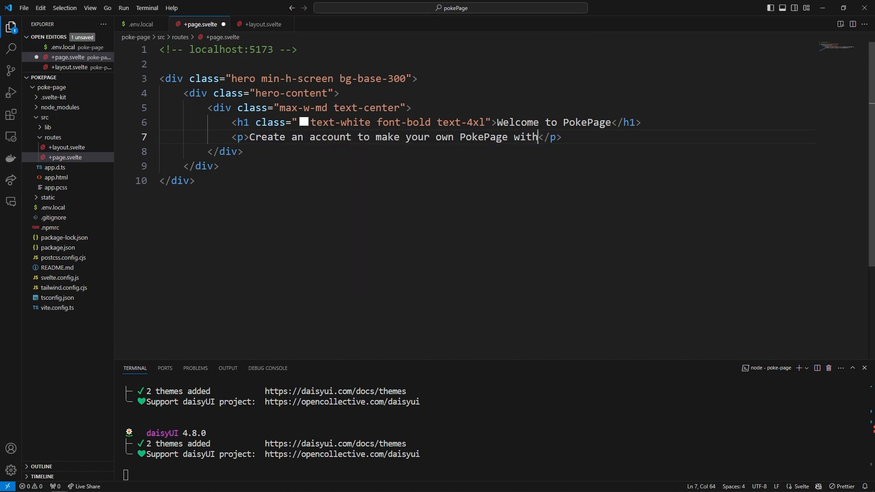
{"action": "type", "text": "your own unique URL!"}
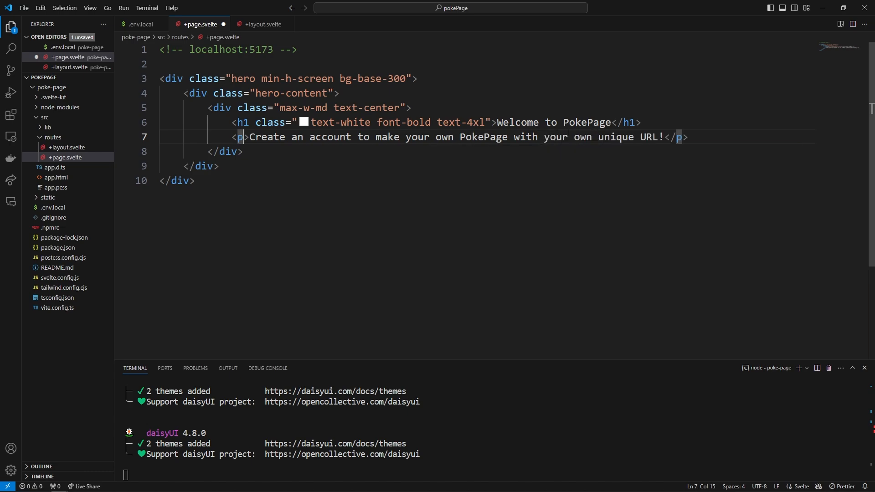
{"action": "type", "text": "class=\"py-6"}
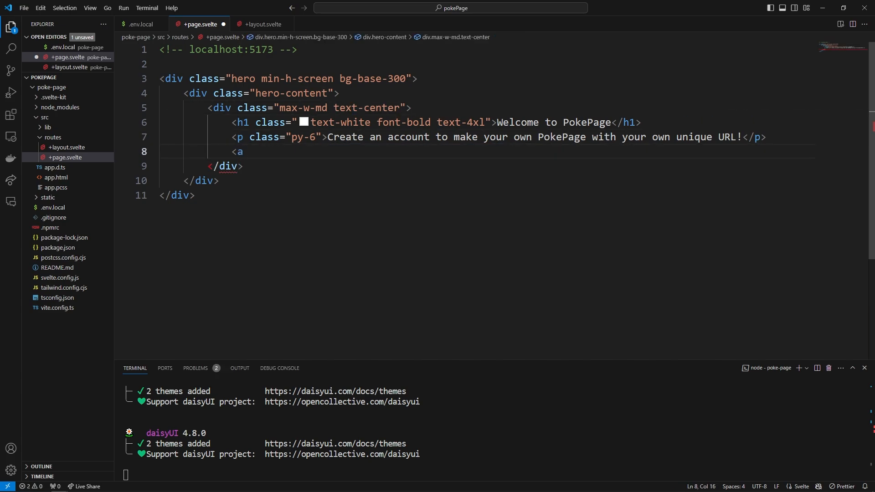
{"action": "type", "text": "href=\"/\""}
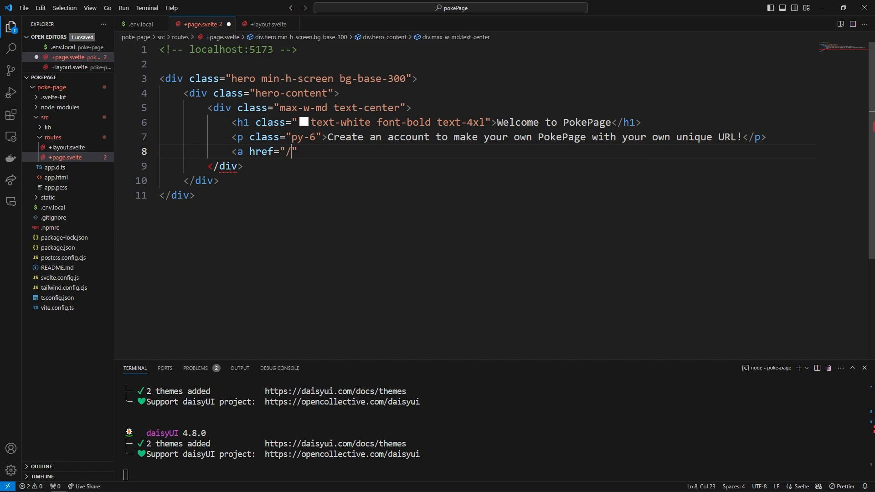
{"action": "type", "text": "login\">Create na"}
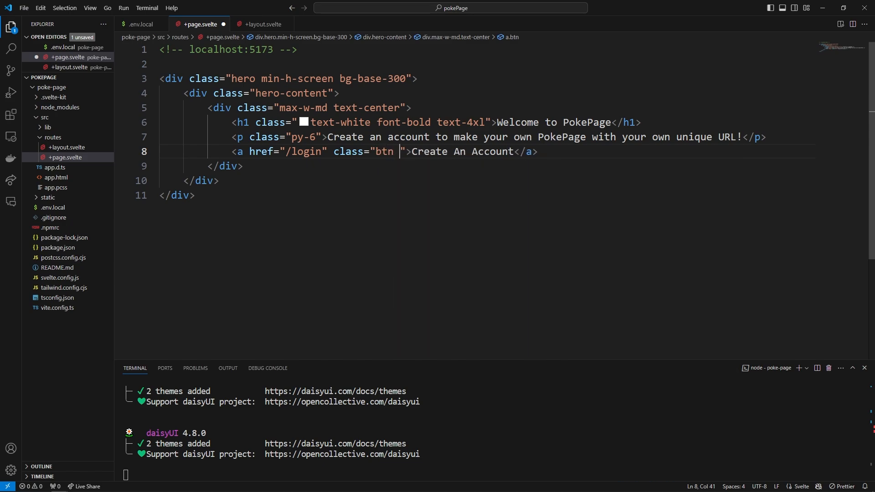
{"action": "type", "text": "btn-ghost"}
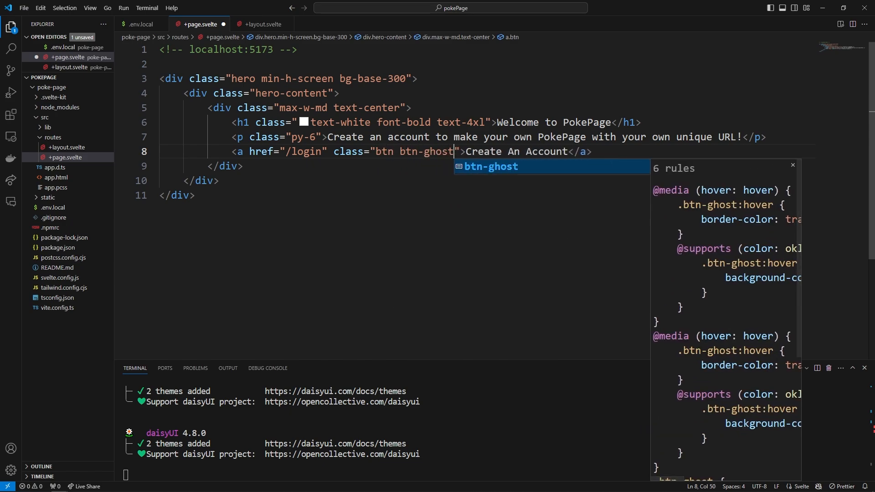
{"action": "type", "text": "btn-pr"}
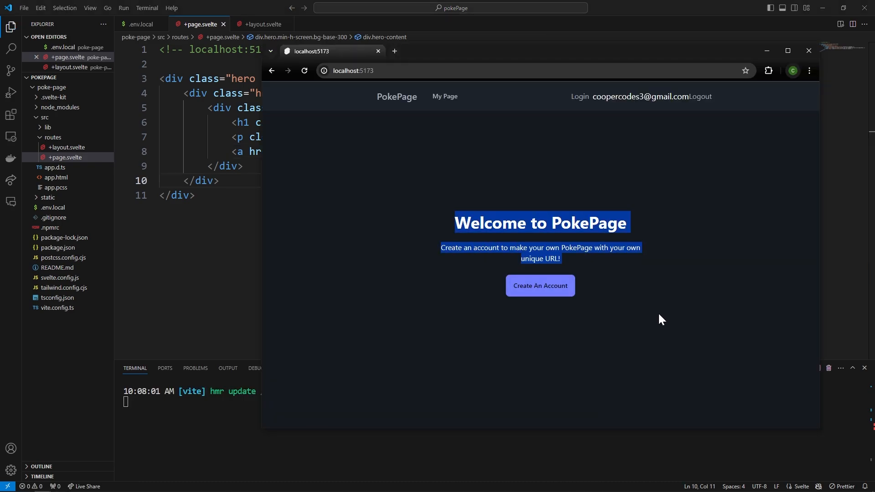
{"action": "mouse_move", "coordinate": [609, 296]}
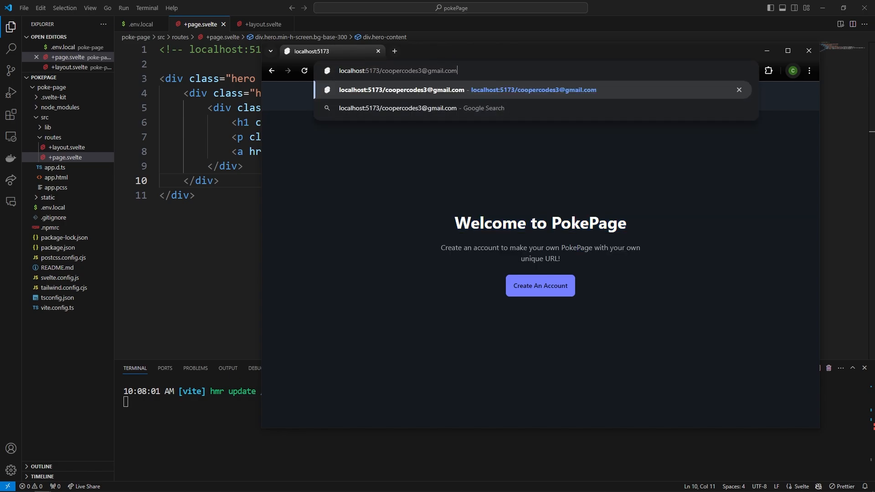
Visit an email-based localhost path, then select the email in the address bar to try another address
{"action": "key", "text": "Enter"}
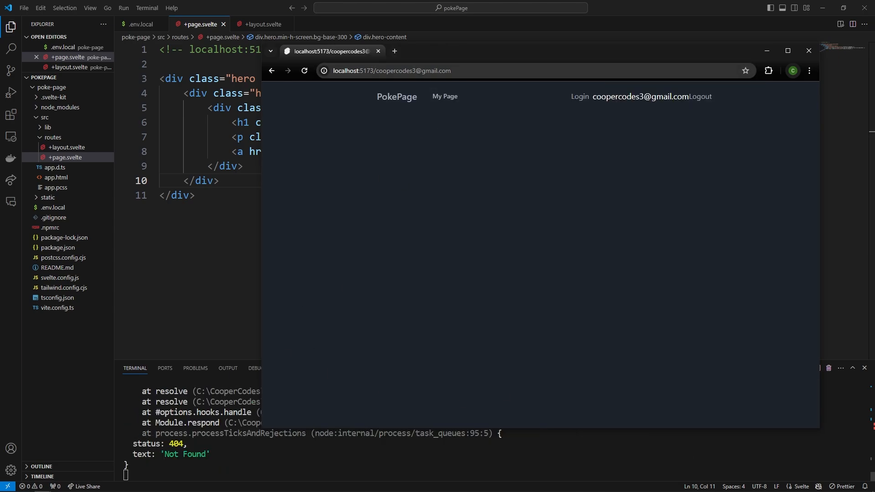
{"action": "double_click", "coordinate": [445, 71]}
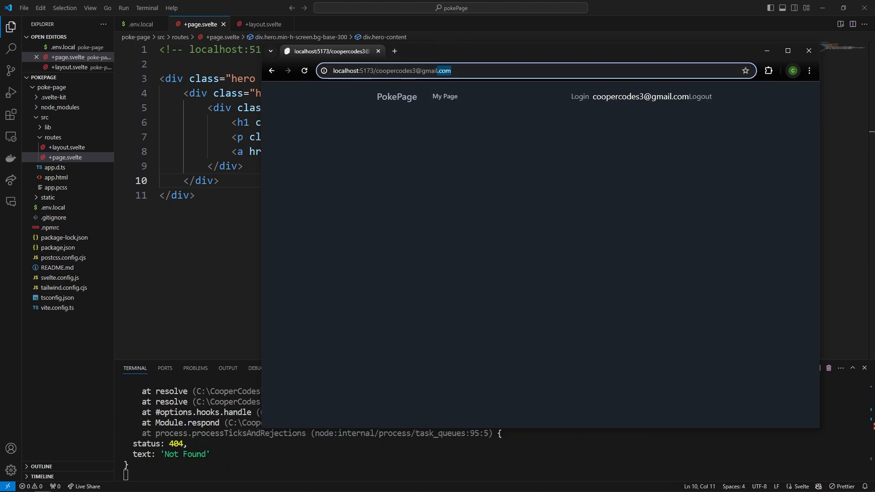
{"action": "double_click", "coordinate": [397, 71]}
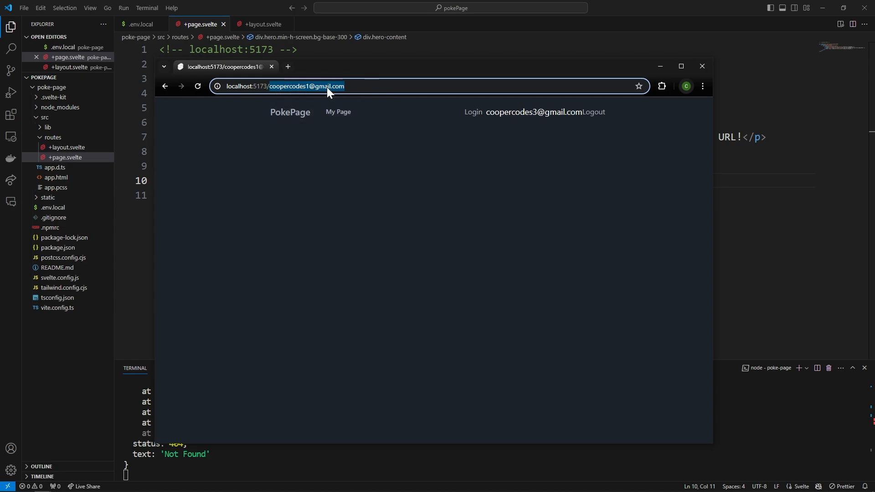
{"action": "mouse_move", "coordinate": [195, 155]}
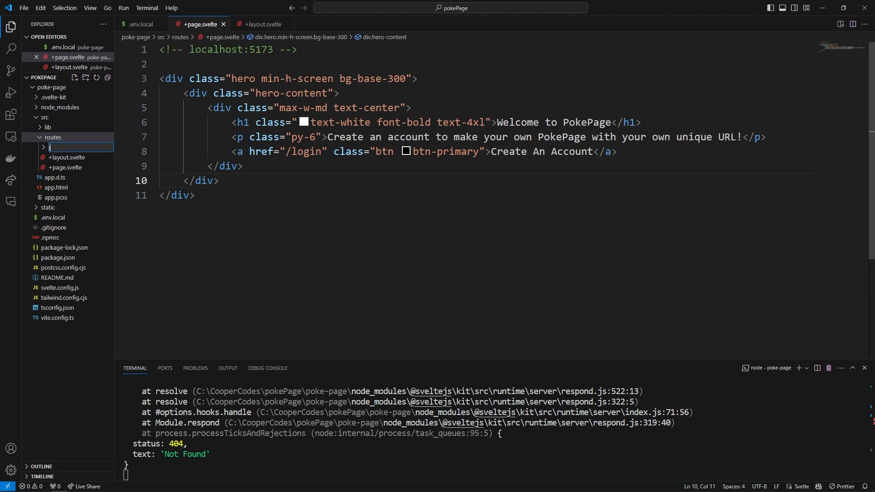
Create routes/[email]/+page.svelte, paste the home page markup and extend the localhost comment with a /coopercodes email path
{"action": "type", "text": "[email"}
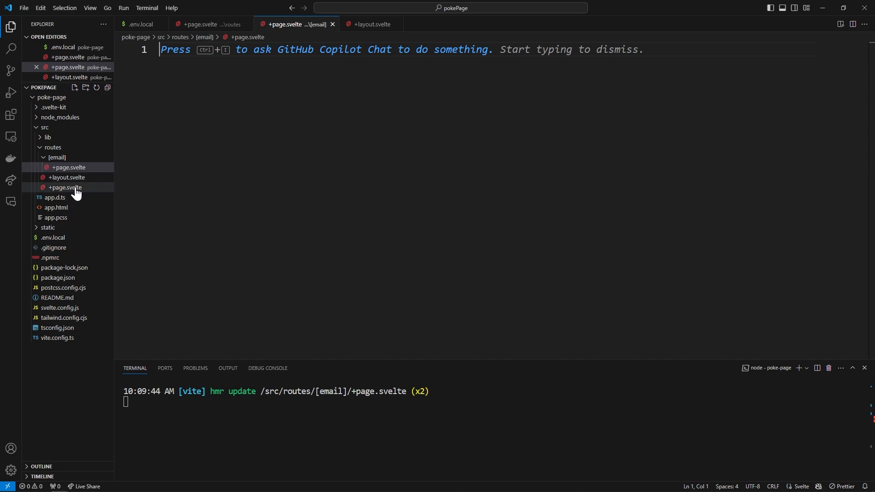
{"action": "left_click", "coordinate": [64, 188]}
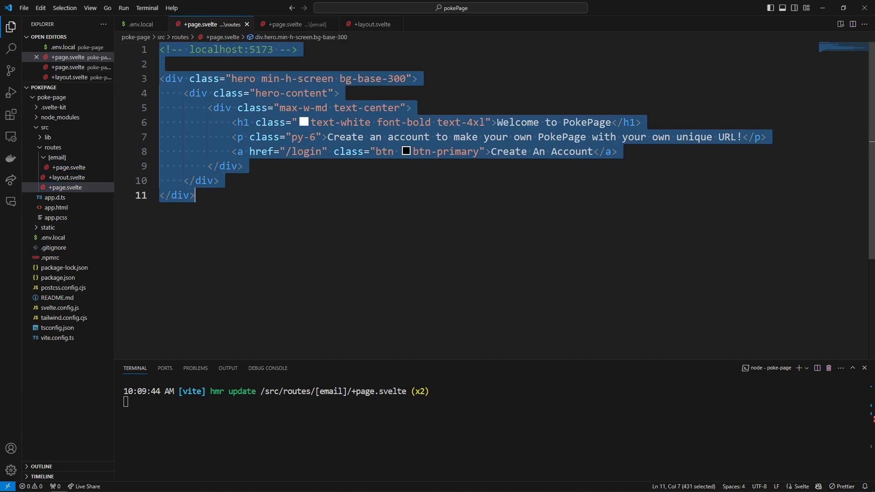
{"action": "left_click", "coordinate": [292, 24]}
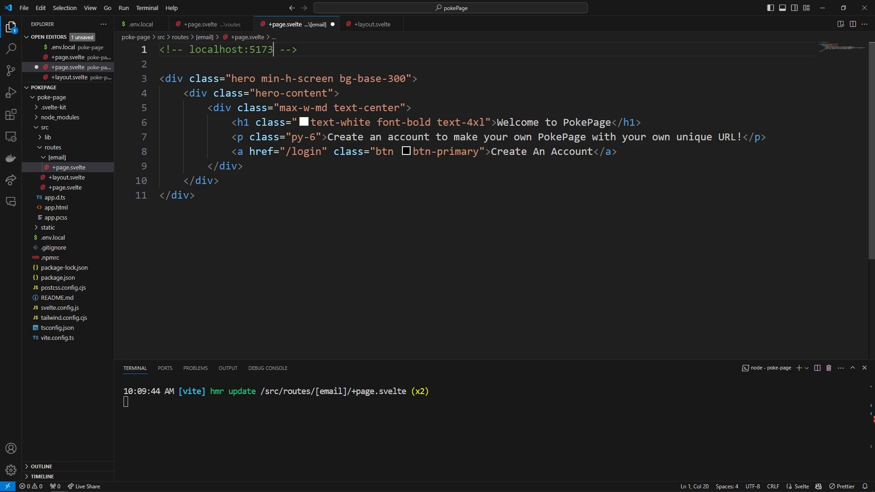
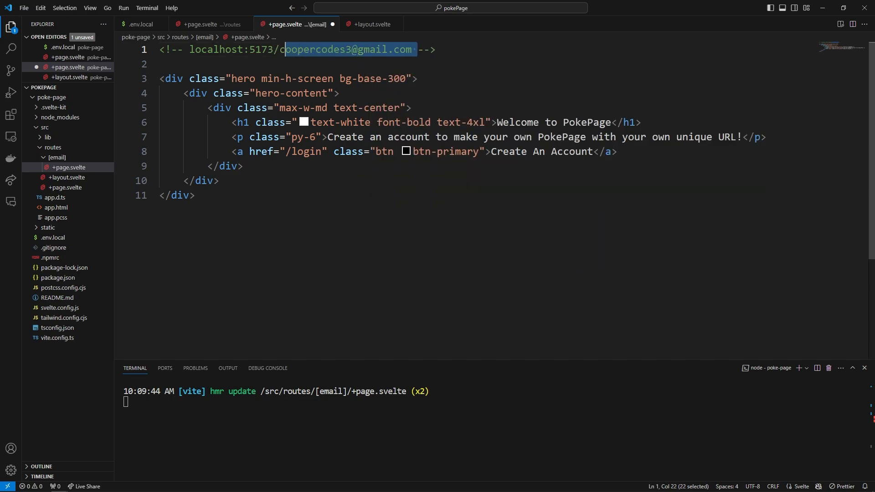
{"action": "left_click", "coordinate": [414, 49]}
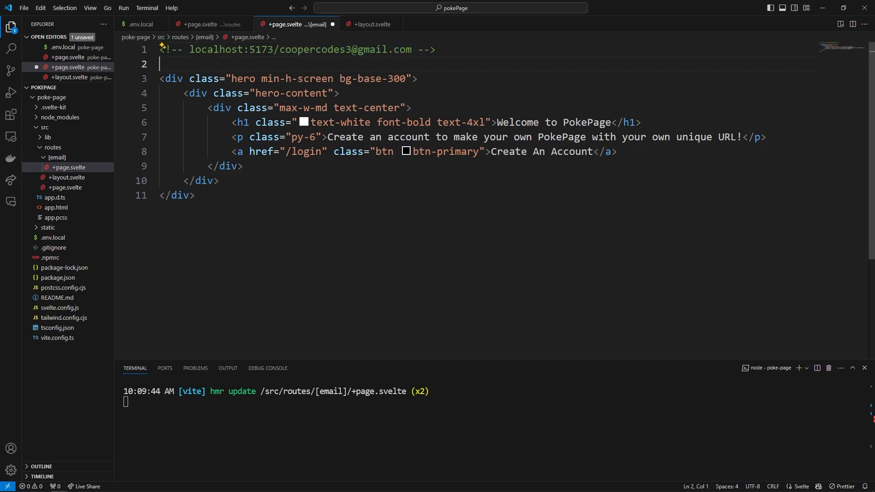
Add a ts script importing page from $app/stores with $: email = $page.params.email, and show {email} as the h1
{"action": "type", "text": "<script lang=\"ts\">"}
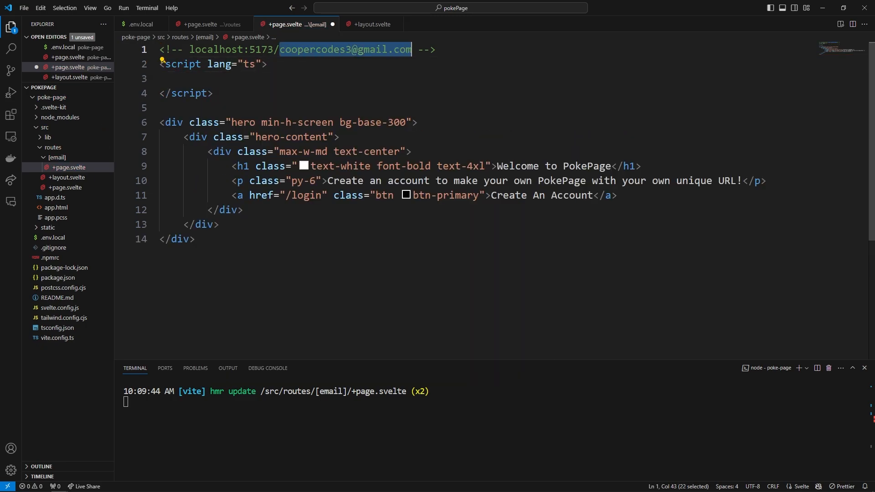
{"action": "left_click", "coordinate": [280, 49]}
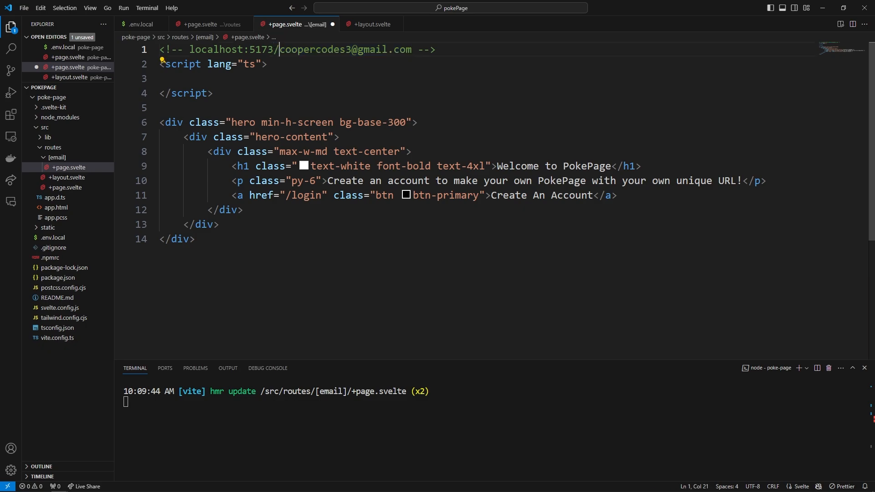
{"action": "type", "text": "import"}
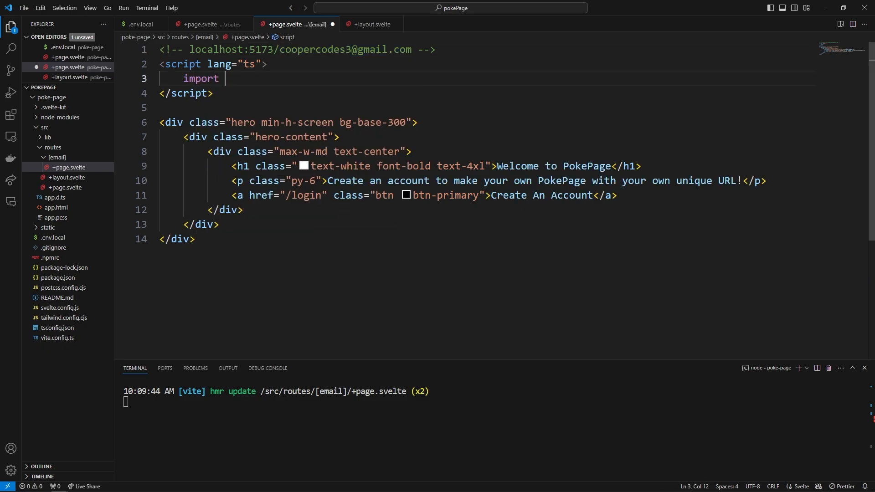
{"action": "type", "text": "{ page } from \"$app/stores\";"}
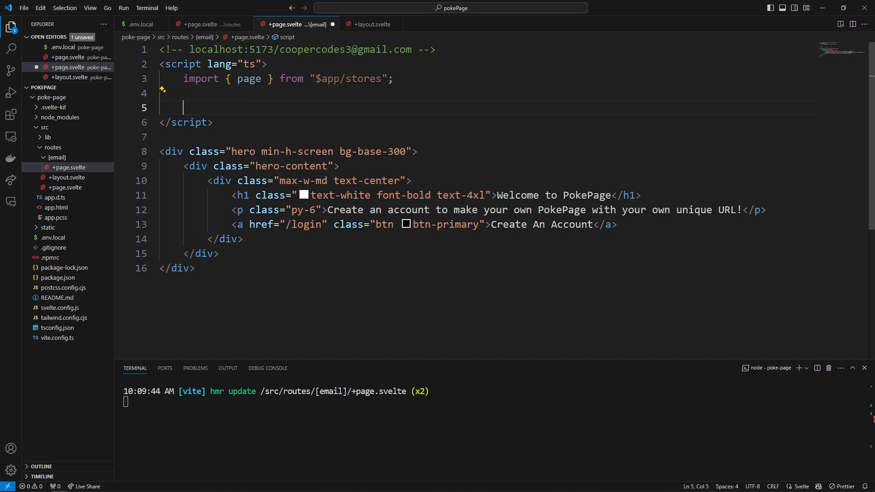
{"action": "type", "text": "$: email = $page"}
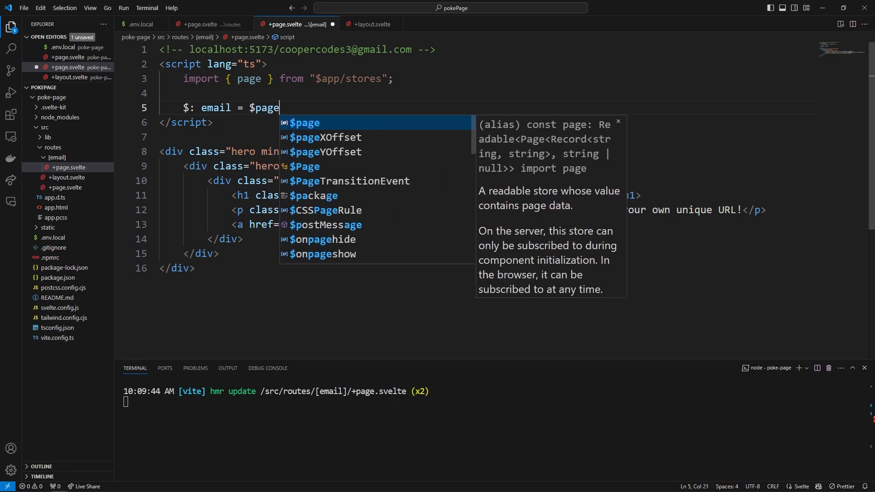
{"action": "type", "text": ".params."}
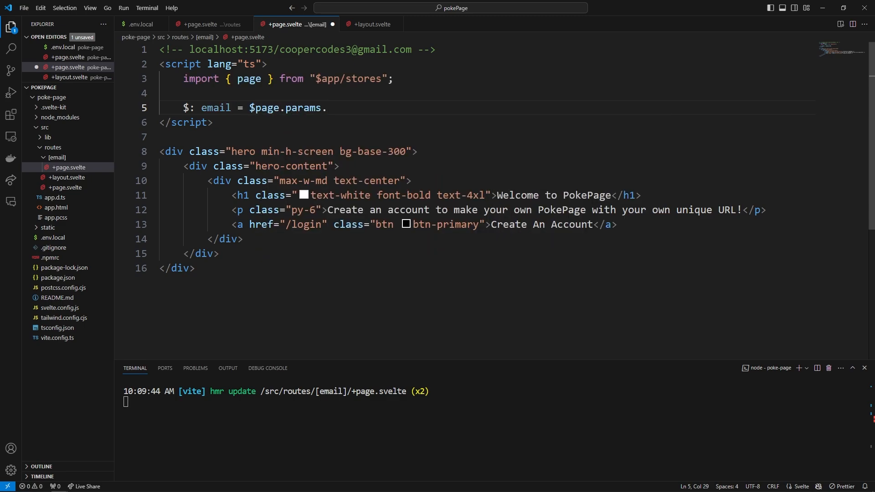
{"action": "type", "text": "email;"}
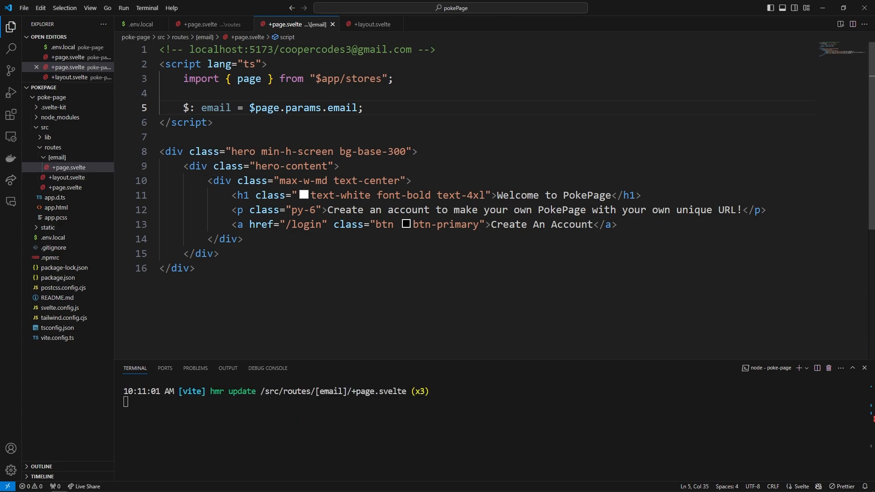
{"action": "left_click_drag", "start_coordinate": [496, 195], "coordinate": [610, 195]}
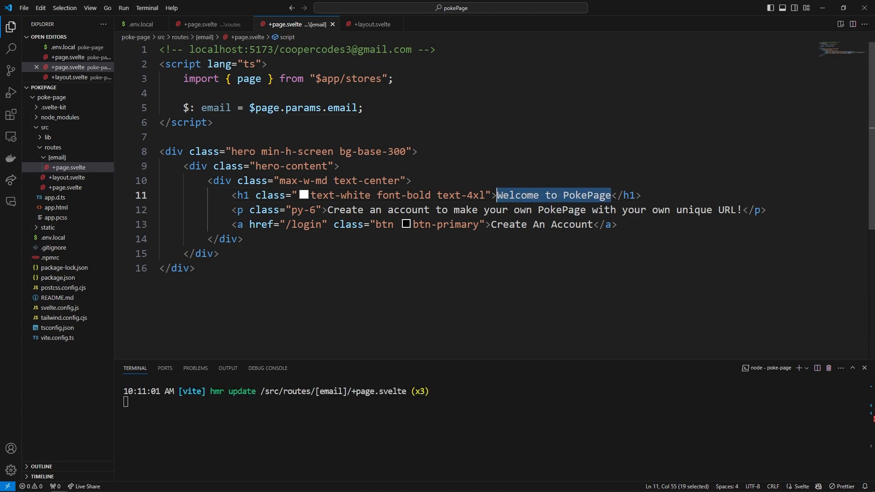
{"action": "type", "text": "{email}"}
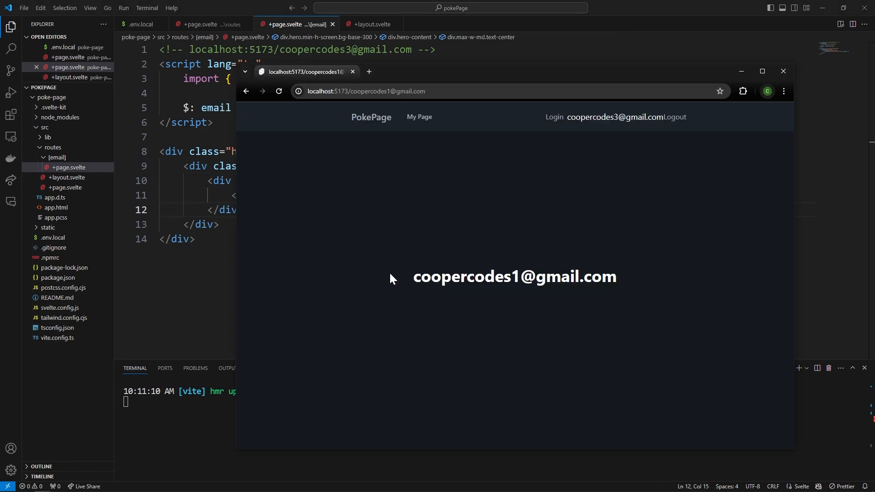
Edit the Chrome address to another email path and check the heading updates
{"action": "left_click", "coordinate": [383, 92]}
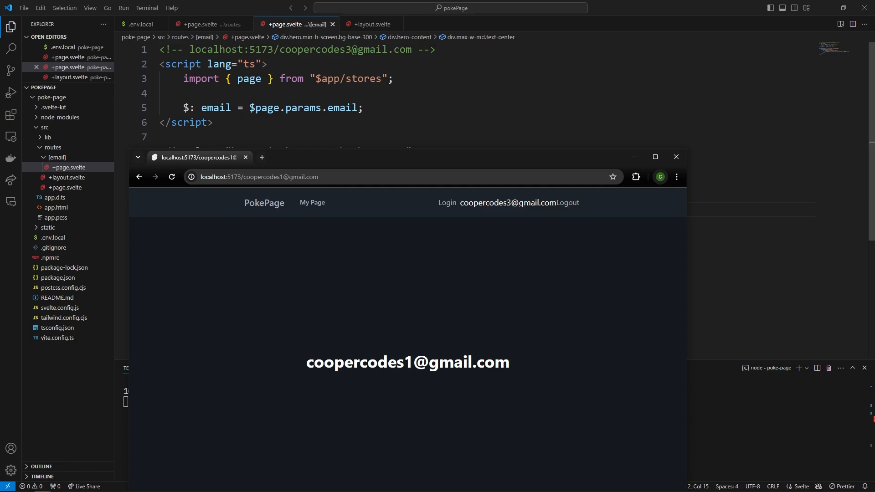
{"action": "mouse_move", "coordinate": [249, 78]}
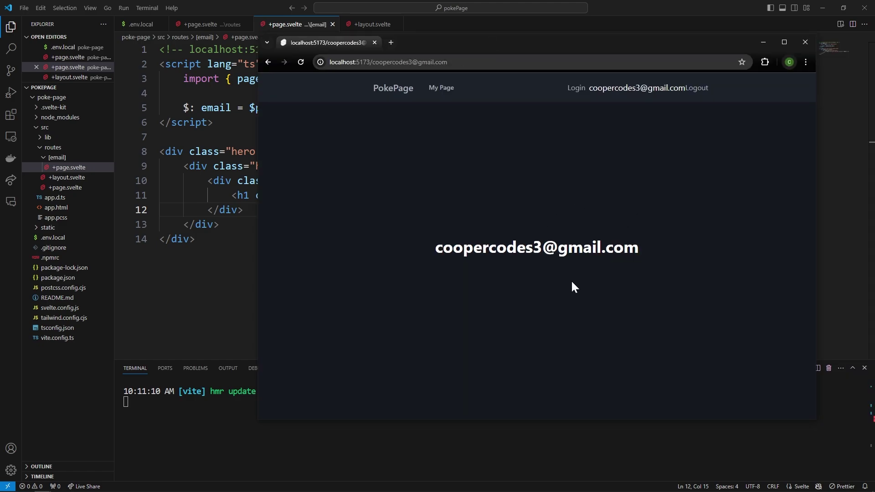
{"action": "mouse_move", "coordinate": [390, 237]}
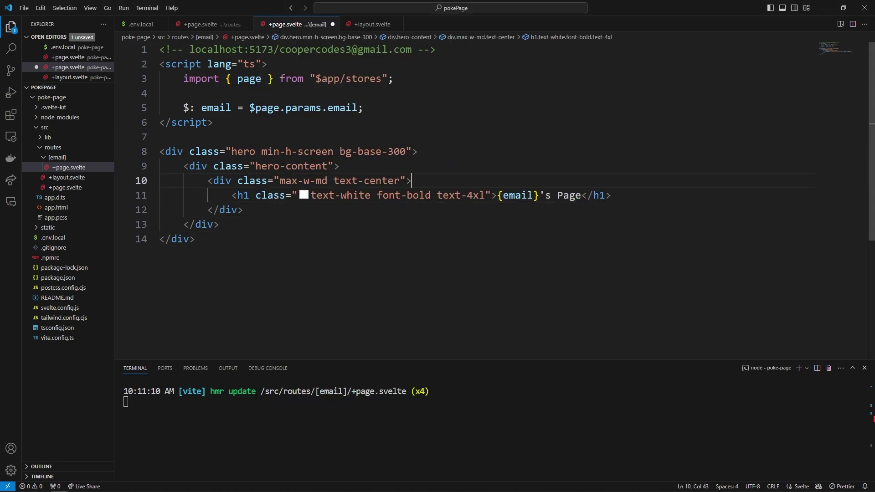
Add a <p class="py-3 max-w-md mx-auto">User description here...</p> below the heading
{"action": "key", "text": "Enter"}
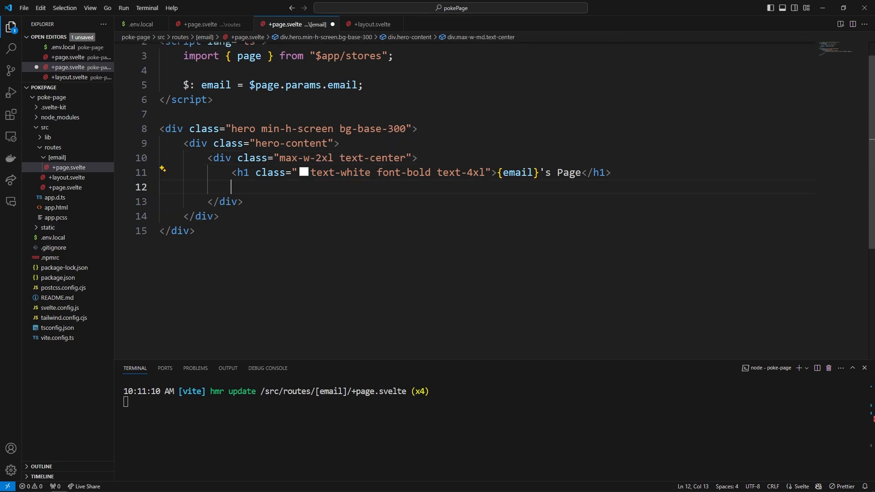
{"action": "type", "text": "<p></p>"}
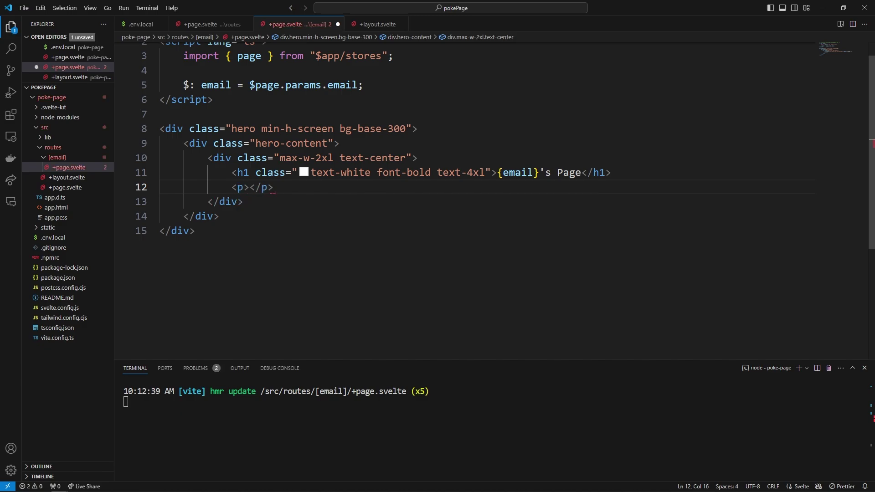
{"action": "type", "text": "class=\"\""}
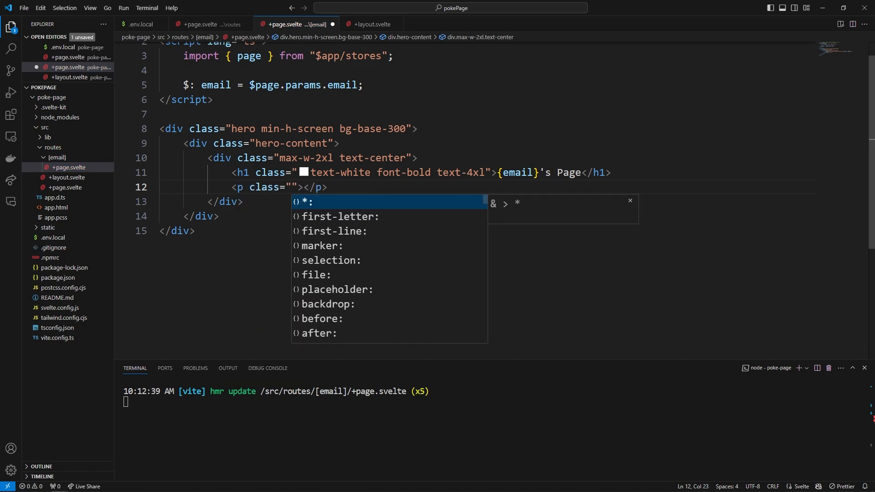
{"action": "type", "text": "py-3 ma"}
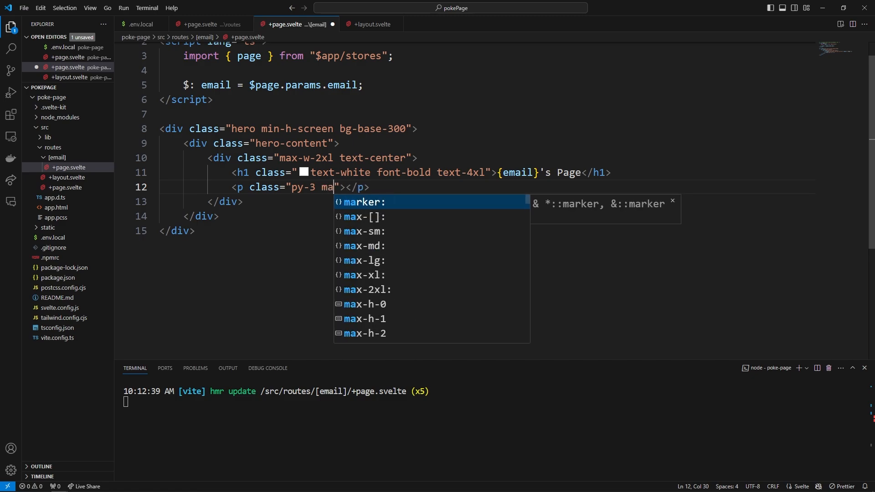
{"action": "type", "text": "x-w-md mx"}
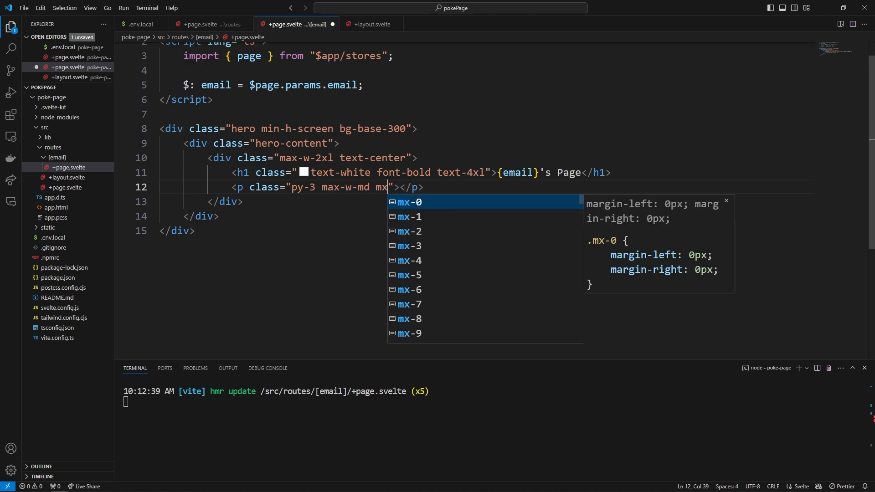
{"action": "type", "text": "-auto"}
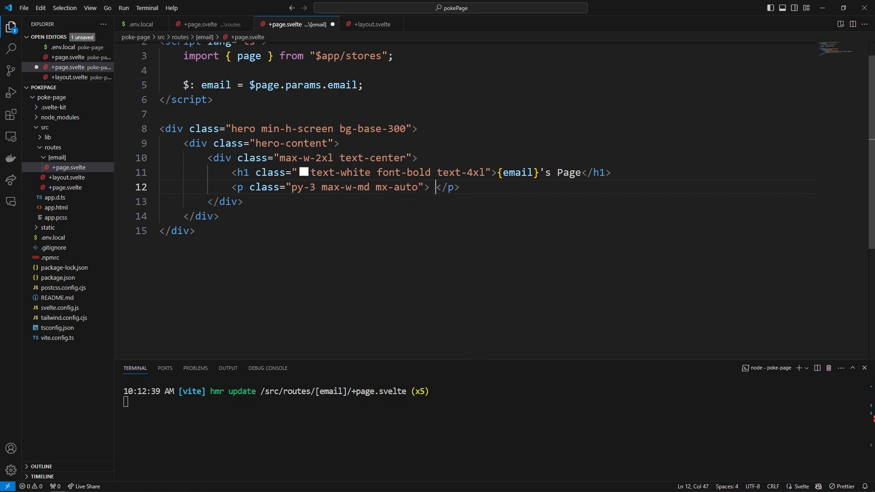
{"action": "key", "text": "Backspace"}
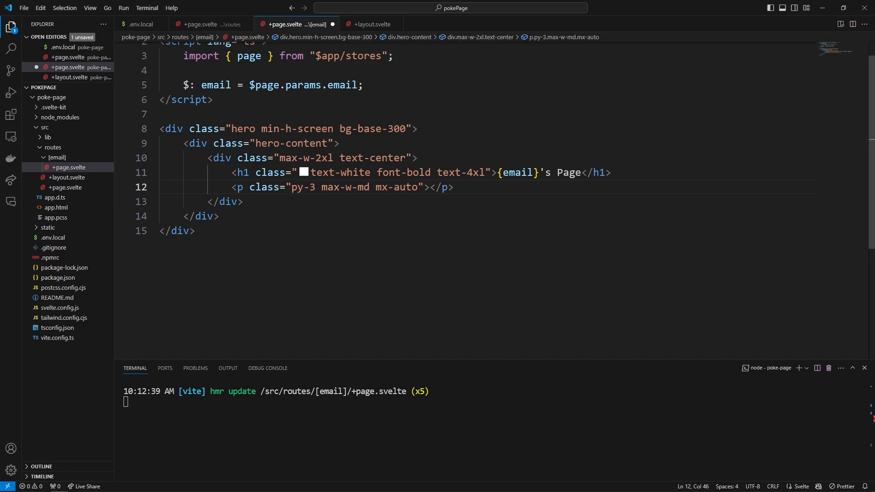
{"action": "type", "text": "User desc"}
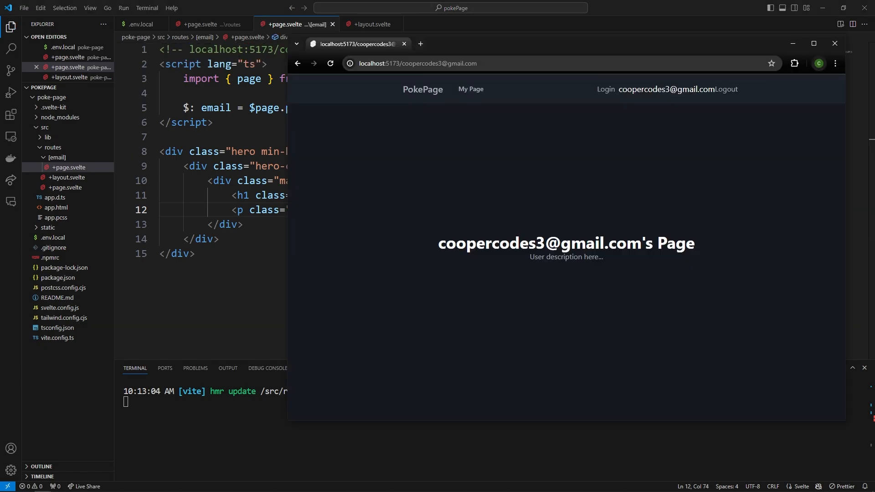
{"action": "mouse_move", "coordinate": [575, 273]}
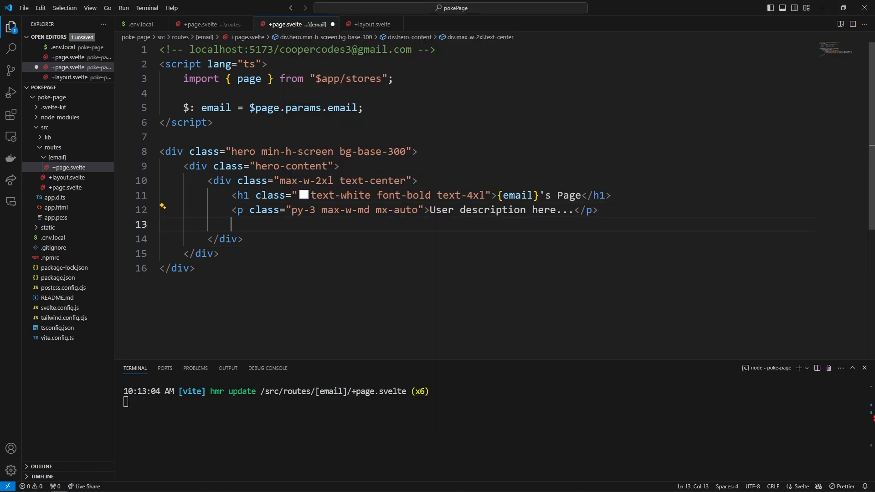
Add a div with classes grid grid-cols-3 under the description
{"action": "type", "text": "<div class=\""}
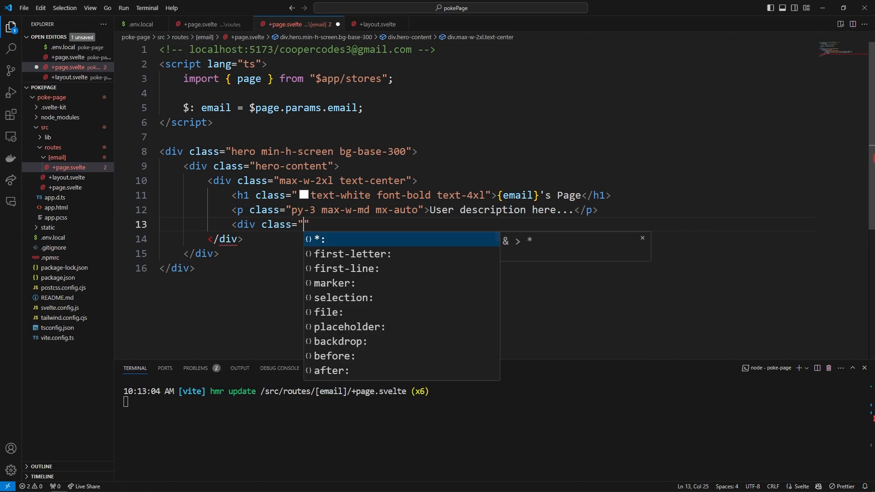
{"action": "type", "text": "grid"}
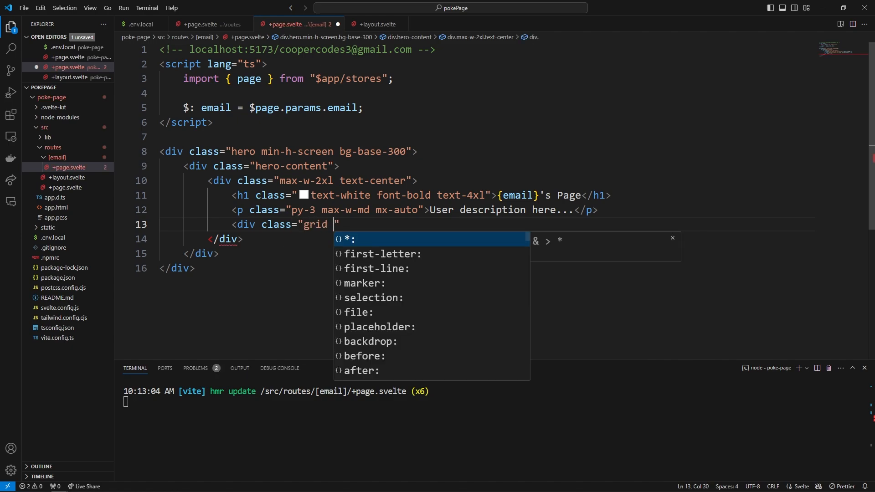
{"action": "type", "text": "grid-cols-3"}
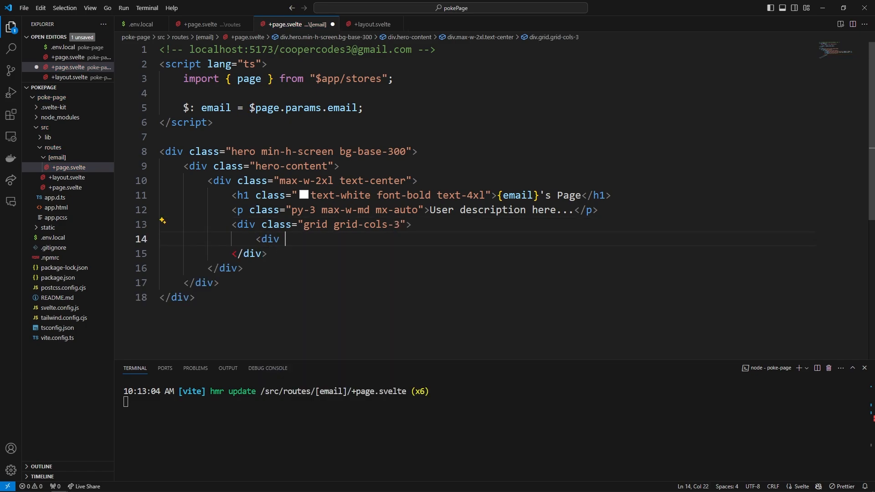
Inside the grid, add a card bg-slate-700 m-4 shadow-lg shadow-blue-900 div with nested card-body and text-center divs
{"action": "type", "text": "class=\"\""}
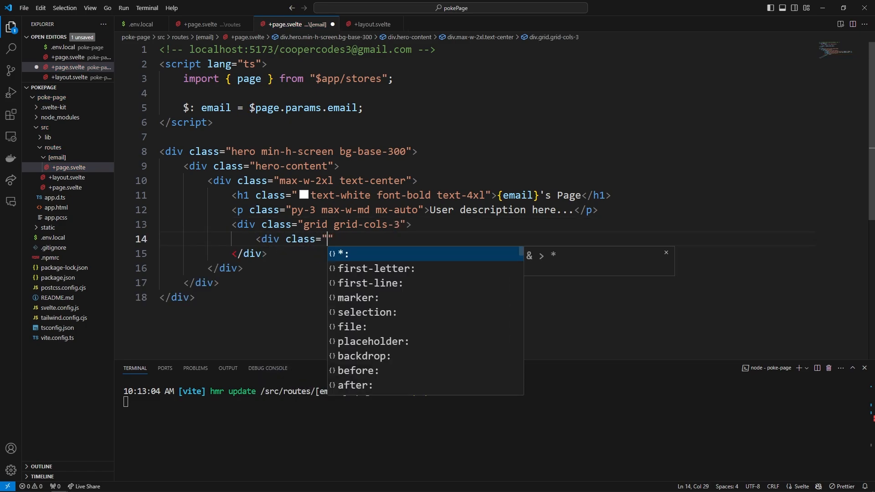
{"action": "type", "text": "card bg-slate-700 m-4"}
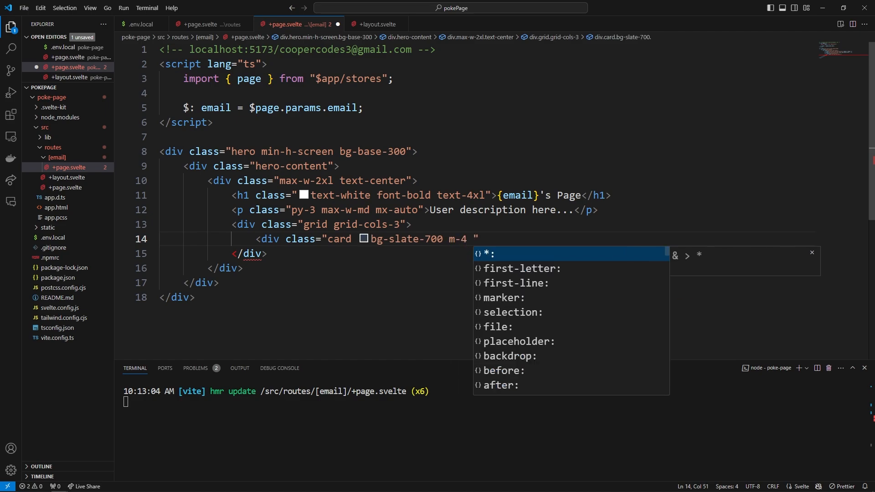
{"action": "type", "text": "shadow-lg"}
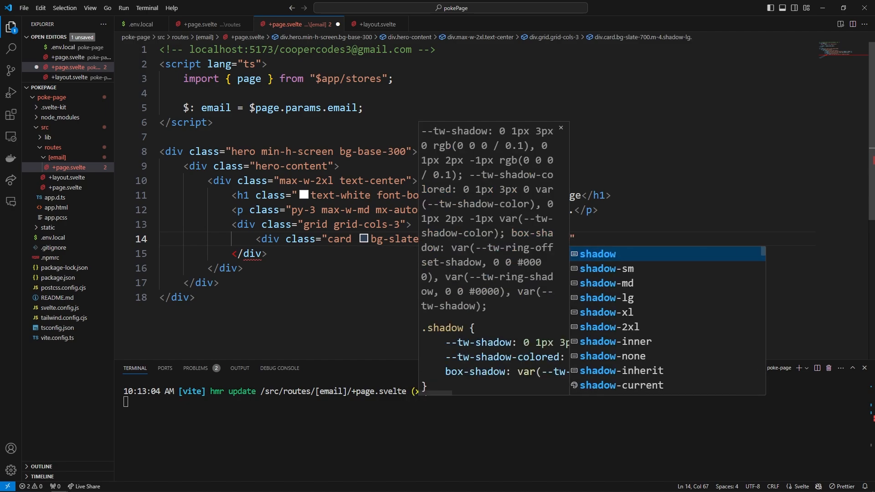
{"action": "type", "text": "shadow-blue-900"}
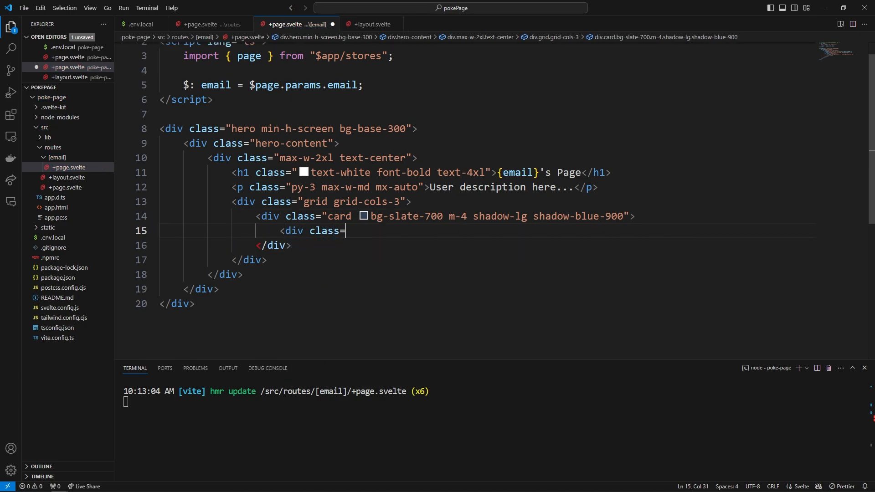
{"action": "type", "text": "\"card-body\""}
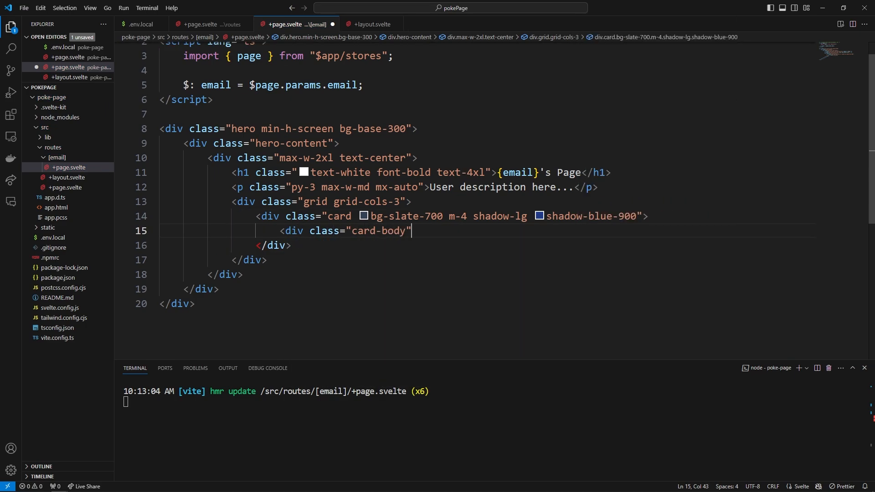
{"action": "key", "text": "Enter"}
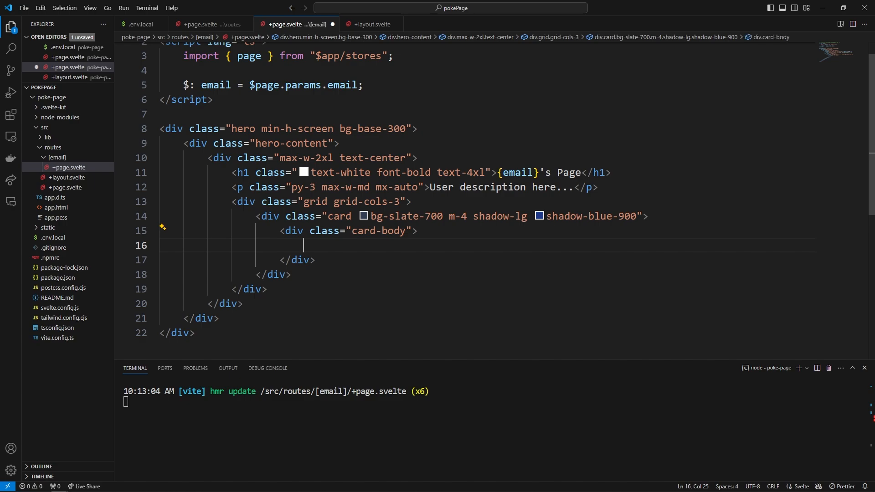
{"action": "type", "text": "<div class="}
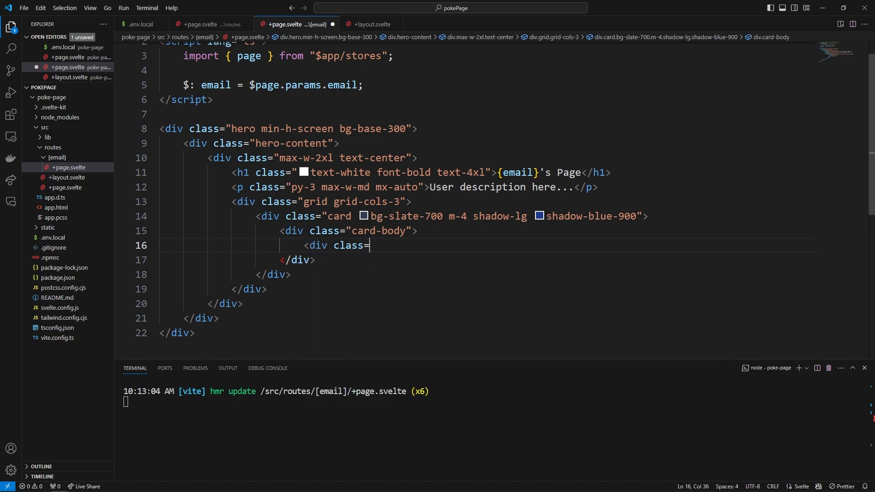
{"action": "type", "text": "\"text-center\">"}
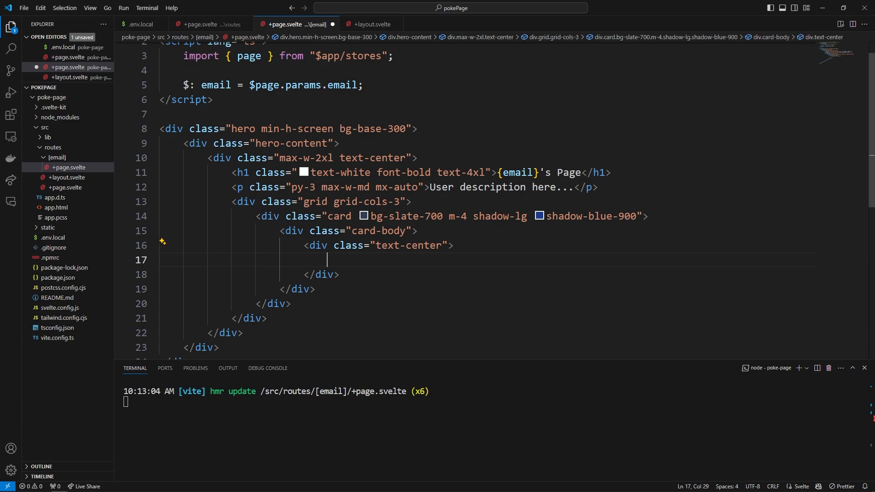
Add an img with src={""}, alt "Pokemon Image" and class w-32 h-32 mx-auto bg-gray-500 in the centred block
{"action": "type", "text": "<img"}
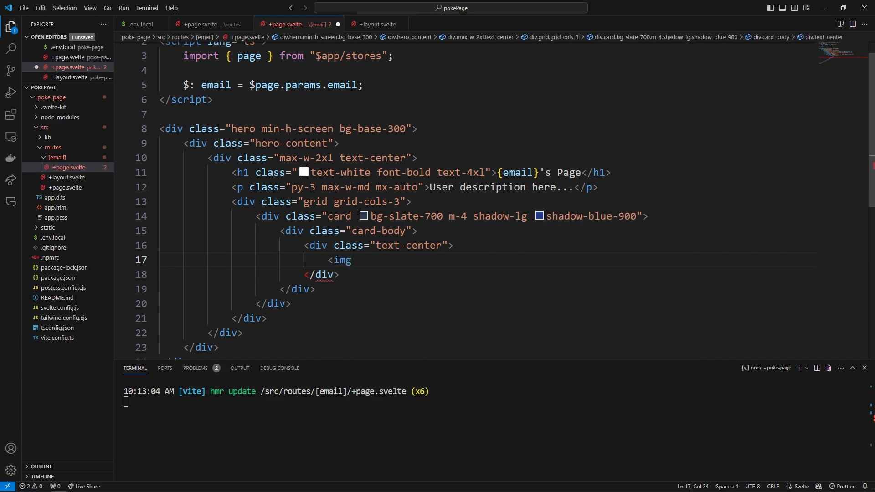
{"action": "type", "text": "sr"}
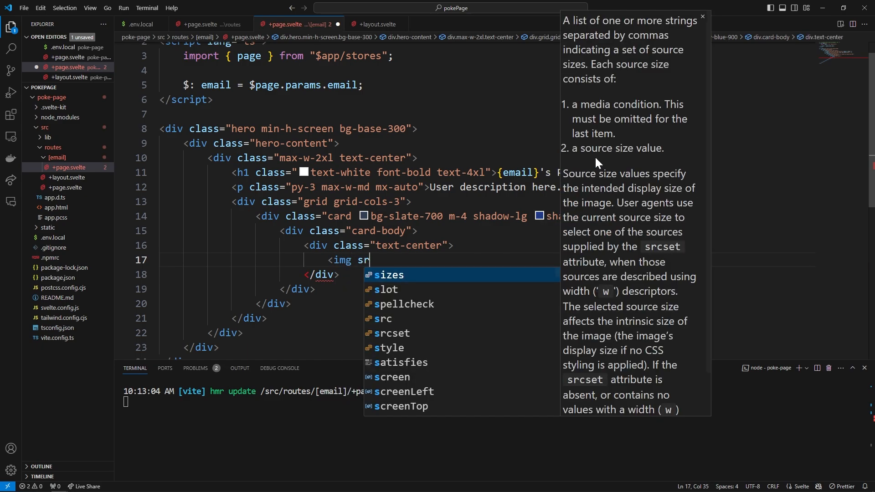
{"action": "type", "text": "c={}"}
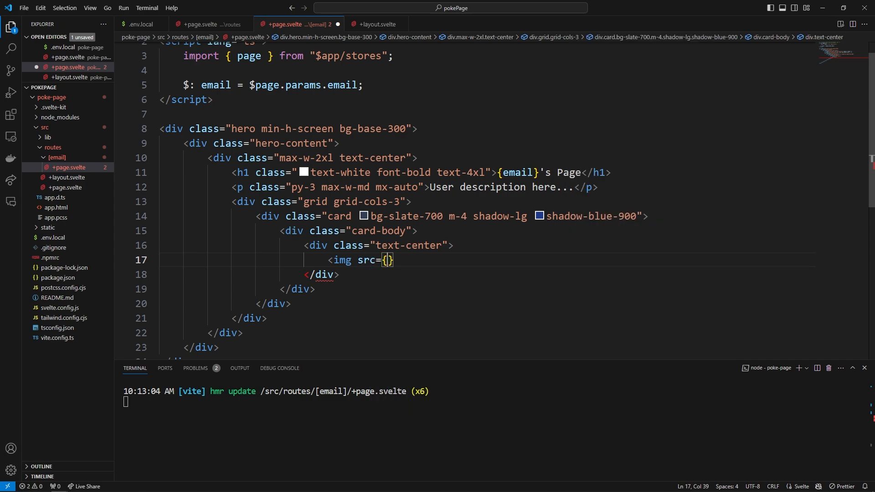
{"action": "type", "text": "\"\""}
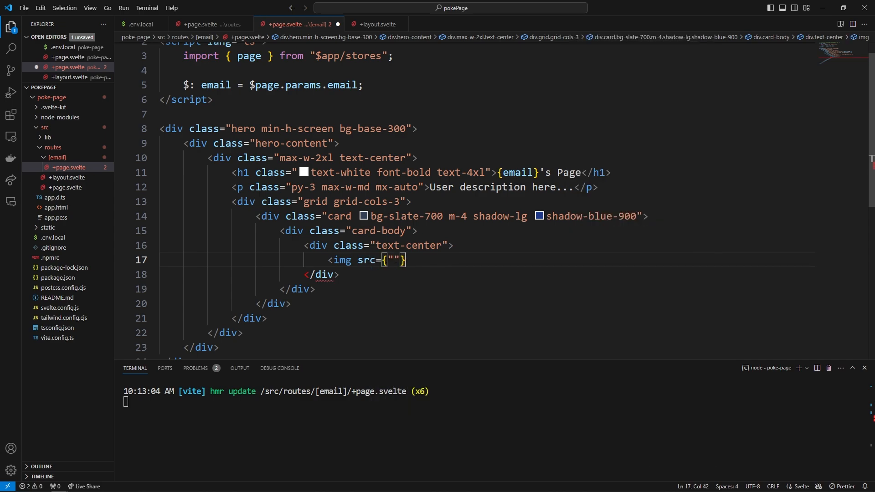
{"action": "type", "text": "alt=\"Po"}
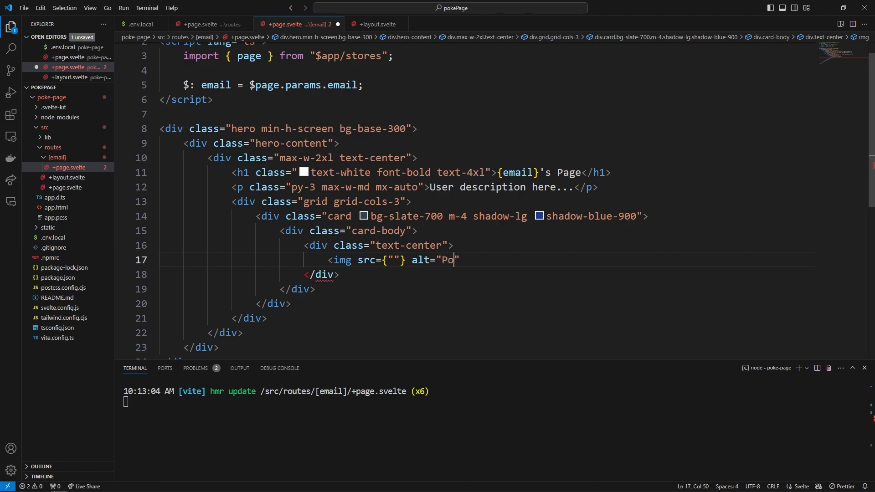
{"action": "type", "text": "kemon Image\""}
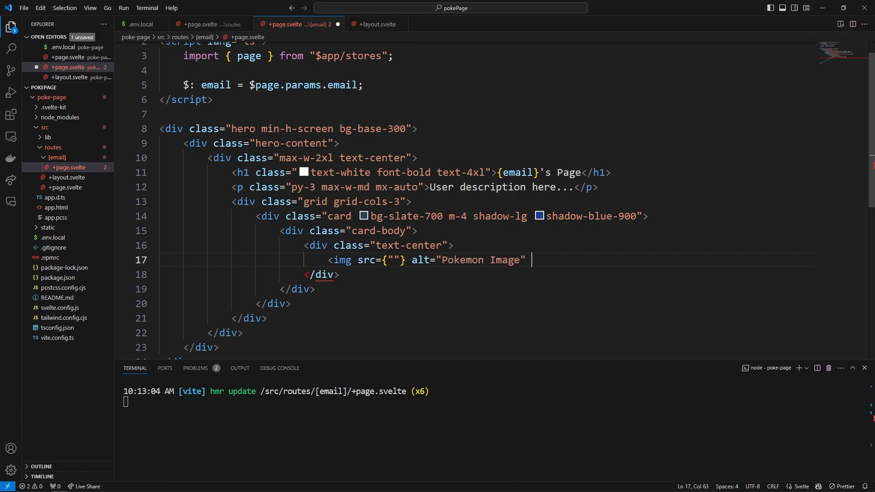
{"action": "type", "text": "class=\"w-"}
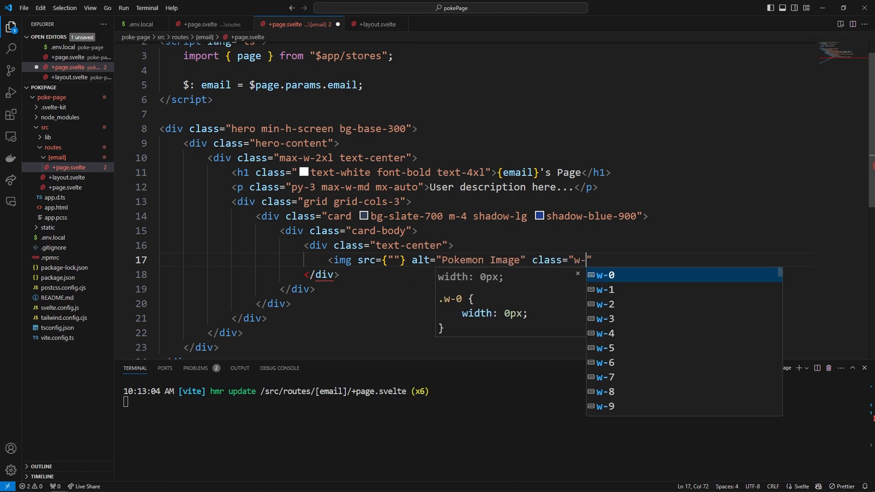
{"action": "type", "text": "32 h-32"}
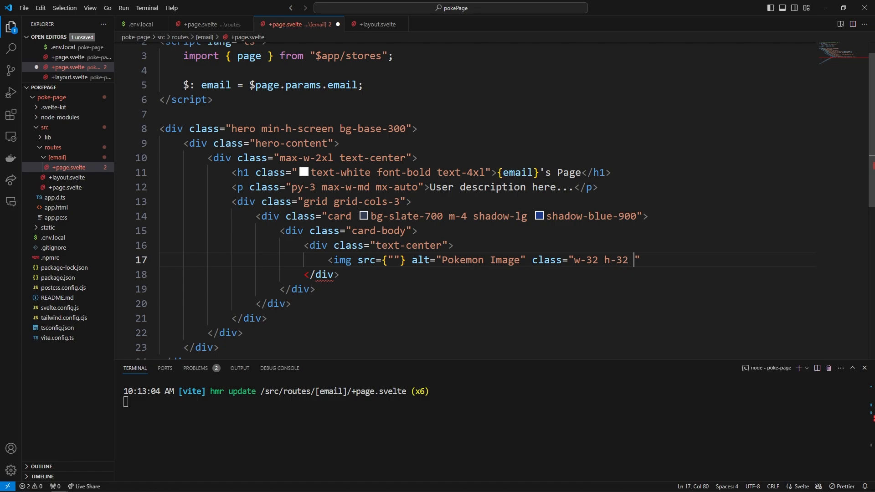
{"action": "type", "text": "mx-aut"}
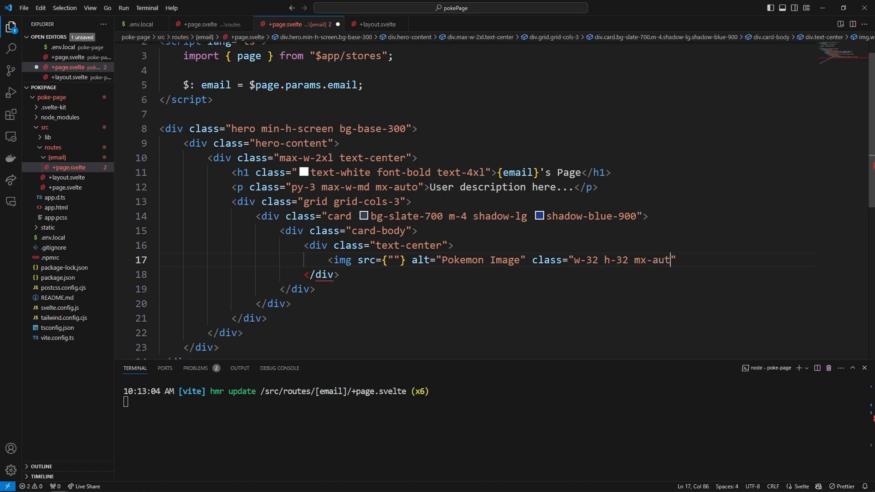
{"action": "type", "text": "bg-gray-500"}
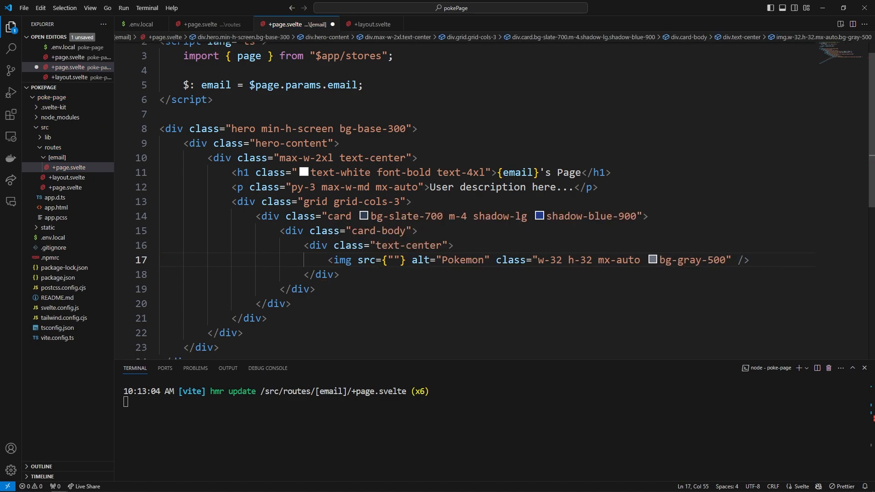
{"action": "key", "text": "Enter"}
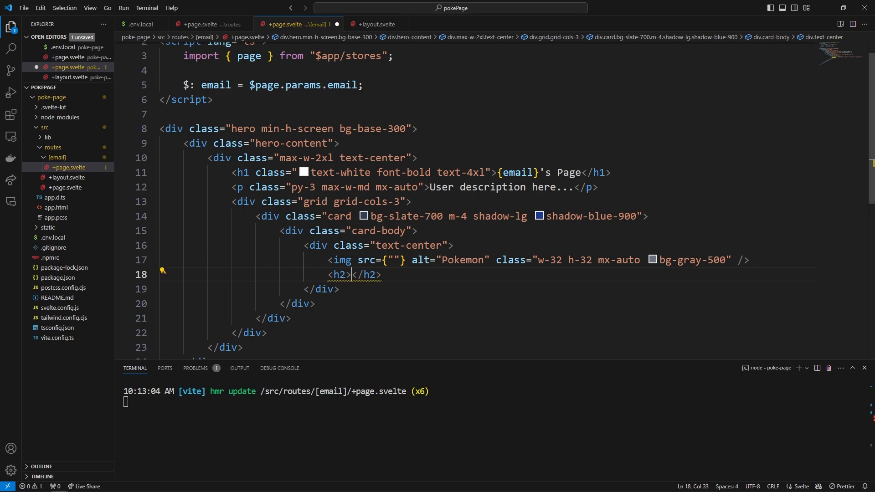
Add a text-white text-2xl font-bold Pikachu h2 and an Electric paragraph below the image
{"action": "type", "text": "Pikachu"}
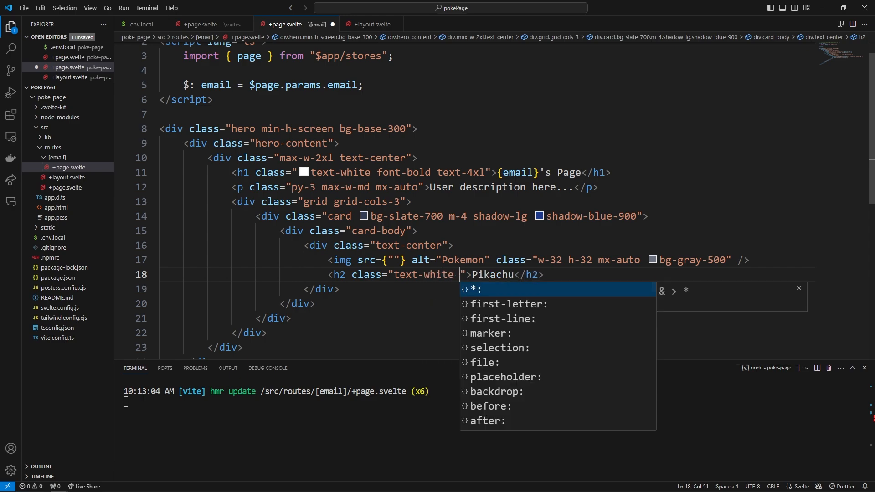
{"action": "type", "text": "text-2xl"}
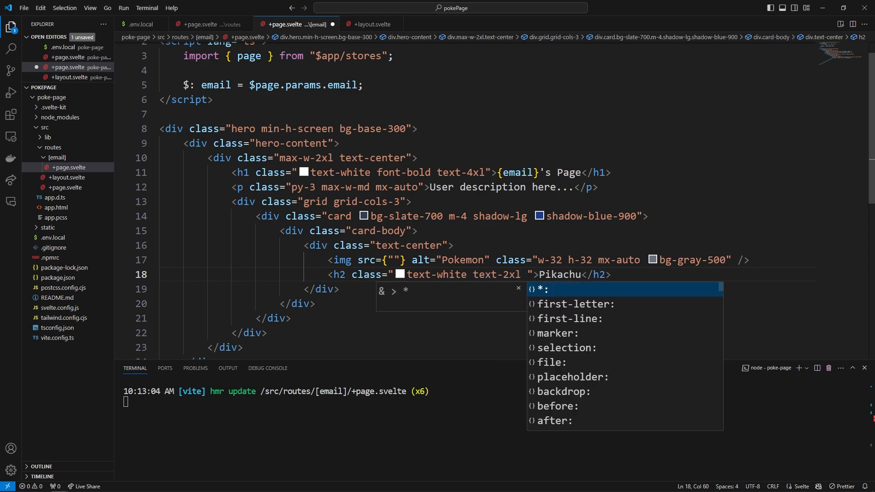
{"action": "type", "text": "font-bold"}
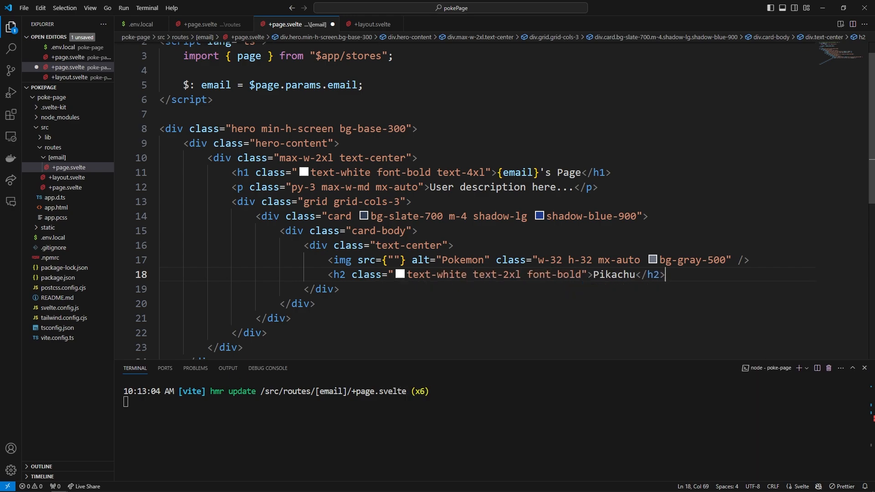
{"action": "key", "text": "Enter"}
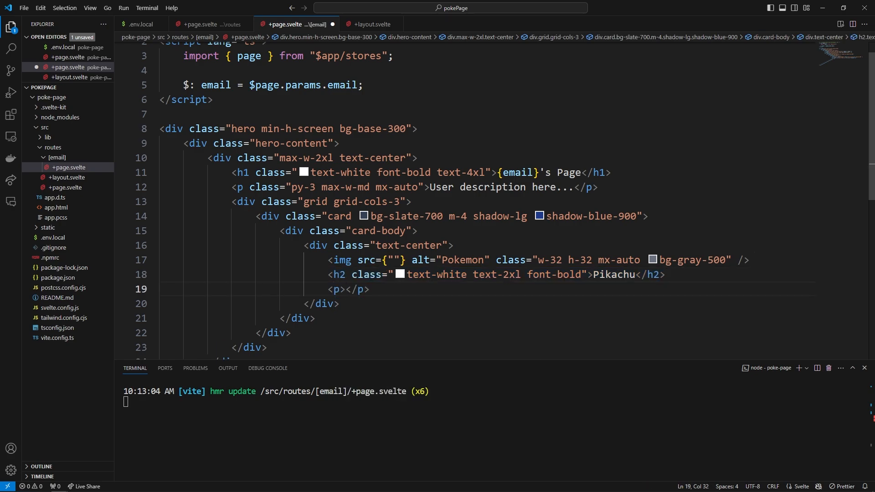
{"action": "type", "text": "Electri"}
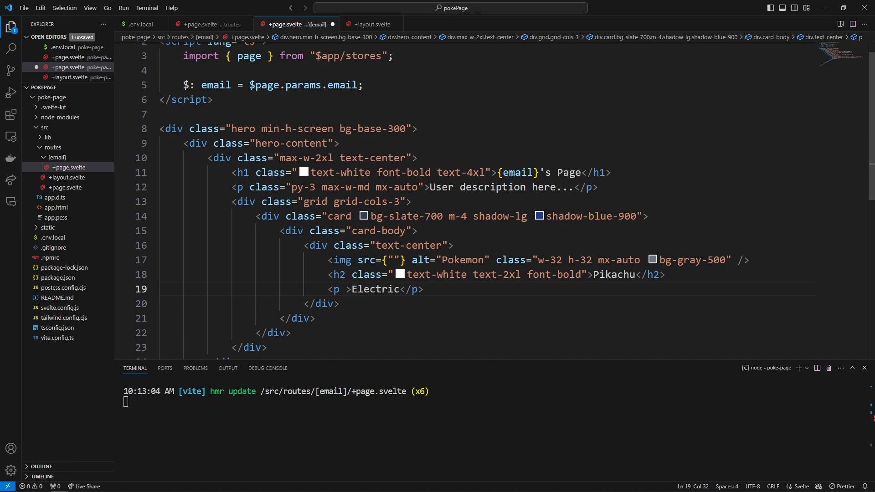
{"action": "type", "text": "class=\"text-info"}
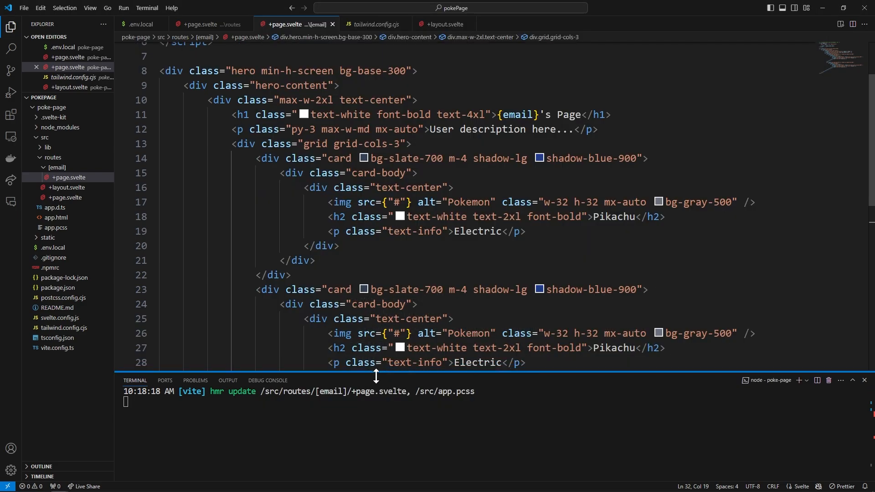
Scroll the rendered email page in Chrome to view the two Pikachu Electric cards
{"action": "scroll", "scroll_direction": "down", "scroll_amount": 3}
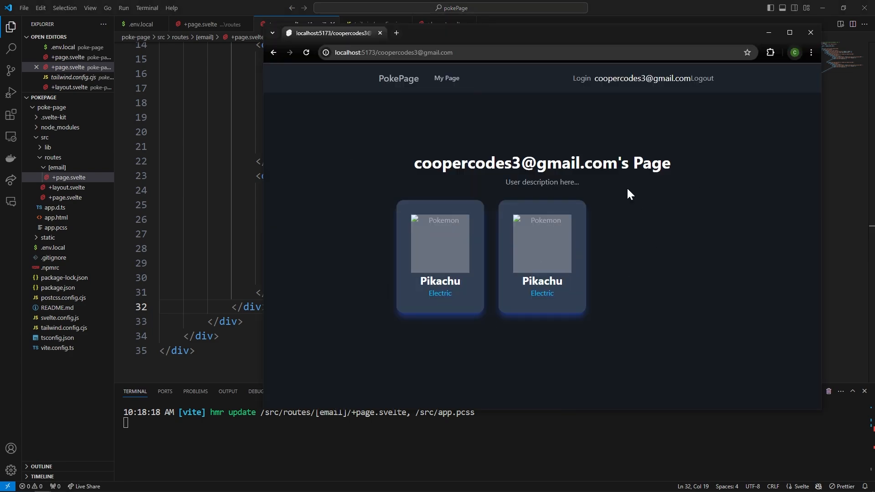
{"action": "mouse_move", "coordinate": [651, 308]}
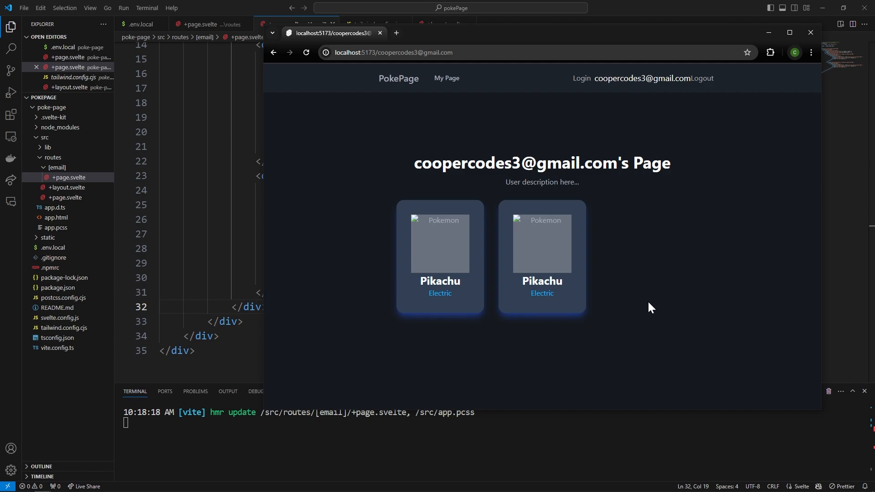
{"action": "mouse_move", "coordinate": [676, 92]}
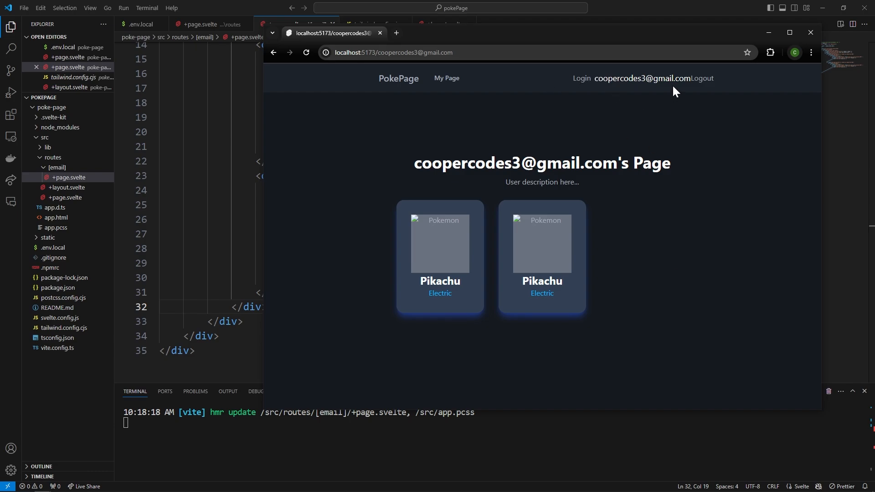
{"action": "mouse_move", "coordinate": [602, 132]}
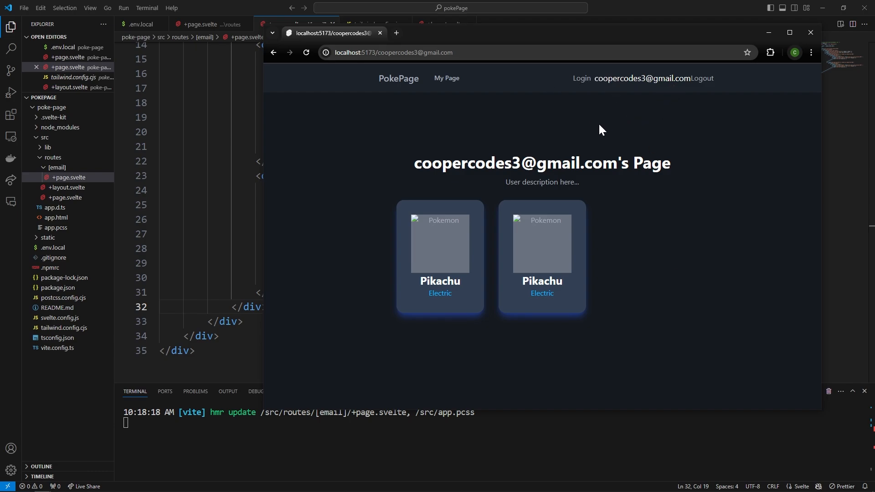